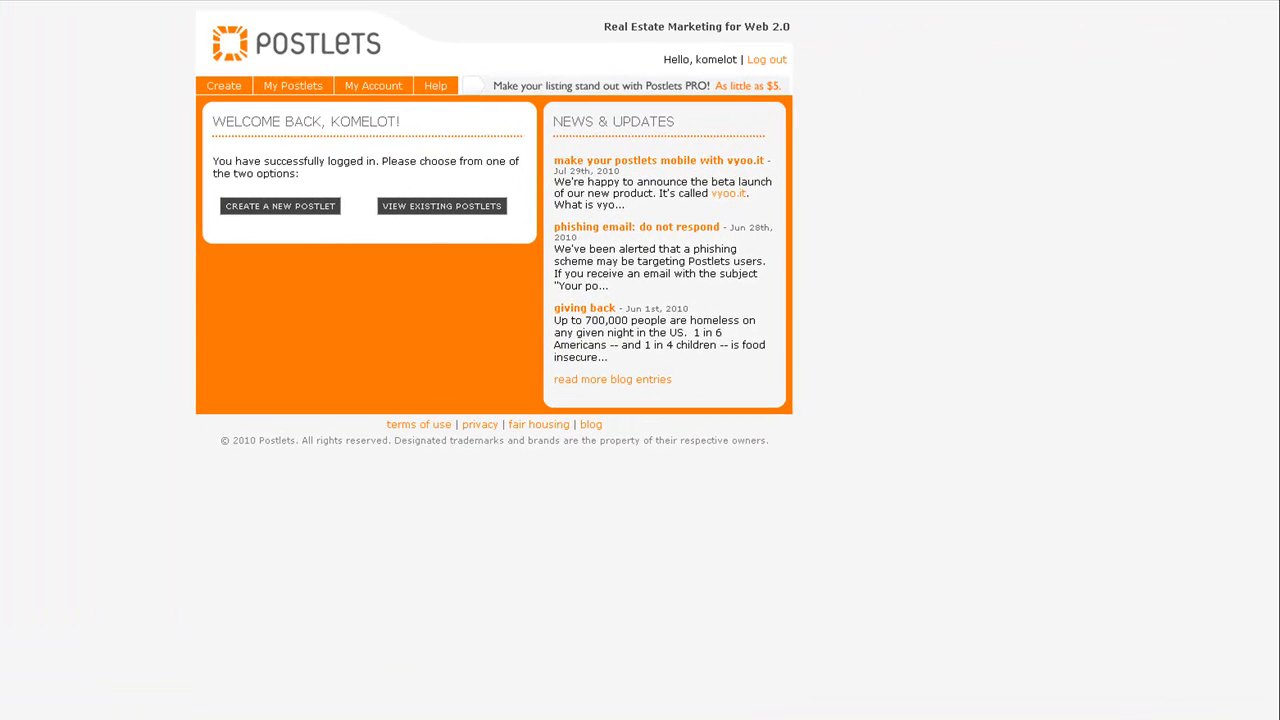
{"action": "mouse_move", "coordinate": [1014, 471]}
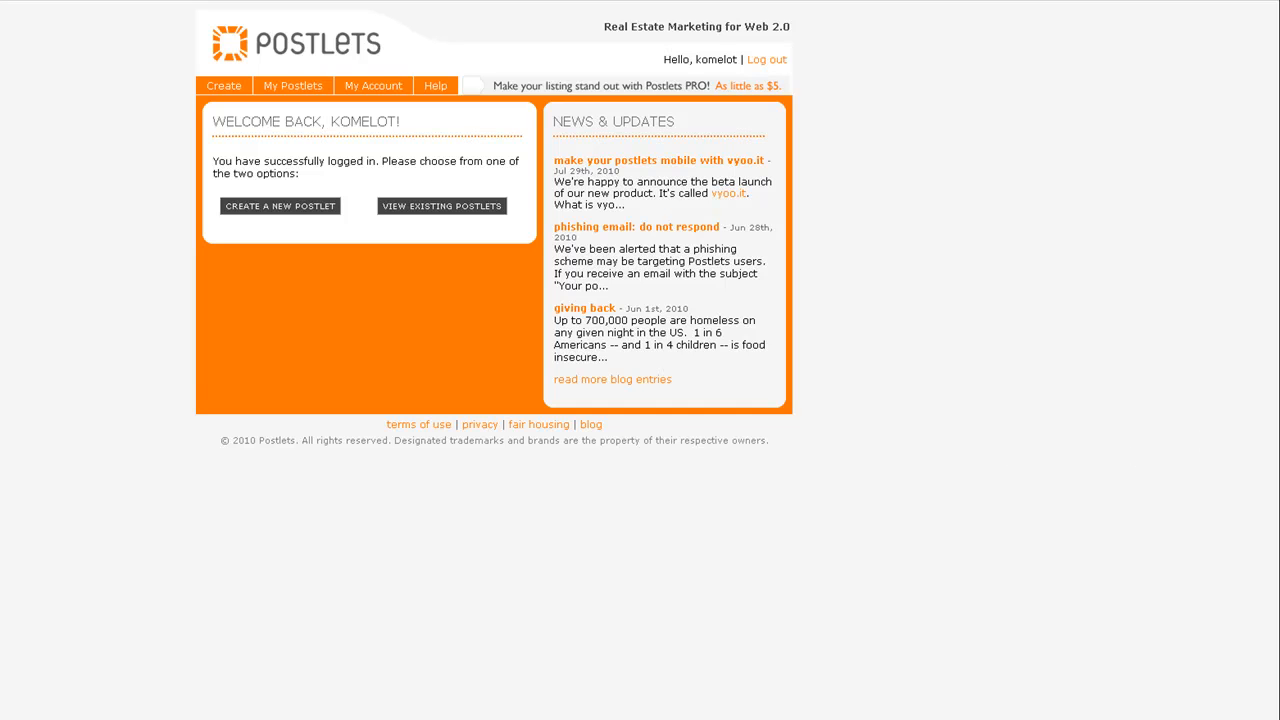
{"action": "mouse_move", "coordinate": [263, 47]}
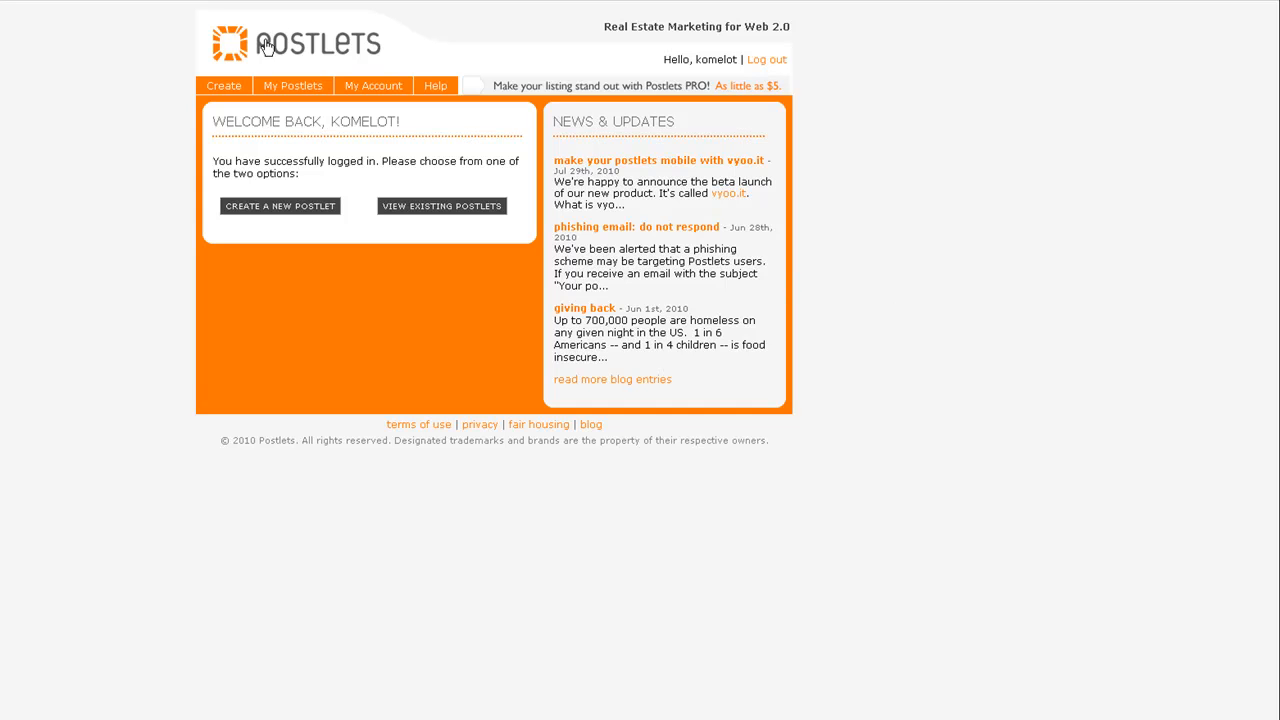
{"action": "mouse_move", "coordinate": [437, 52]}
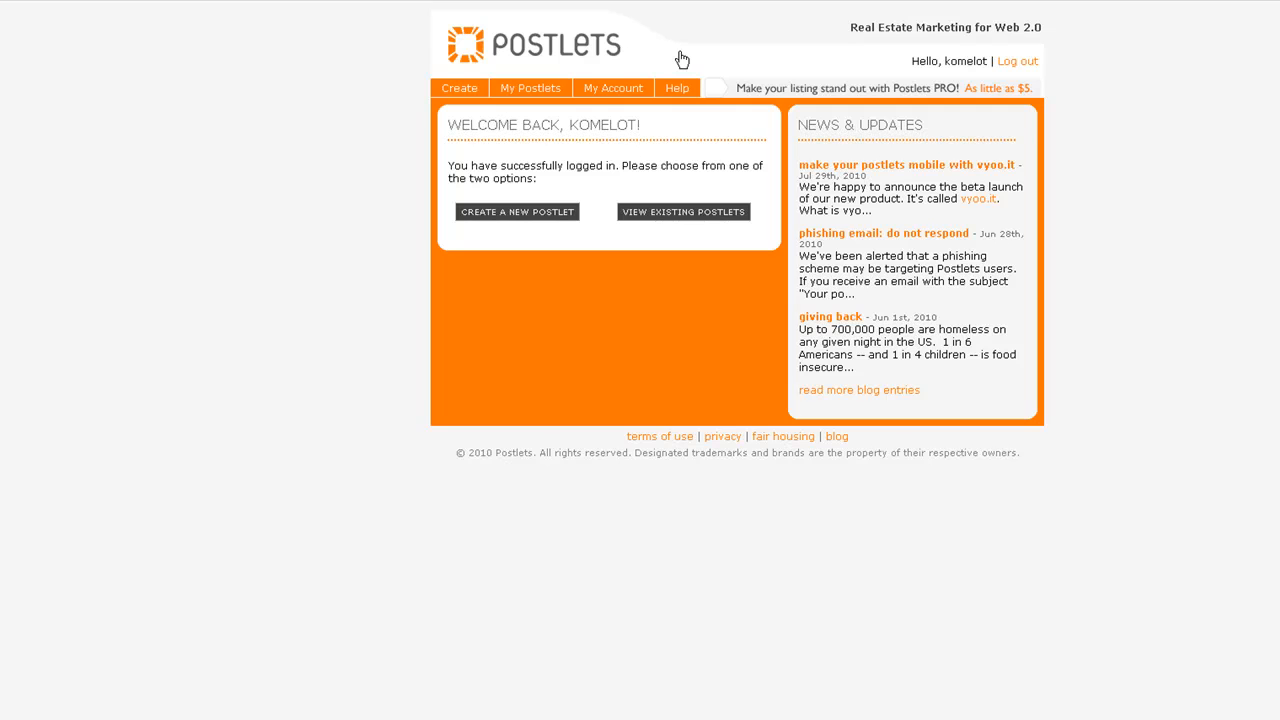
{"action": "mouse_move", "coordinate": [416, 208]}
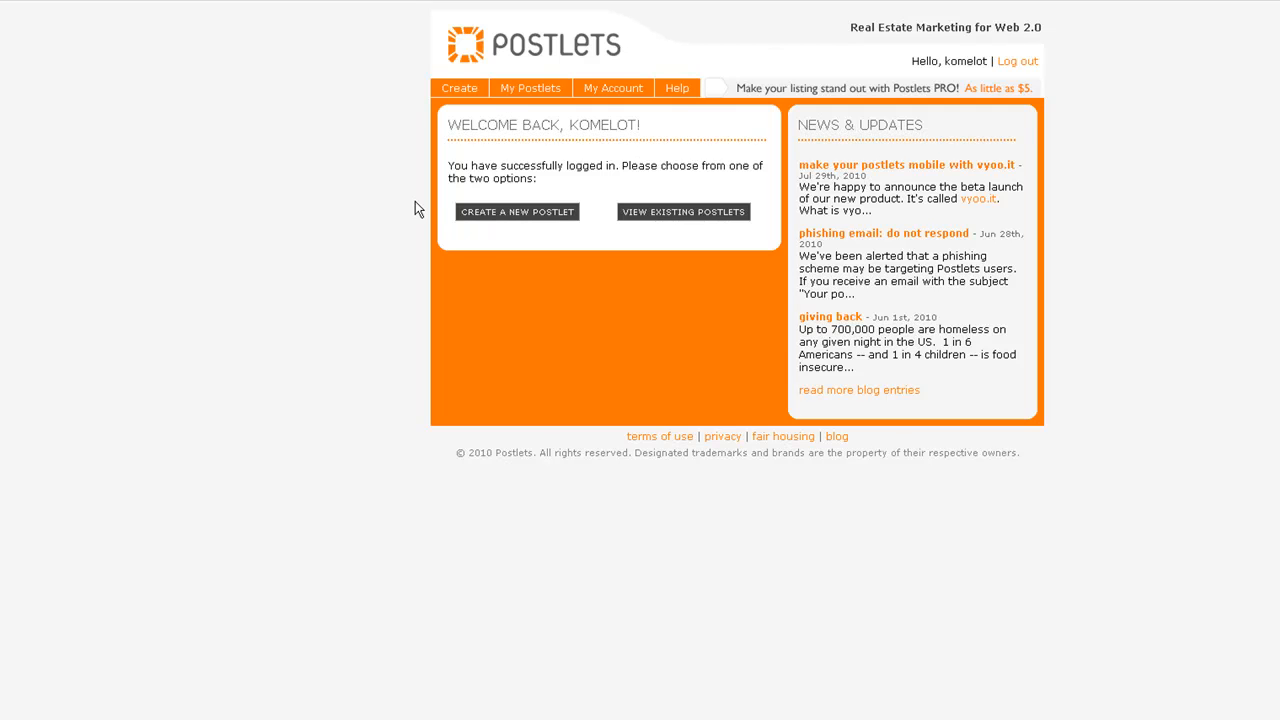
{"action": "mouse_move", "coordinate": [461, 106]}
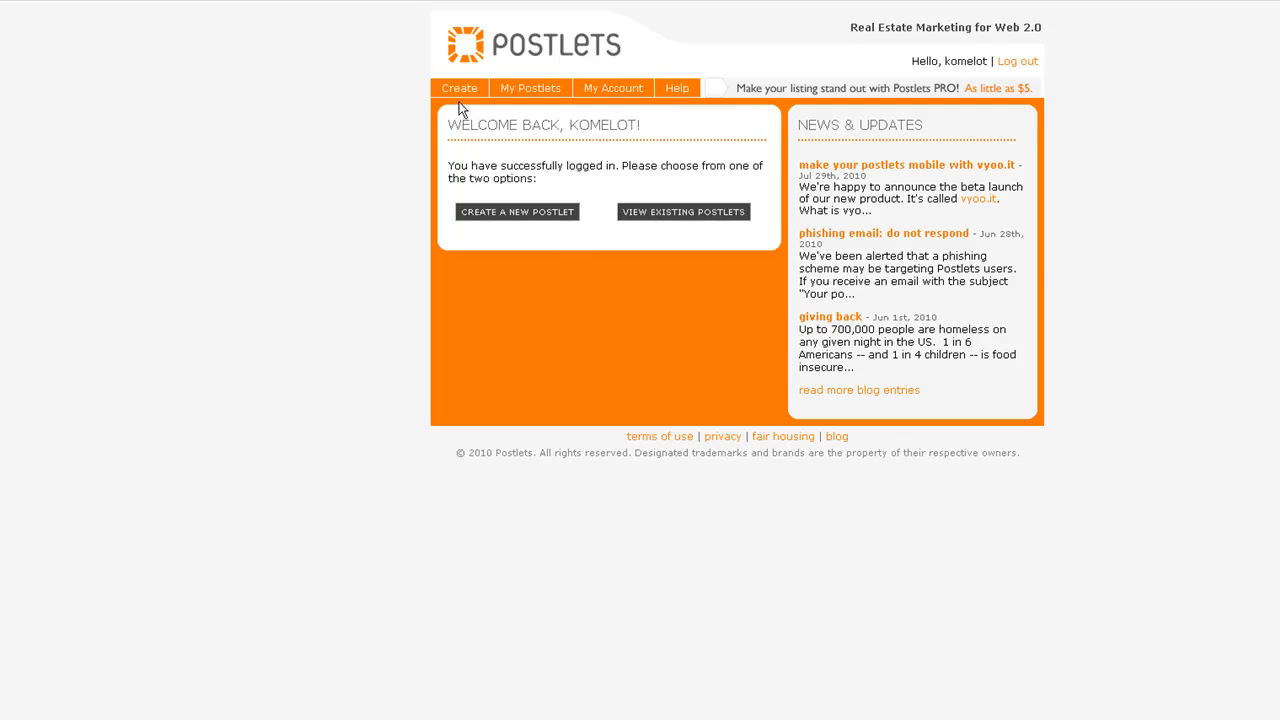
{"action": "mouse_move", "coordinate": [622, 101]}
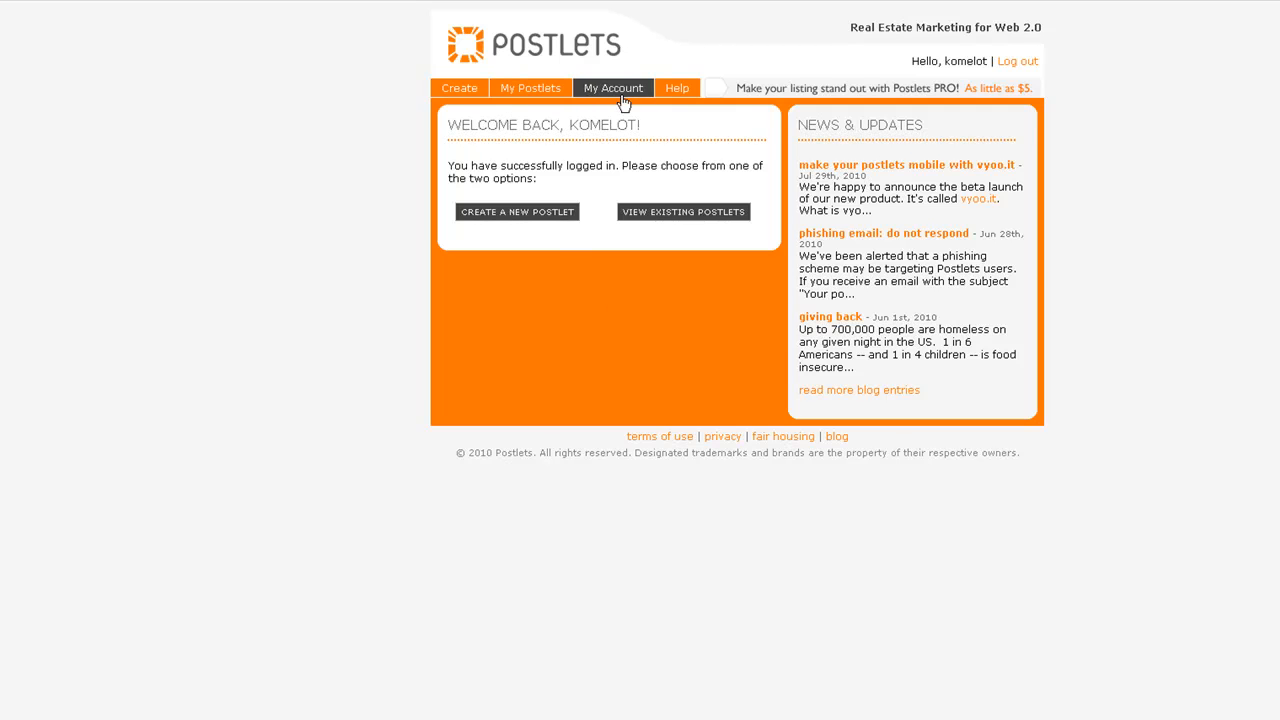
{"action": "mouse_move", "coordinate": [572, 248]}
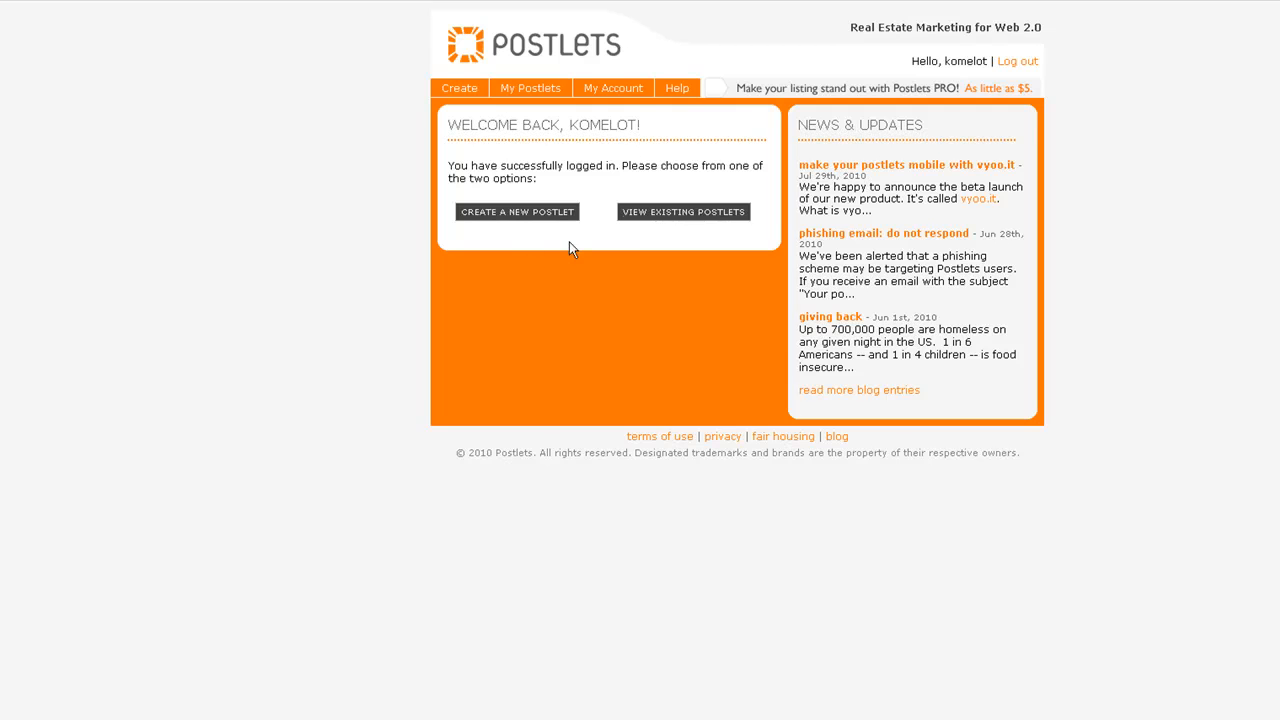
{"action": "mouse_move", "coordinate": [509, 215]}
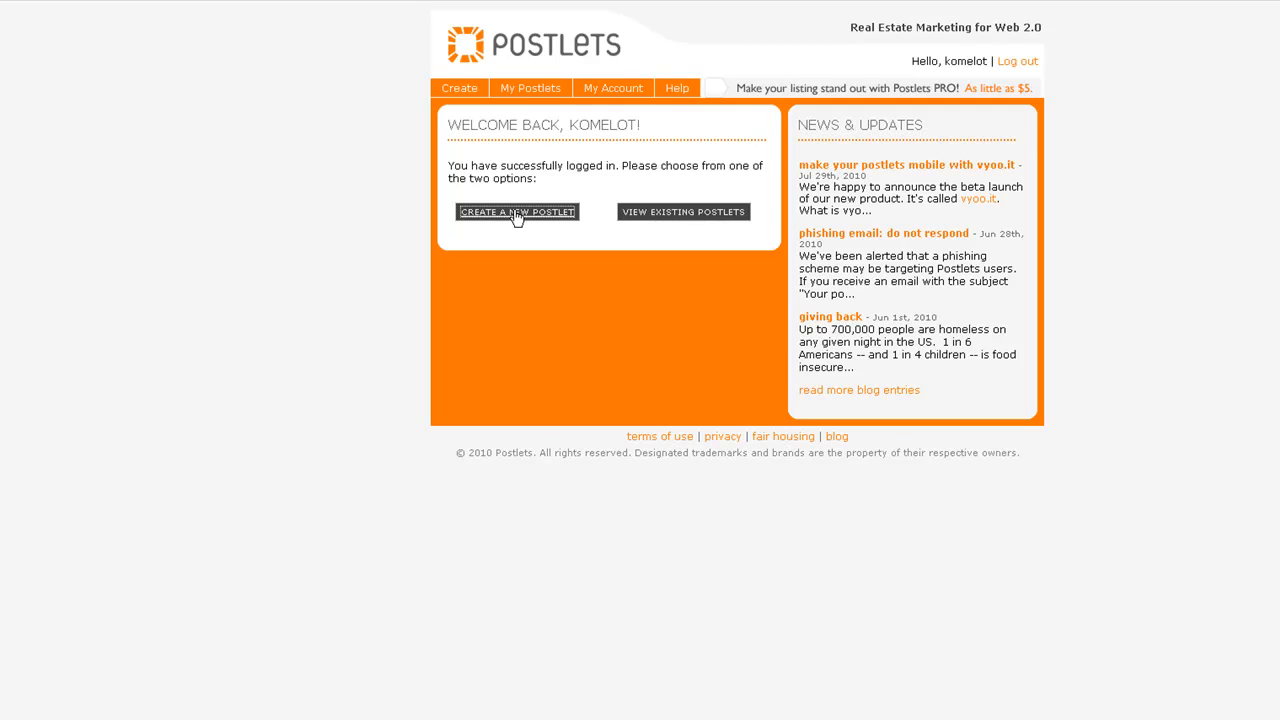
{"action": "left_click", "coordinate": [517, 211]}
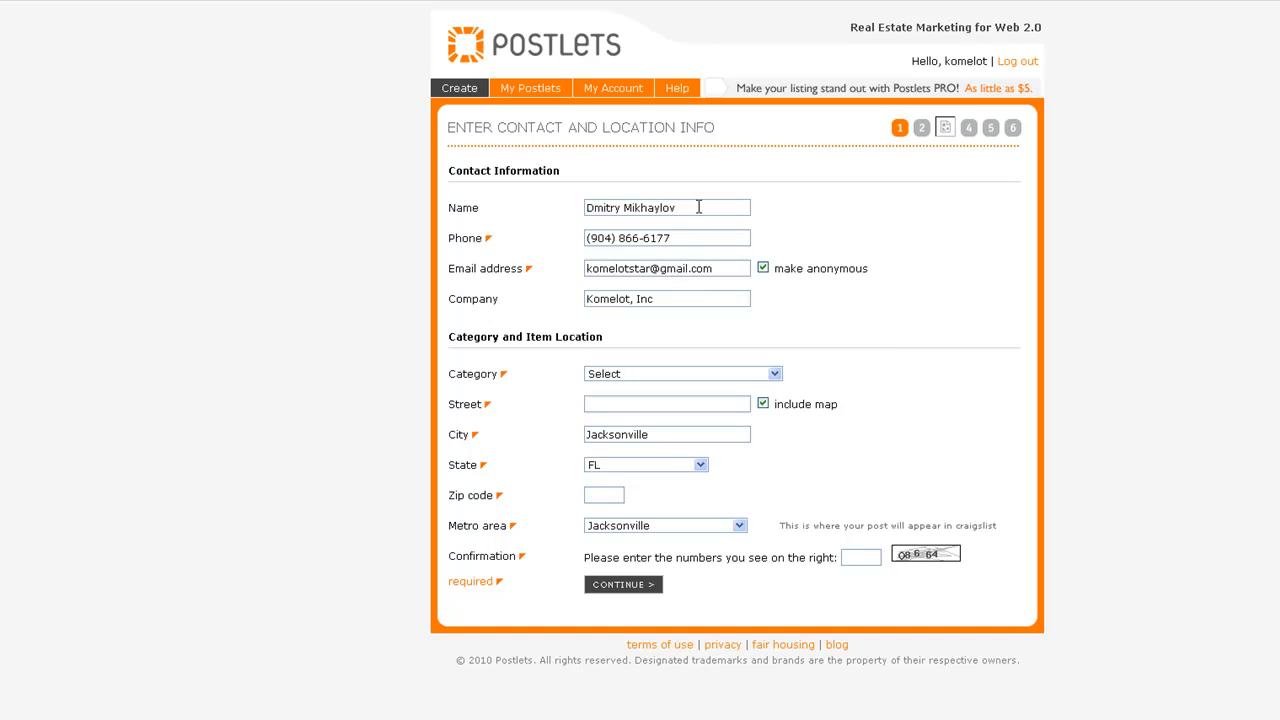
{"action": "mouse_move", "coordinate": [690, 207]}
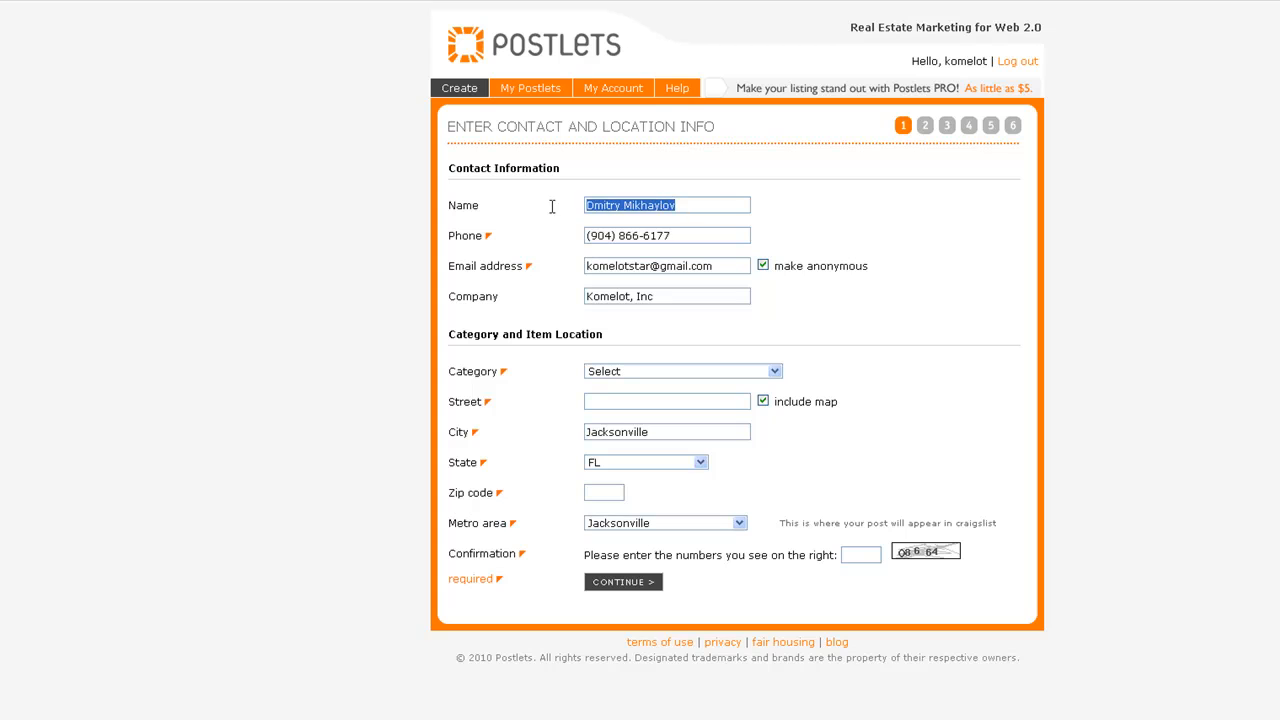
{"action": "key", "text": "Delete"}
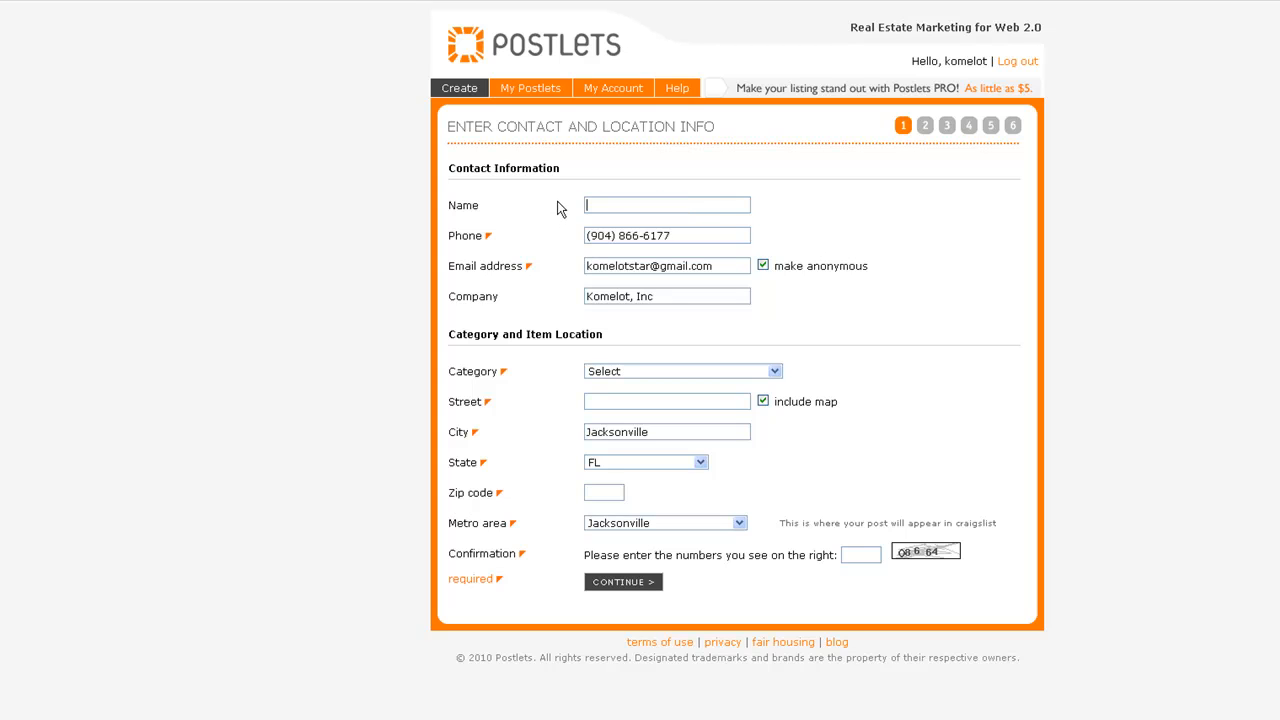
{"action": "double_click", "coordinate": [640, 235]}
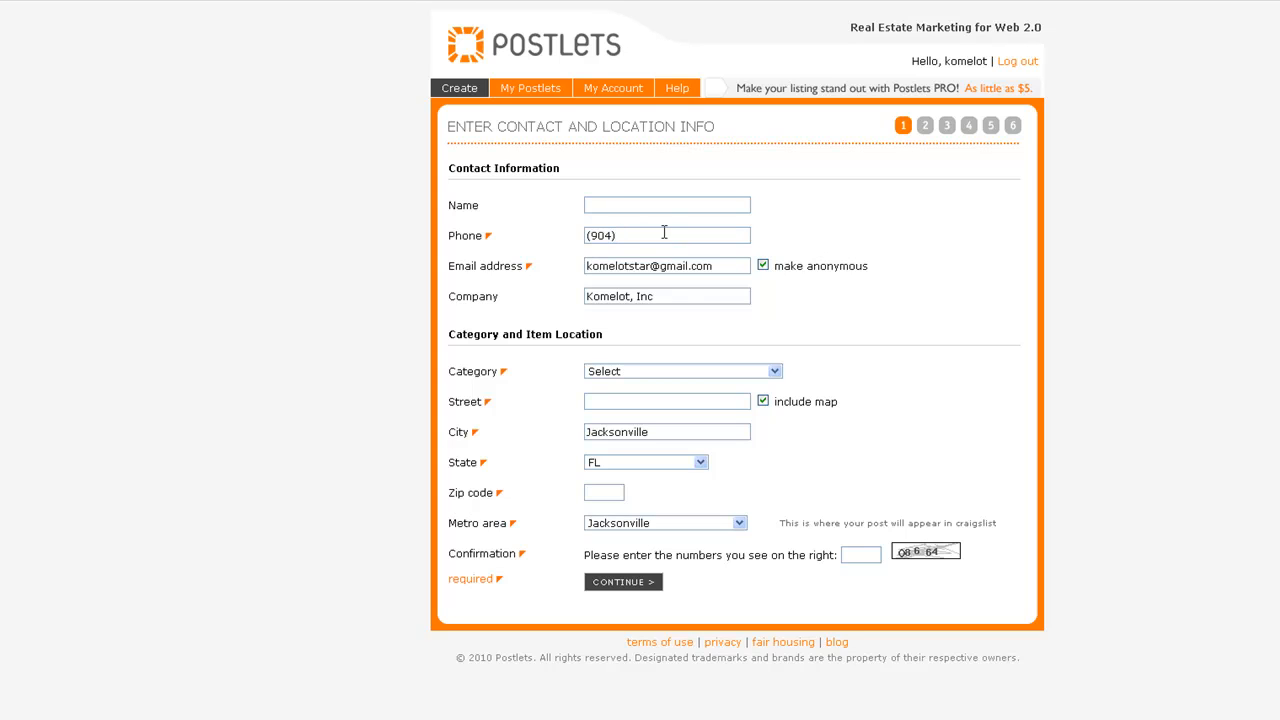
{"action": "mouse_move", "coordinate": [663, 229]}
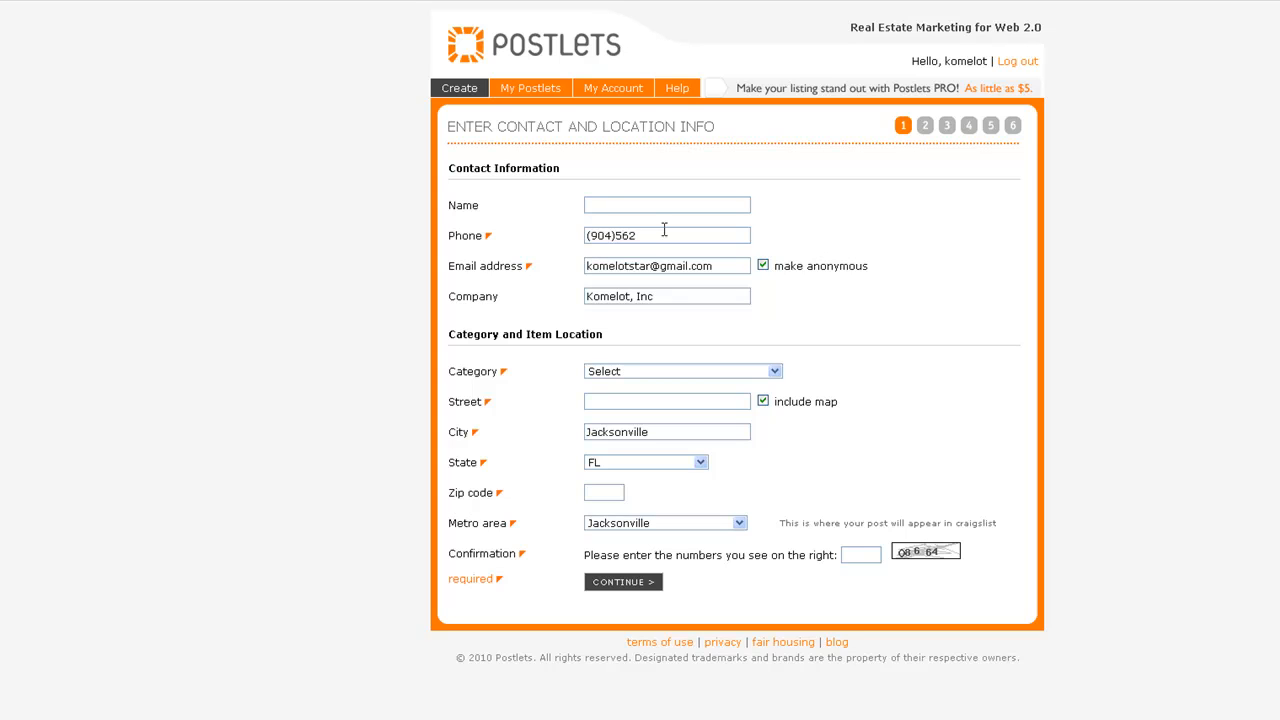
{"action": "type", "text": "-"}
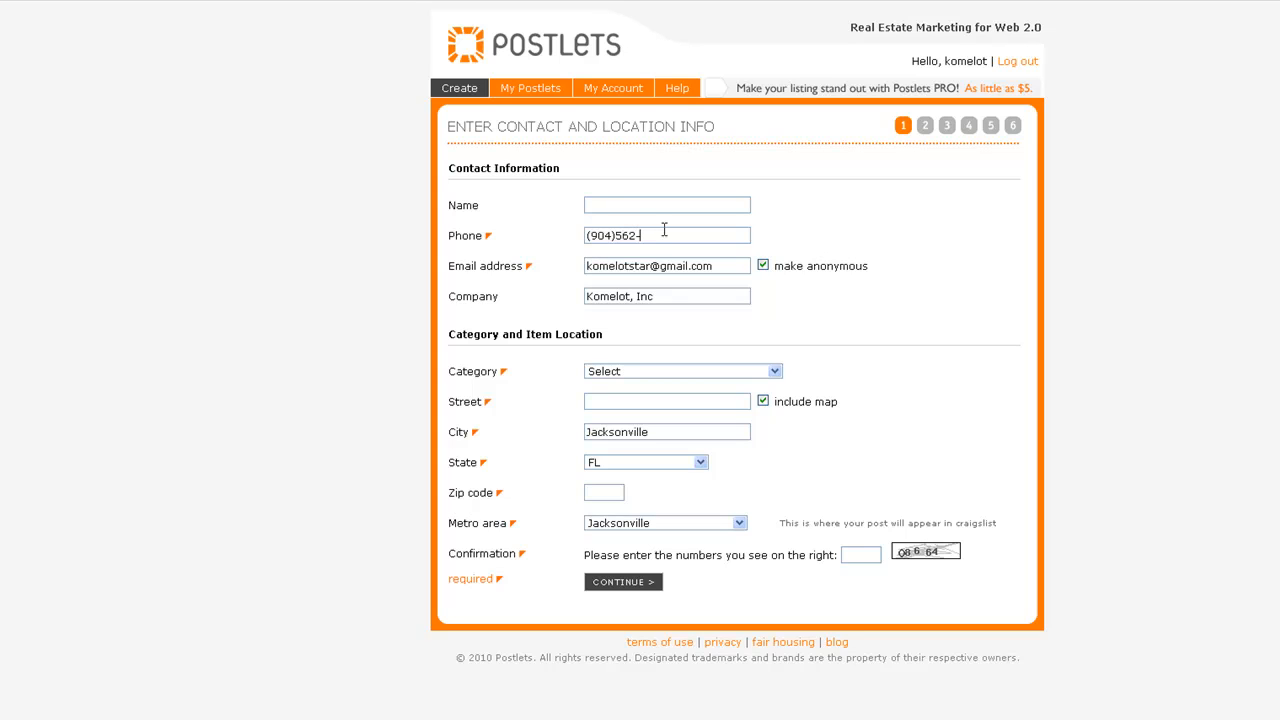
{"action": "type", "text": "2666"}
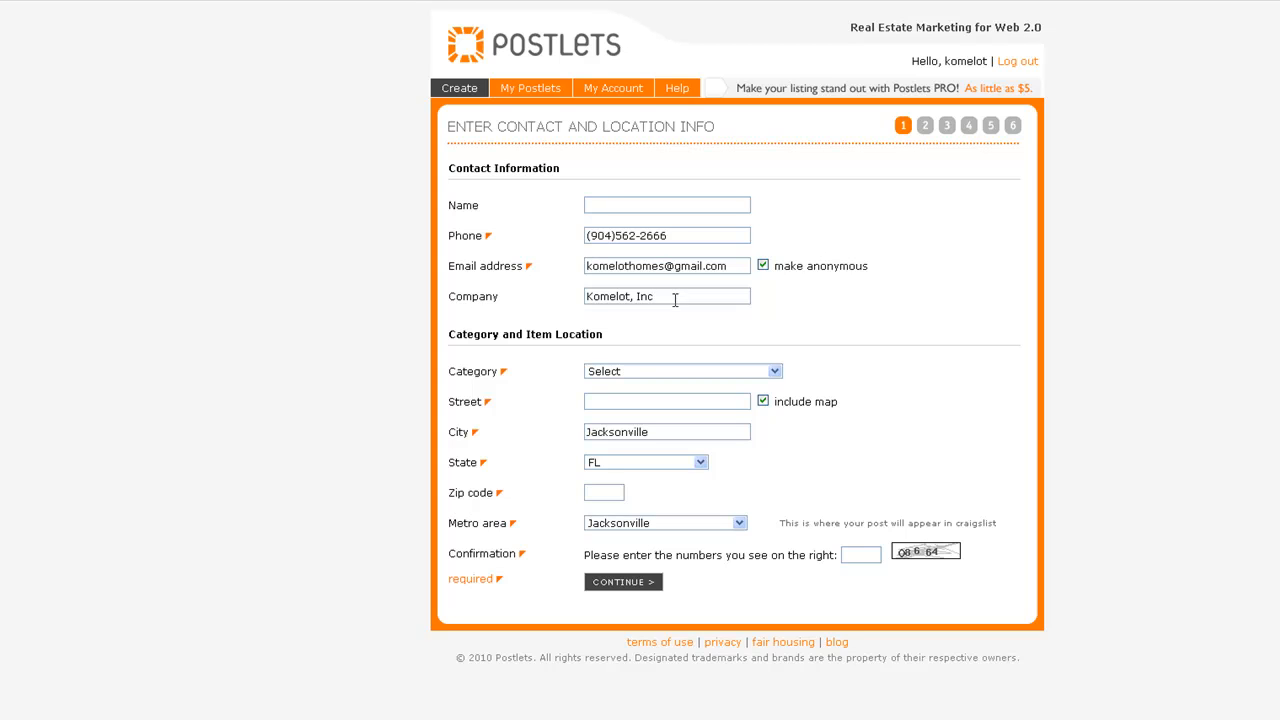
{"action": "double_click", "coordinate": [620, 296]}
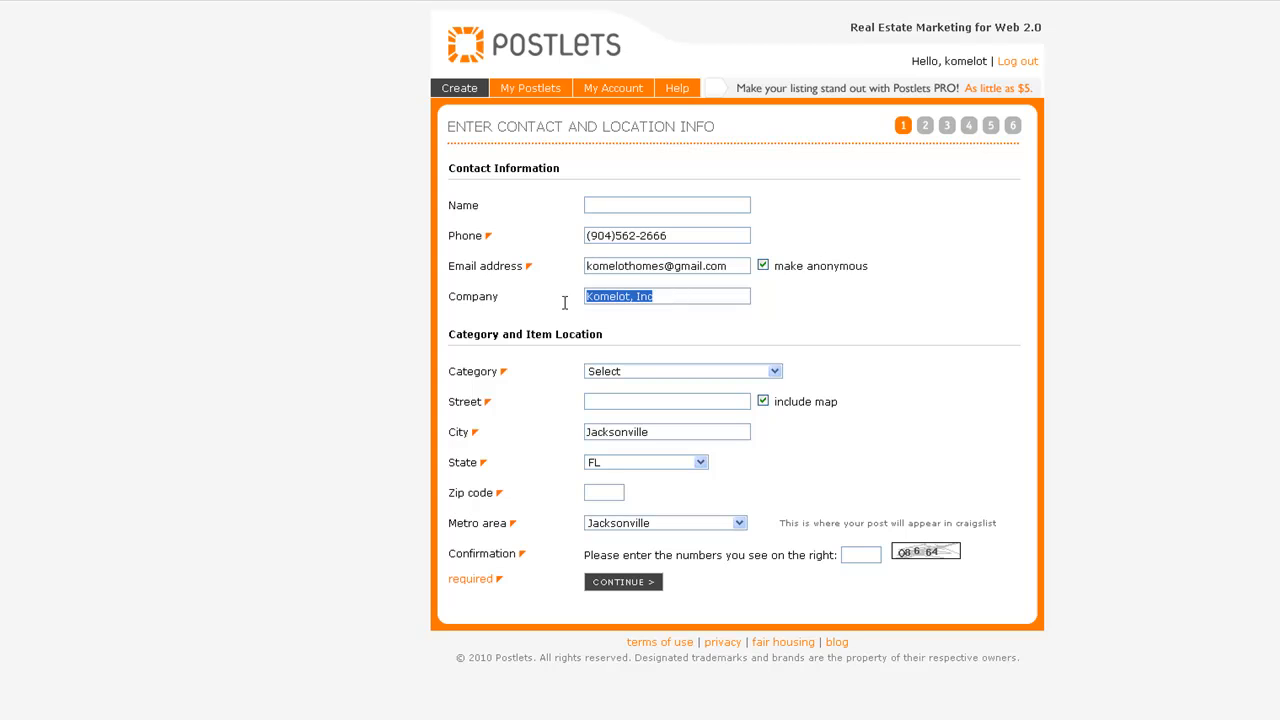
{"action": "mouse_move", "coordinate": [676, 300]}
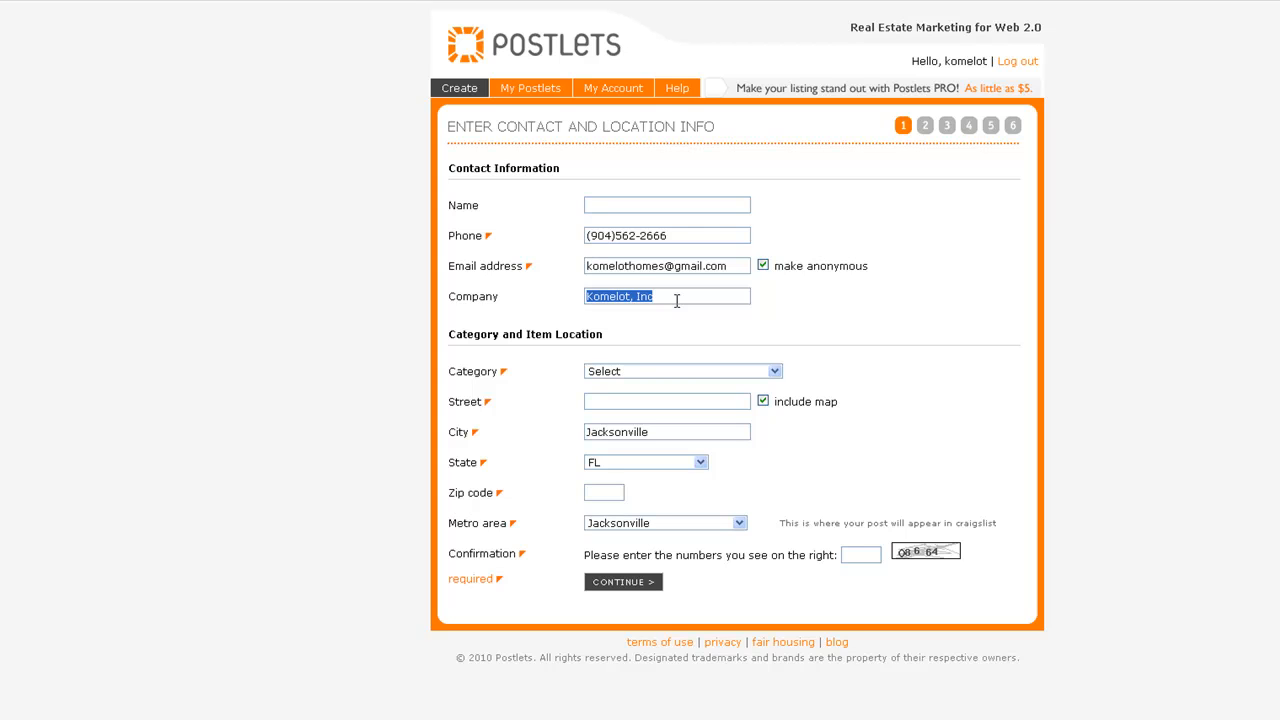
{"action": "type", "text": "www.b"}
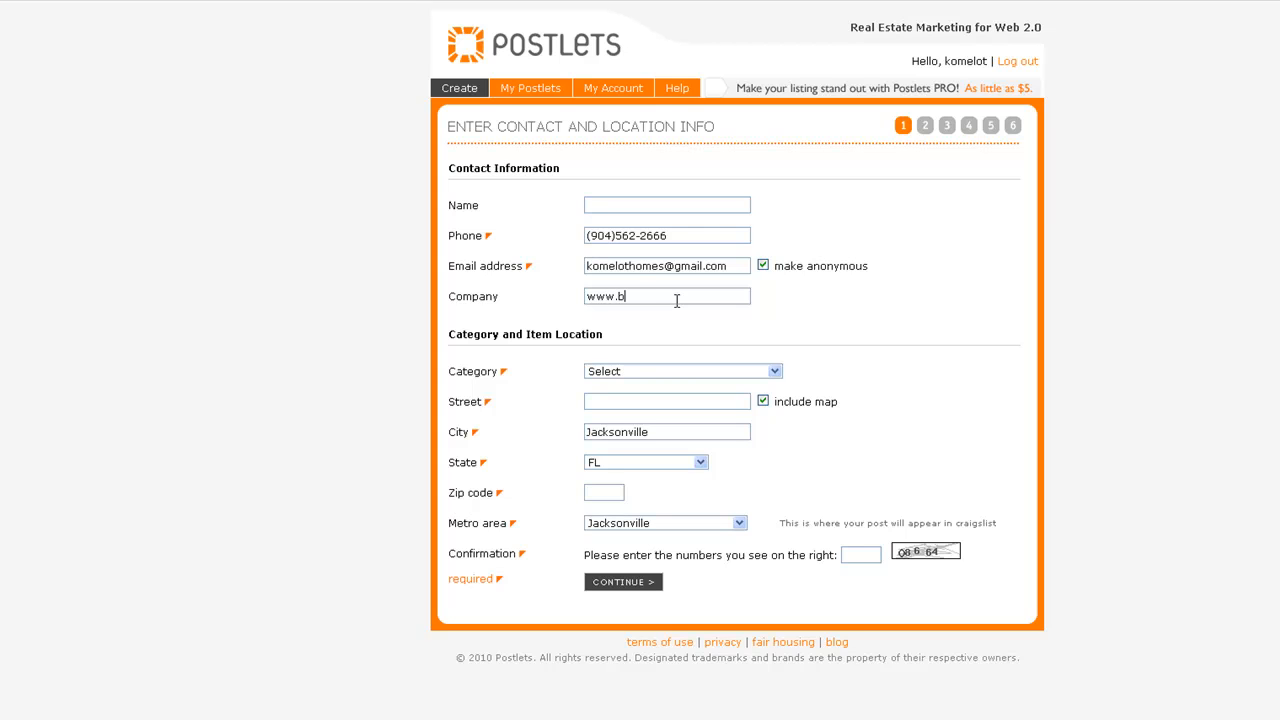
{"action": "type", "text": "uy-"}
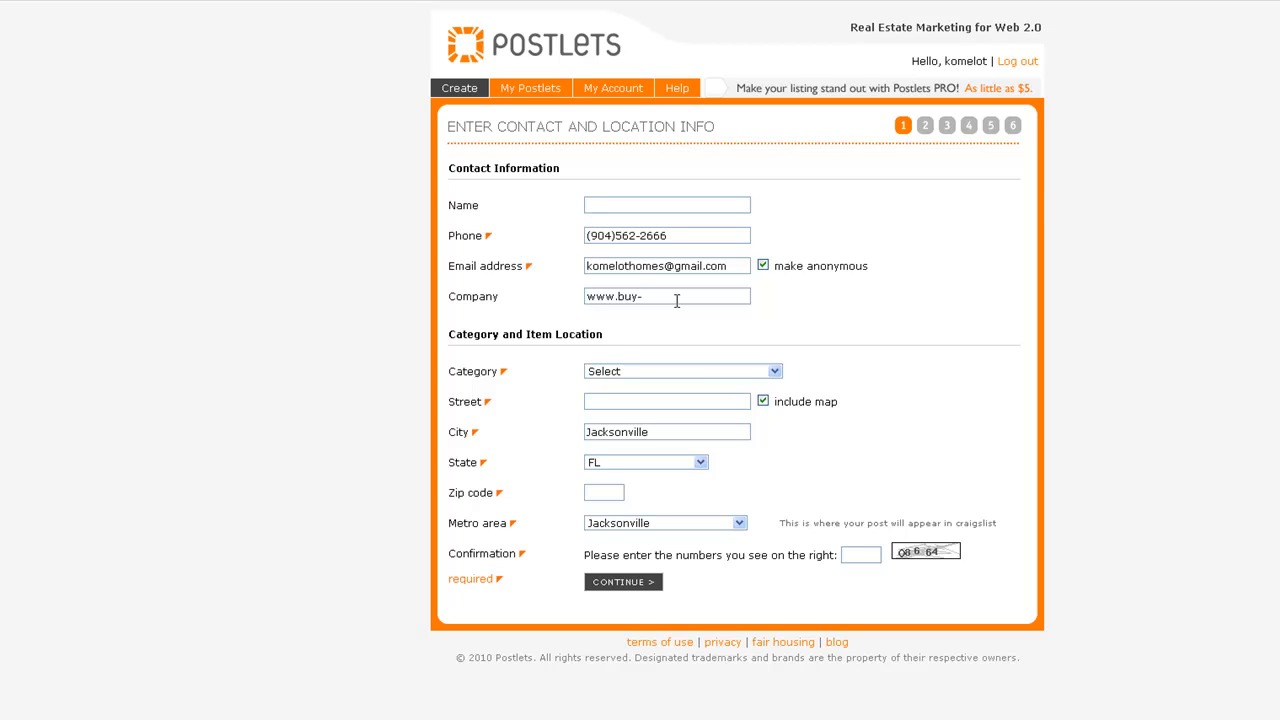
{"action": "type", "text": "houses"}
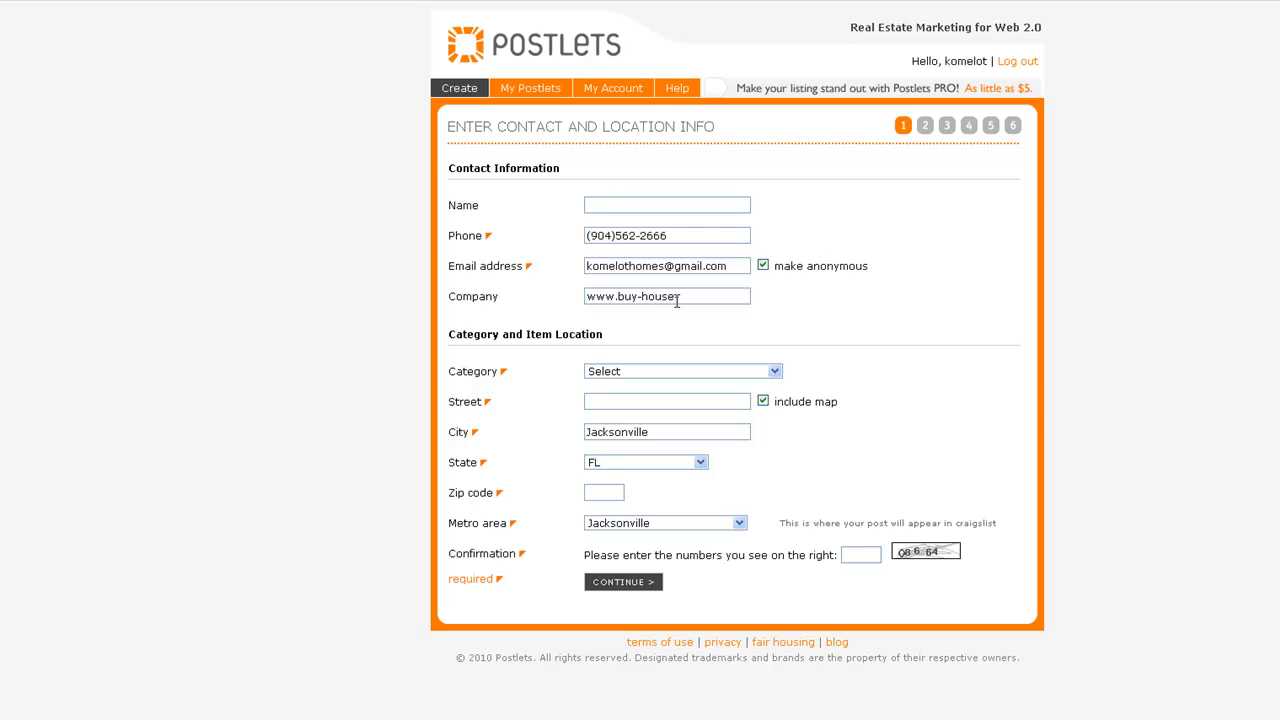
{"action": "type", "text": "florida"}
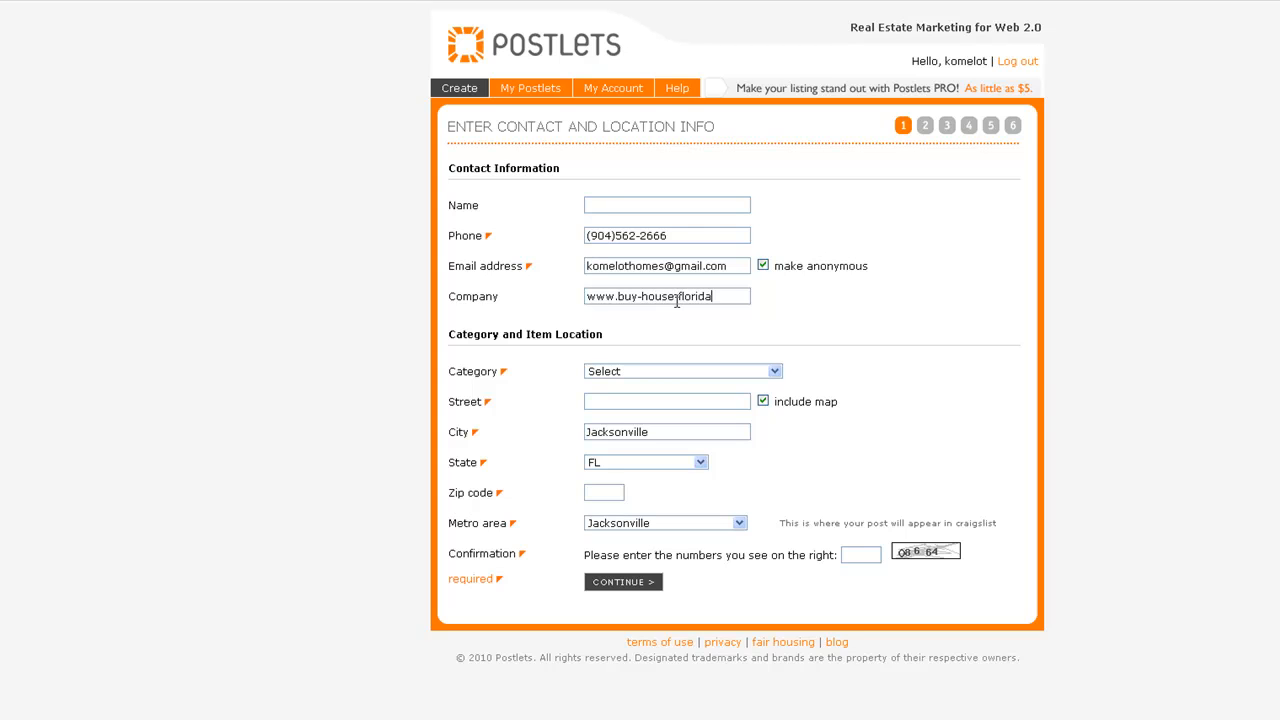
{"action": "type", "text": ".com"}
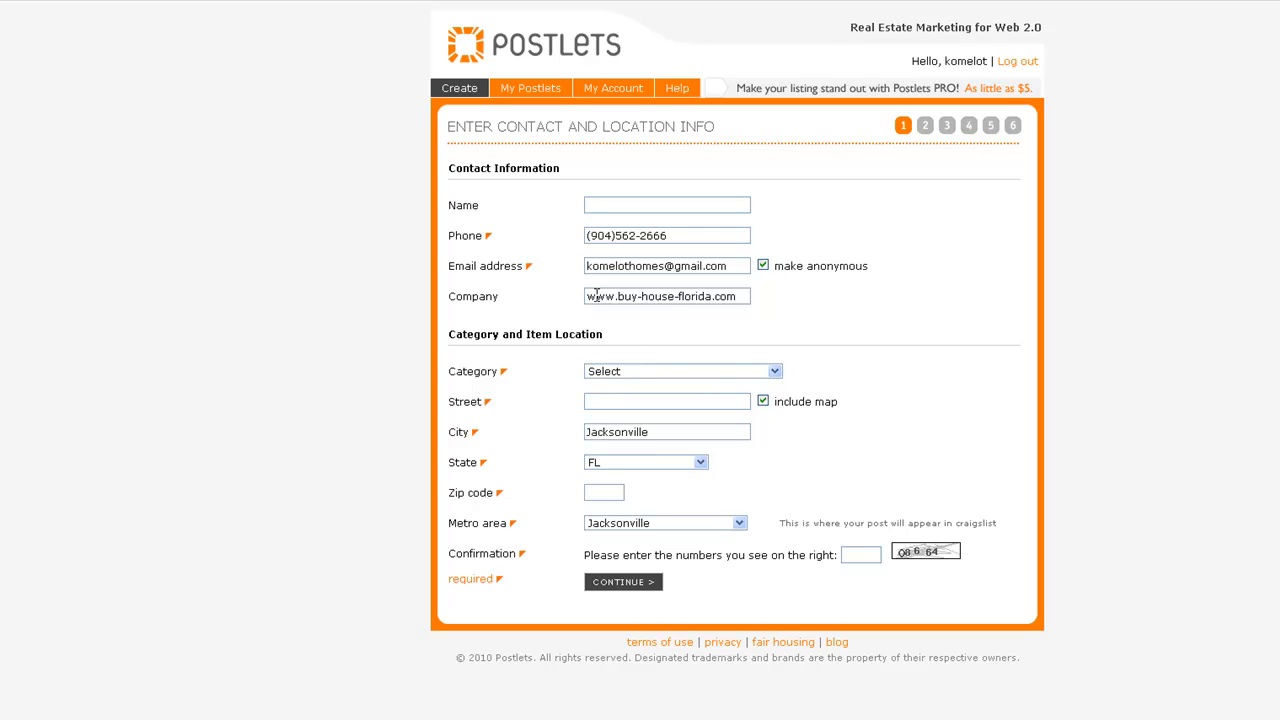
{"action": "mouse_move", "coordinate": [705, 296]}
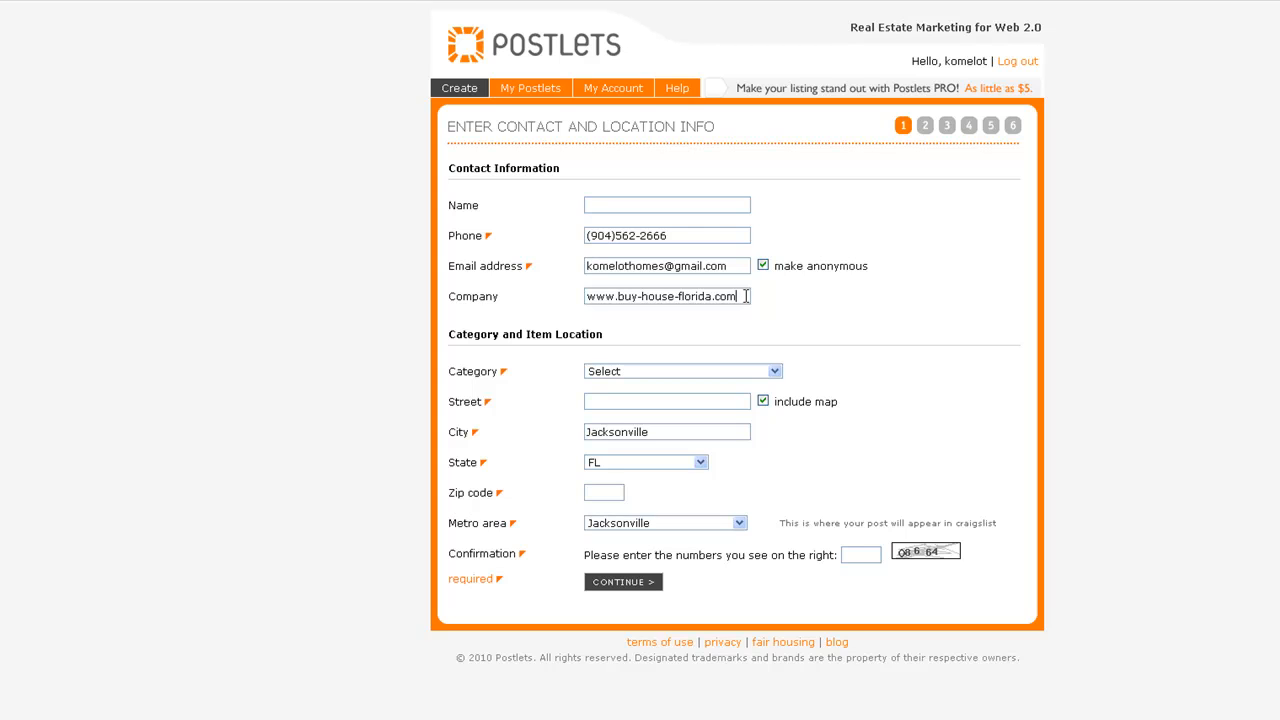
{"action": "mouse_move", "coordinate": [782, 377]}
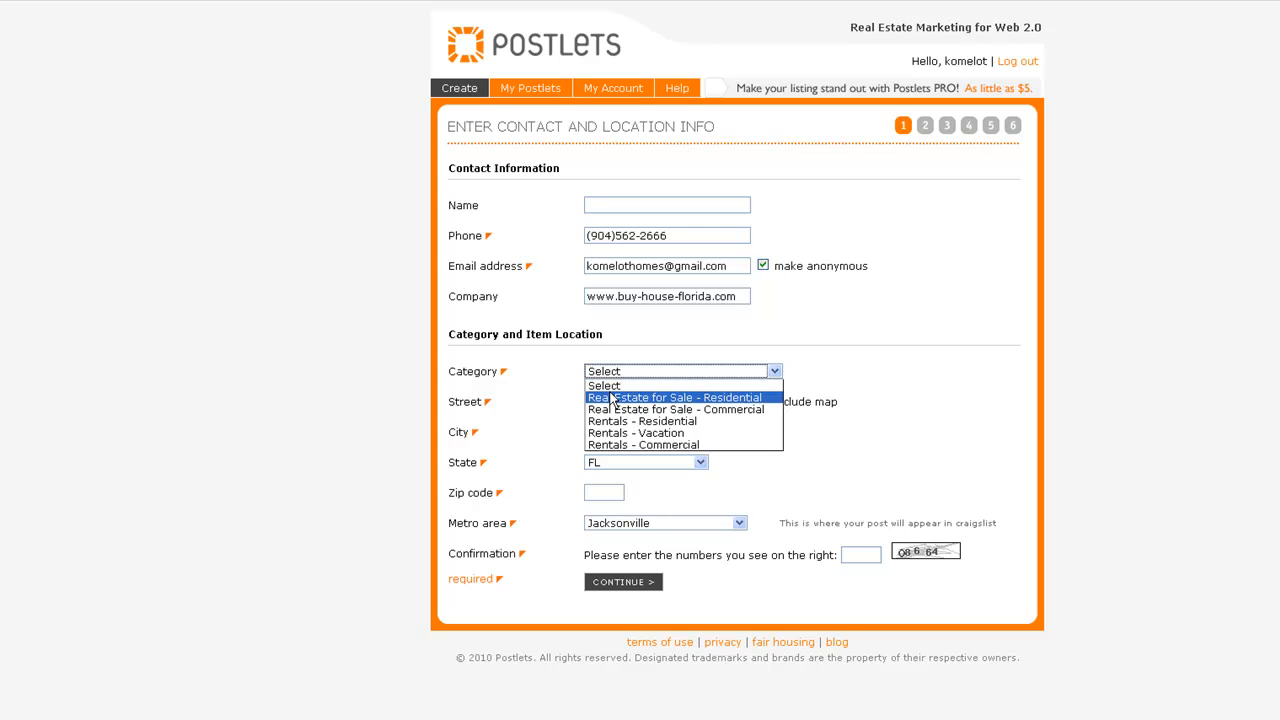
Step: Set residential sale category, 12345 Main Street, zip 32218 and the confirmation code, then continue
{"action": "left_click", "coordinate": [677, 397]}
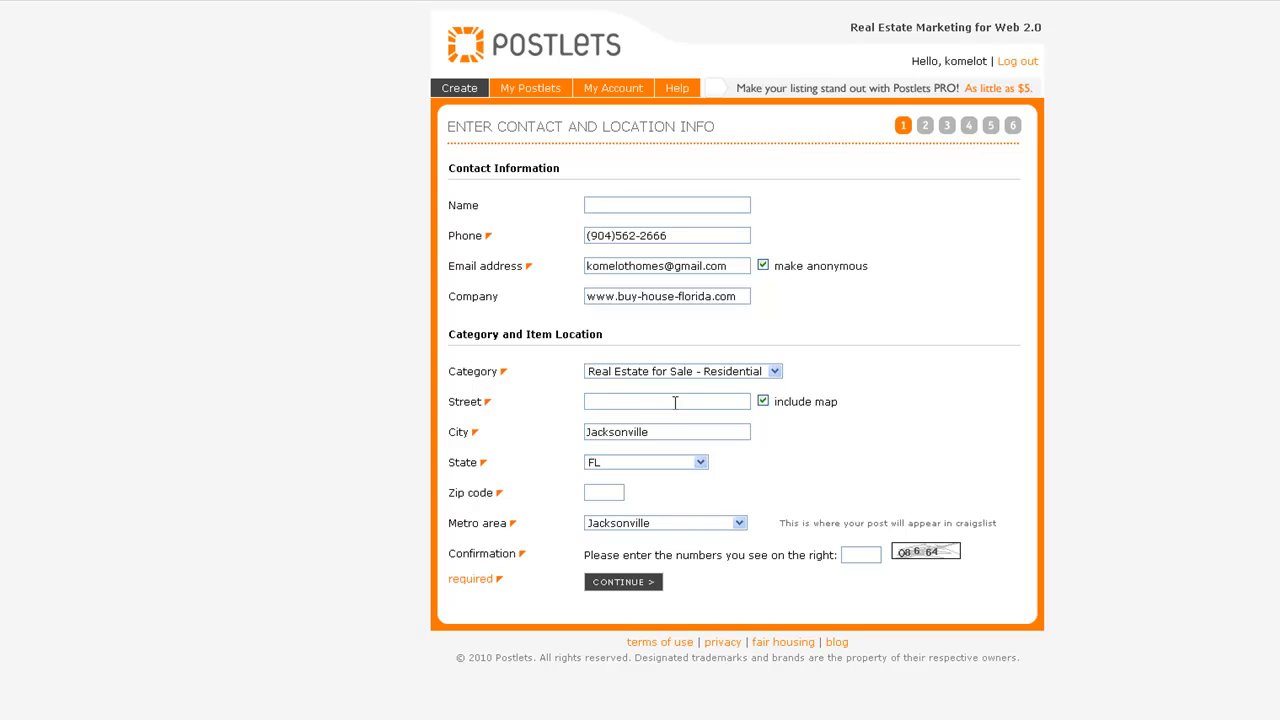
{"action": "type", "text": "12345 Main Street"}
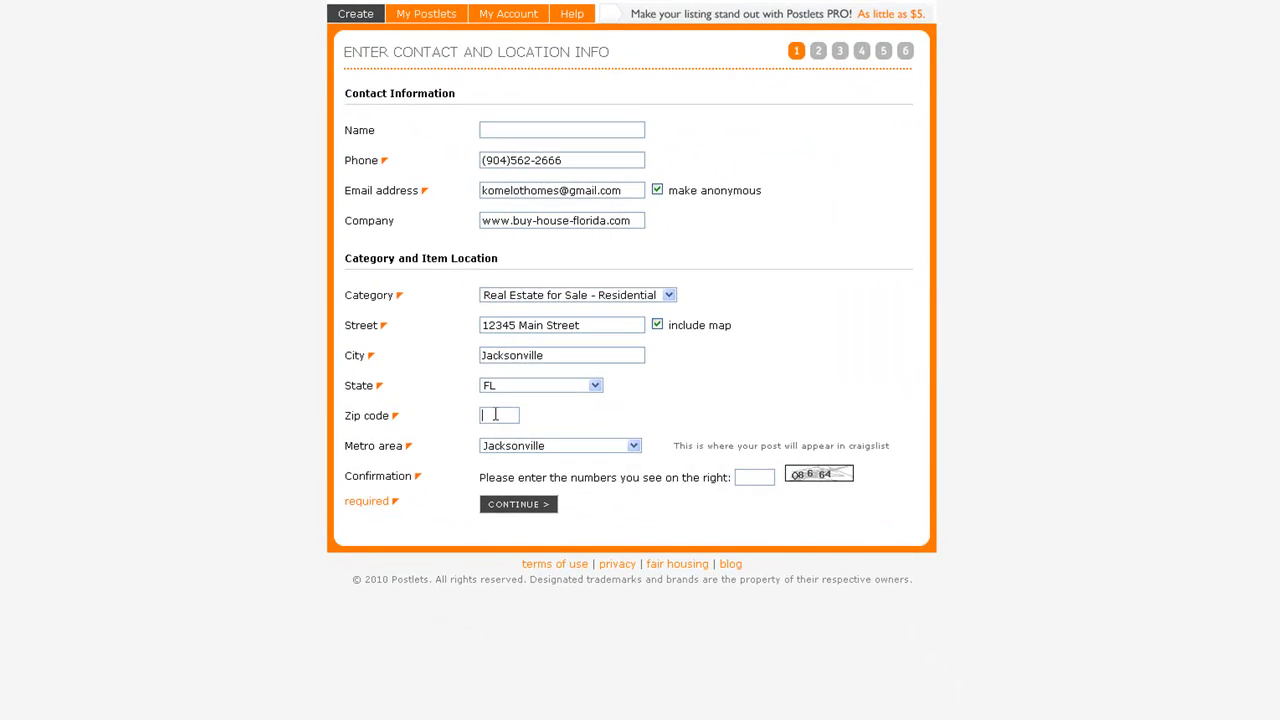
{"action": "type", "text": "32218"}
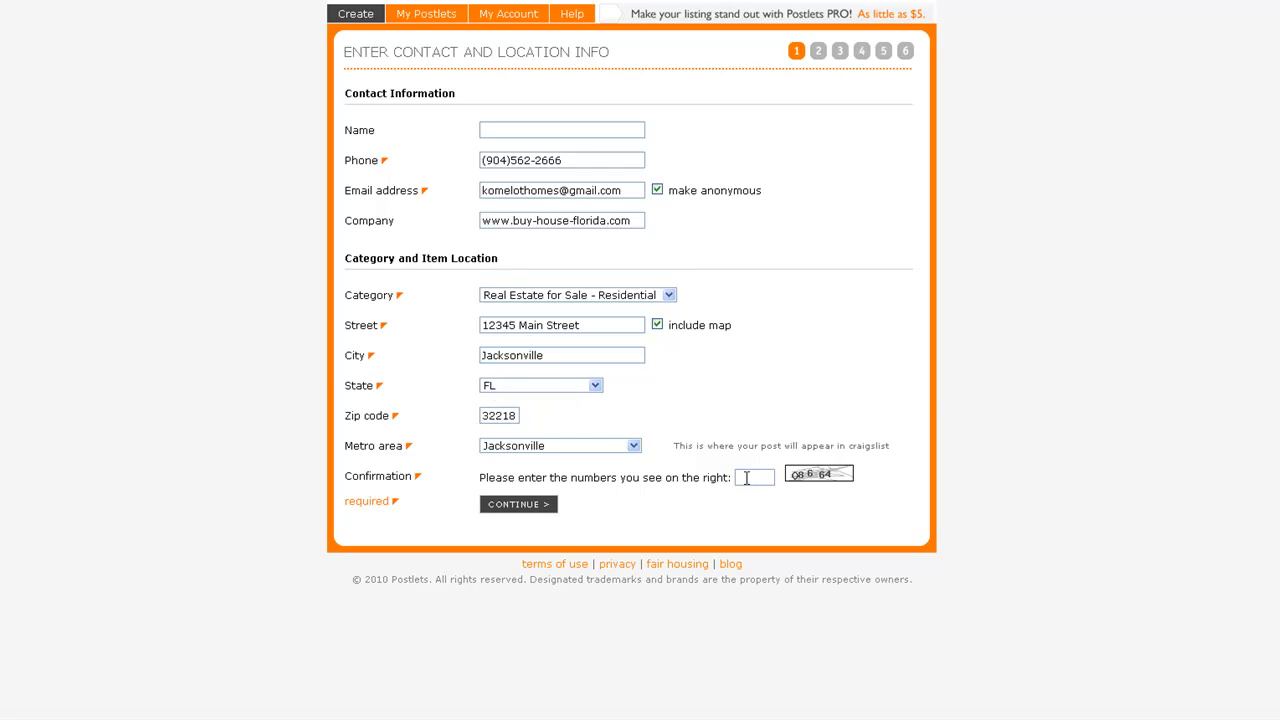
{"action": "left_click", "coordinate": [754, 477]}
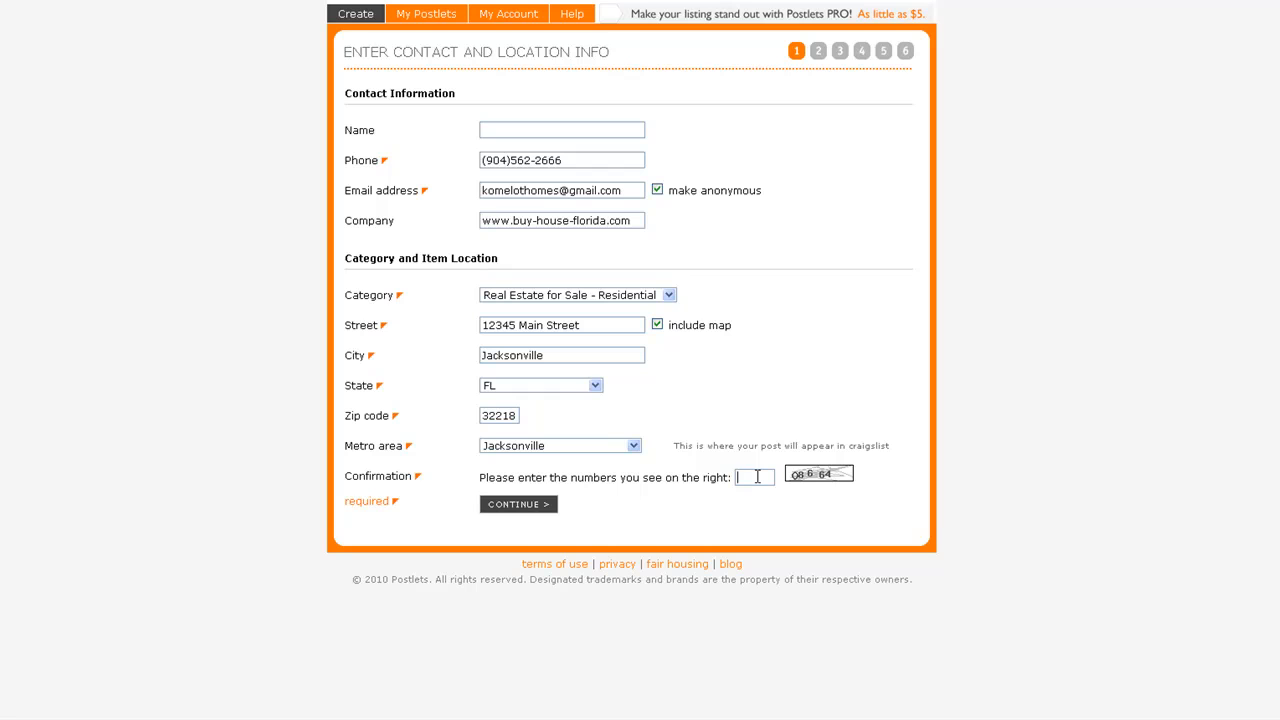
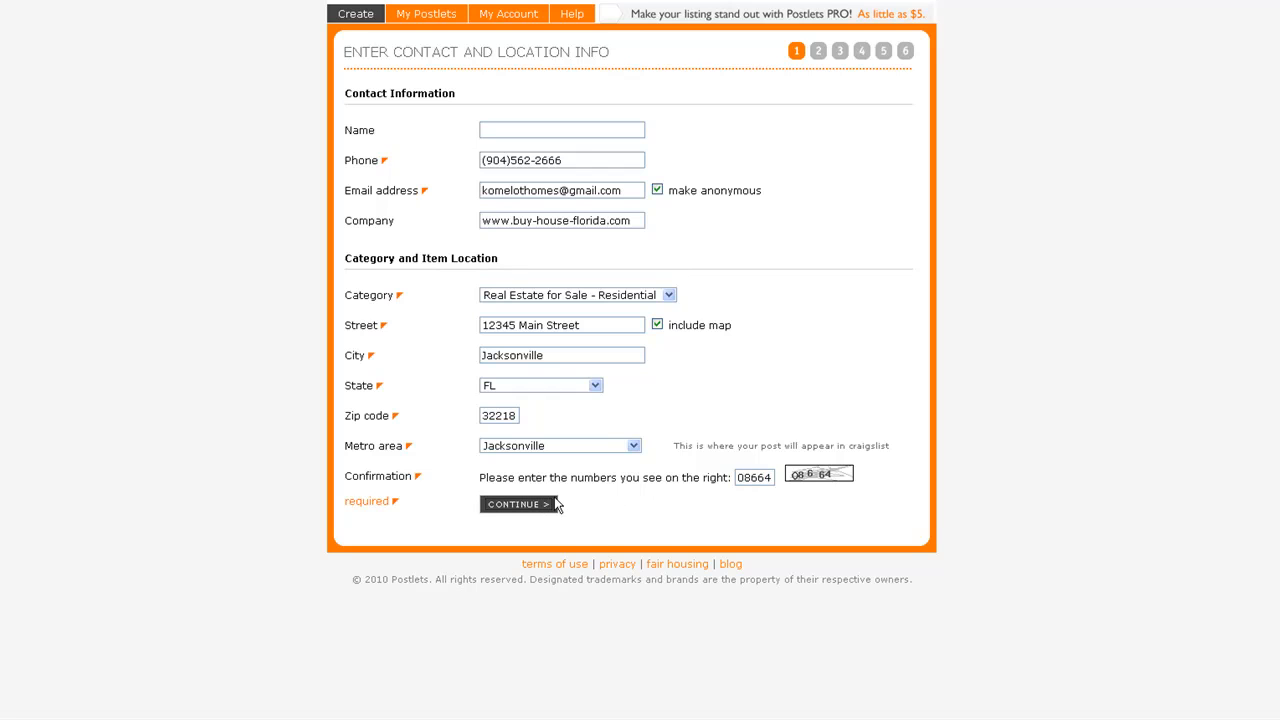
{"action": "mouse_move", "coordinate": [707, 324]}
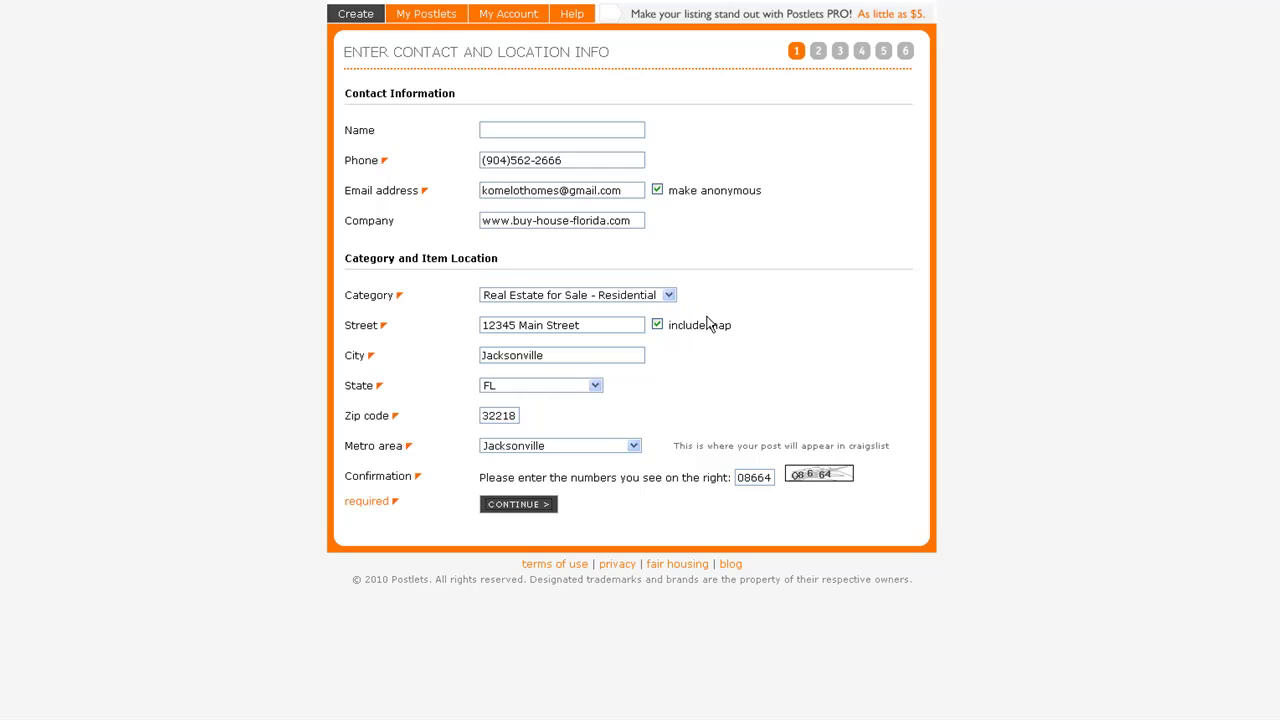
{"action": "left_click", "coordinate": [518, 504]}
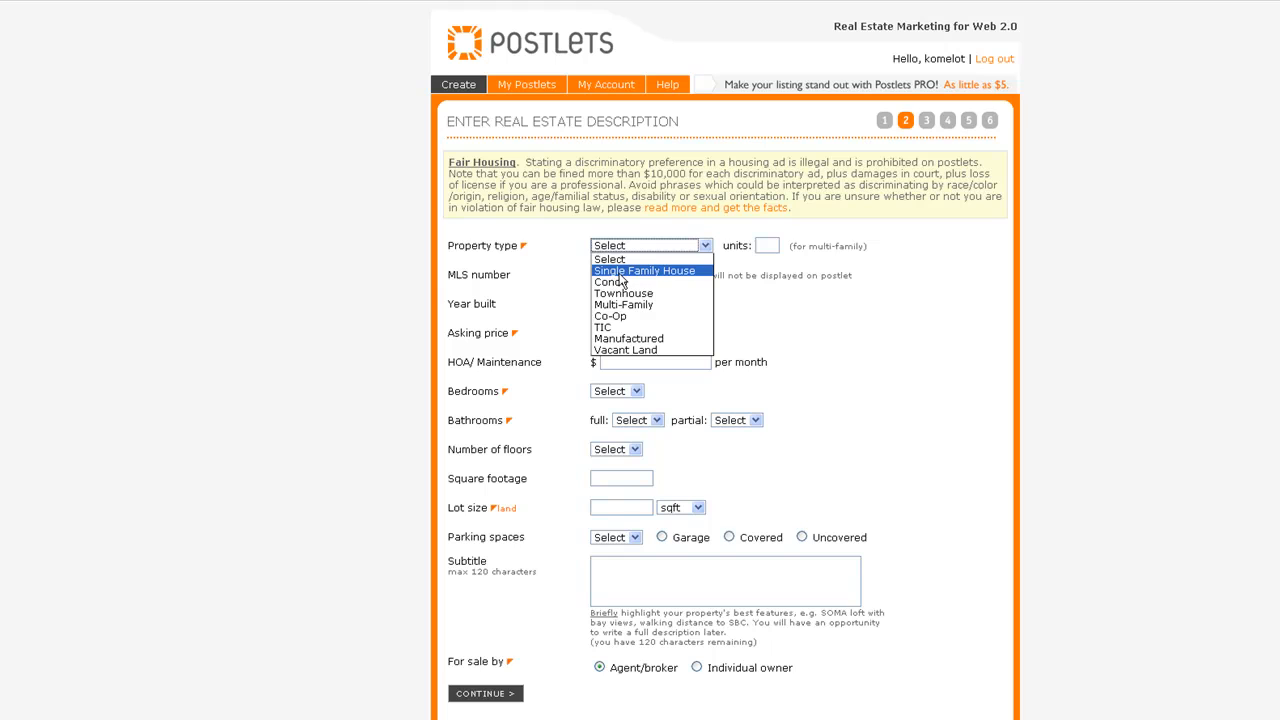
Step: Describe a 1989 single-family house at $99,999 with 3 bedrooms, 2 baths and 1 floor
{"action": "left_click", "coordinate": [644, 270]}
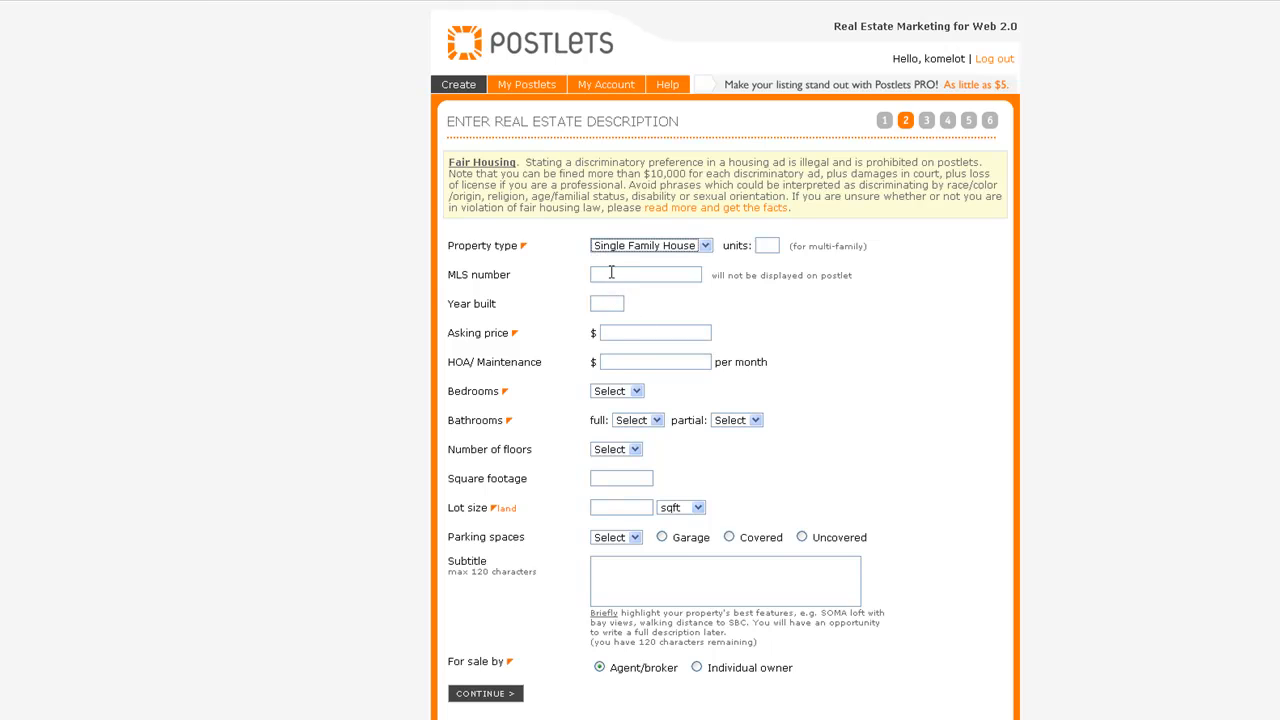
{"action": "left_click", "coordinate": [606, 303]}
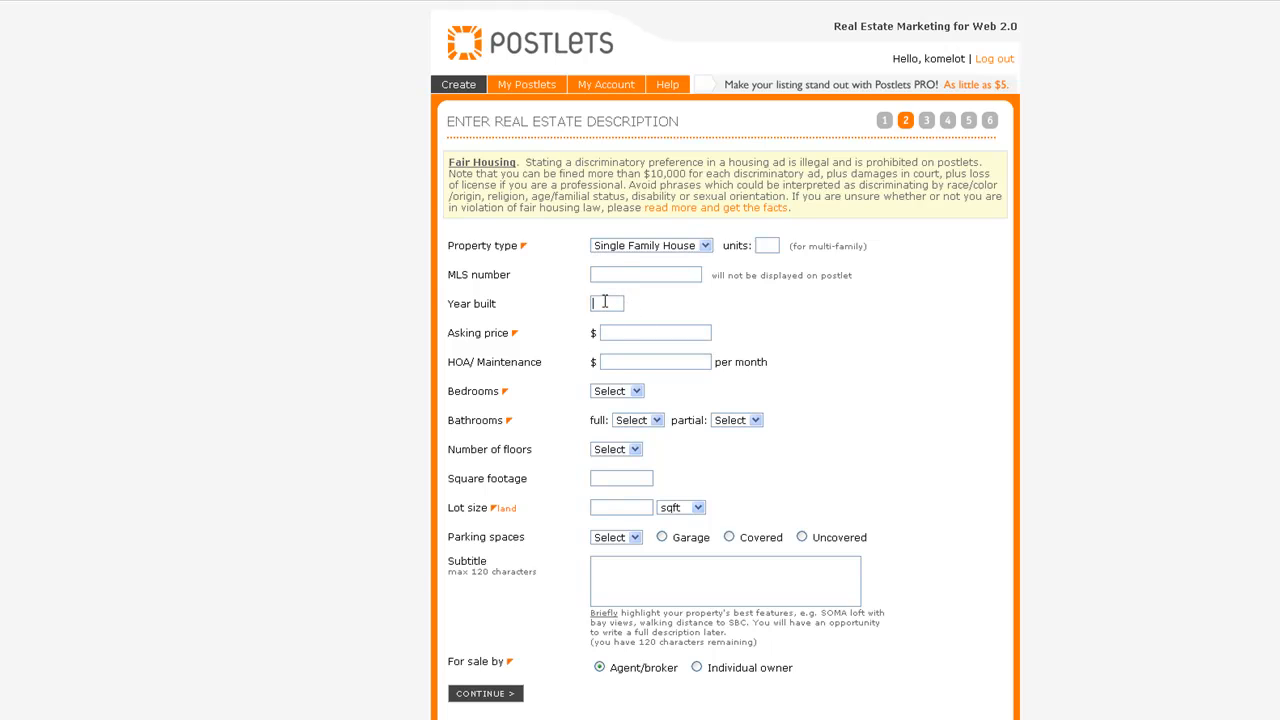
{"action": "type", "text": "1989"}
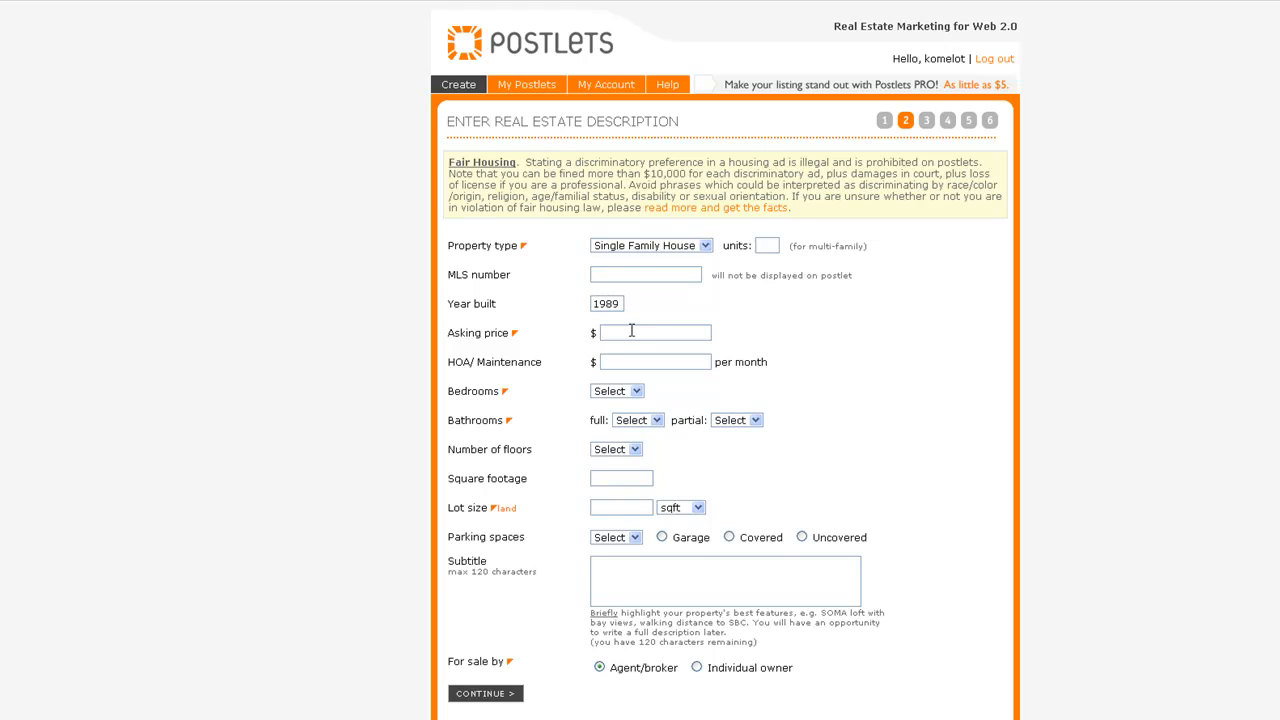
{"action": "type", "text": "99999"}
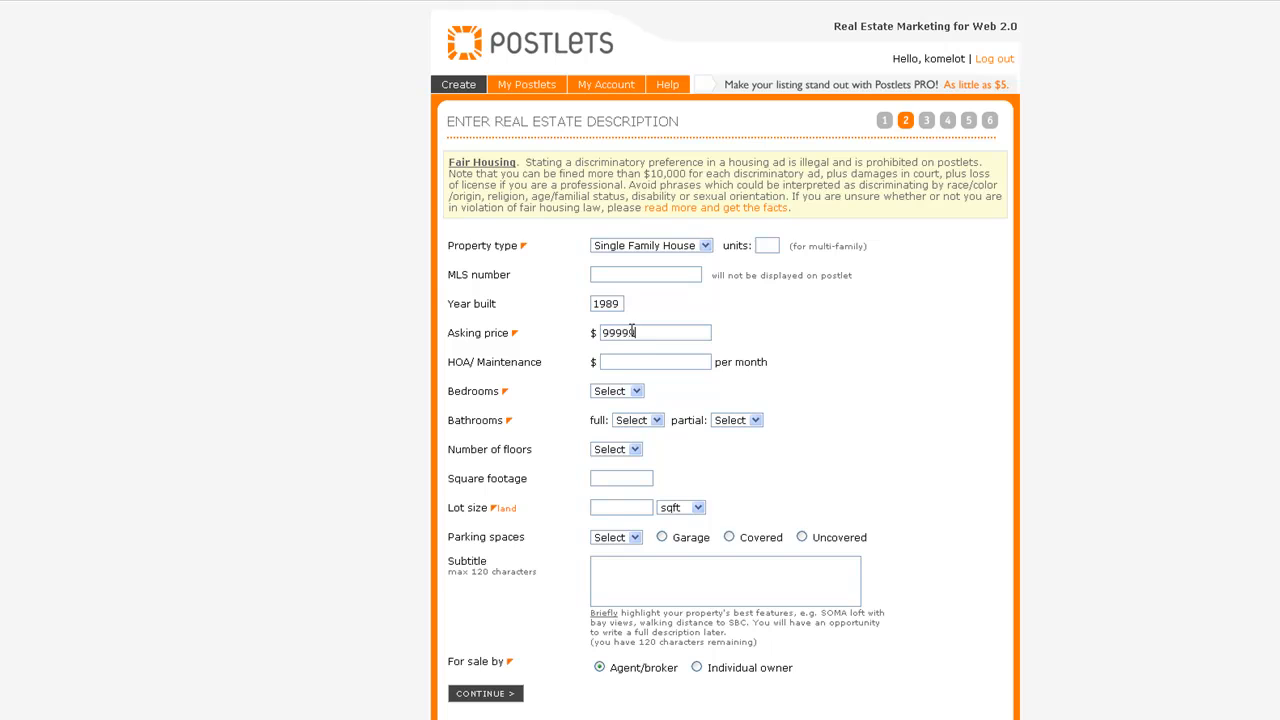
{"action": "left_click", "coordinate": [615, 390]}
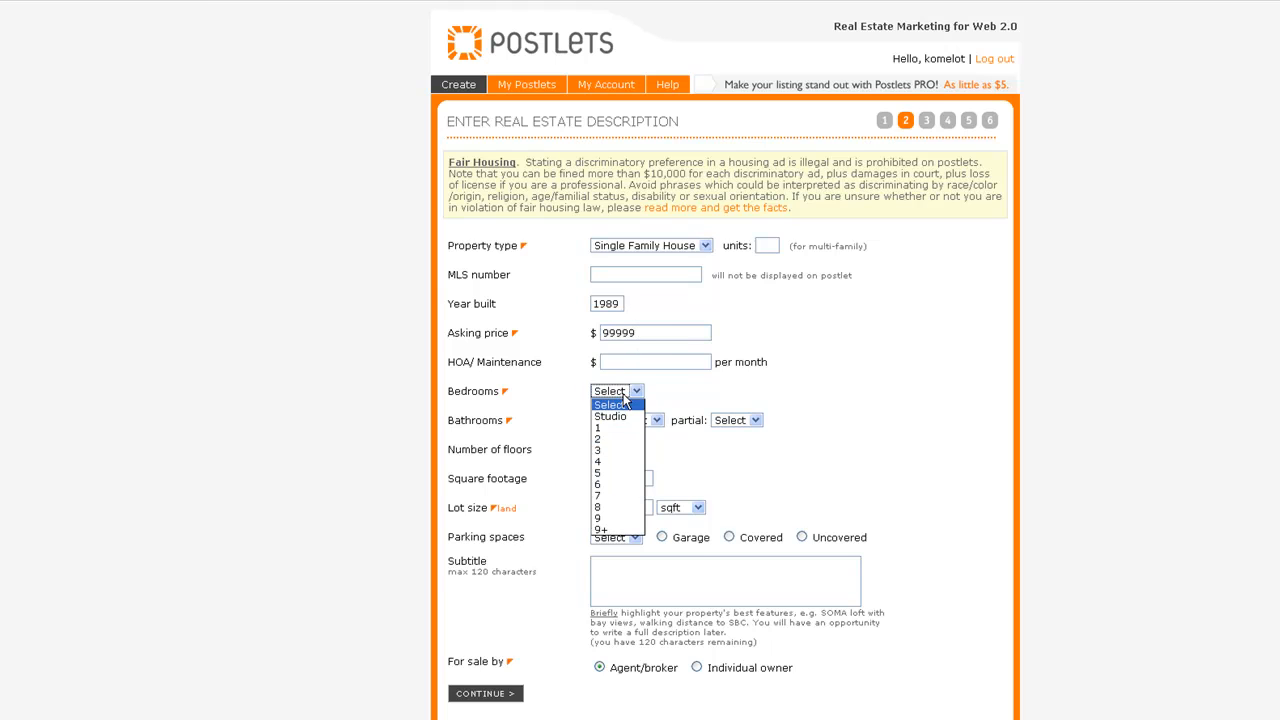
{"action": "left_click", "coordinate": [637, 420]}
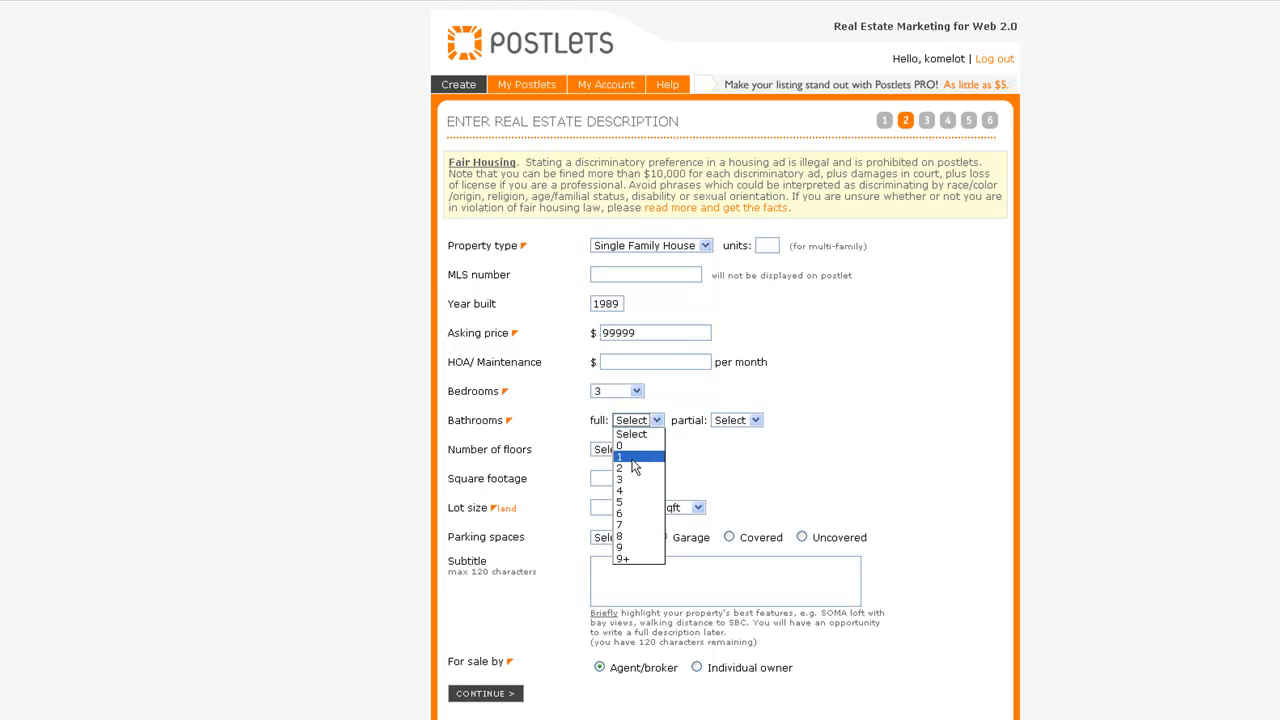
{"action": "left_click", "coordinate": [633, 457]}
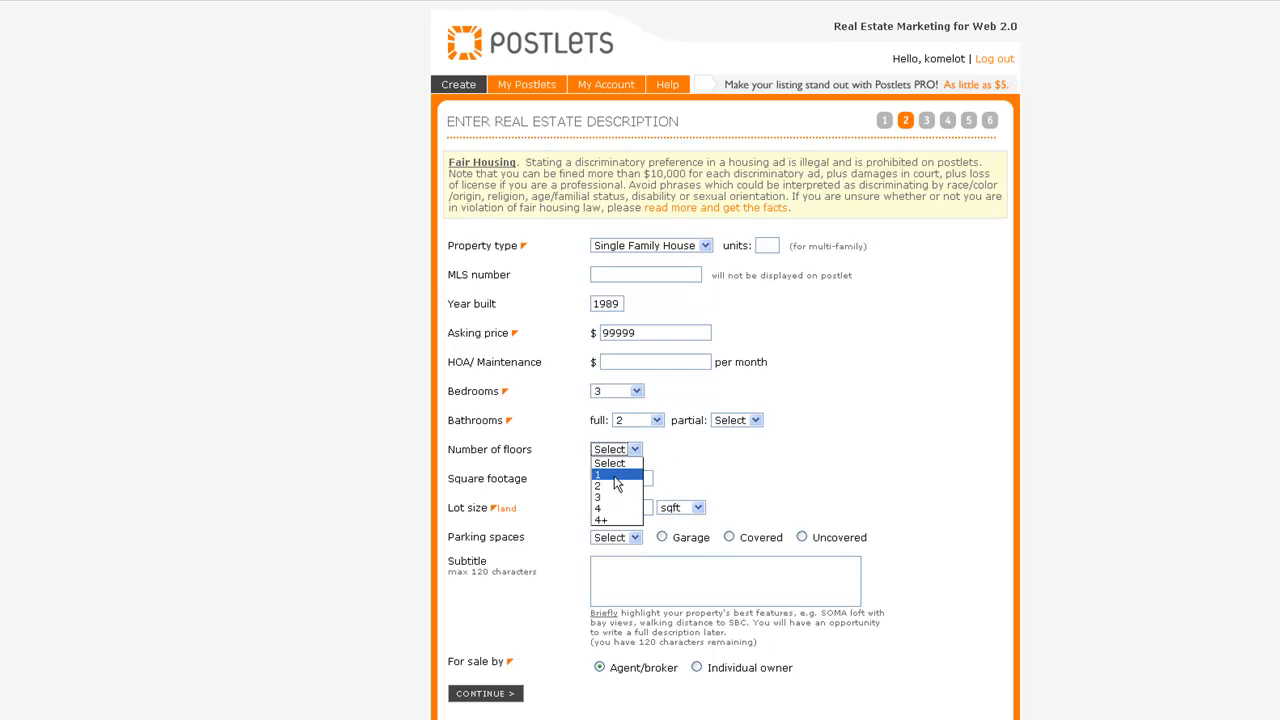
{"action": "left_click", "coordinate": [598, 475]}
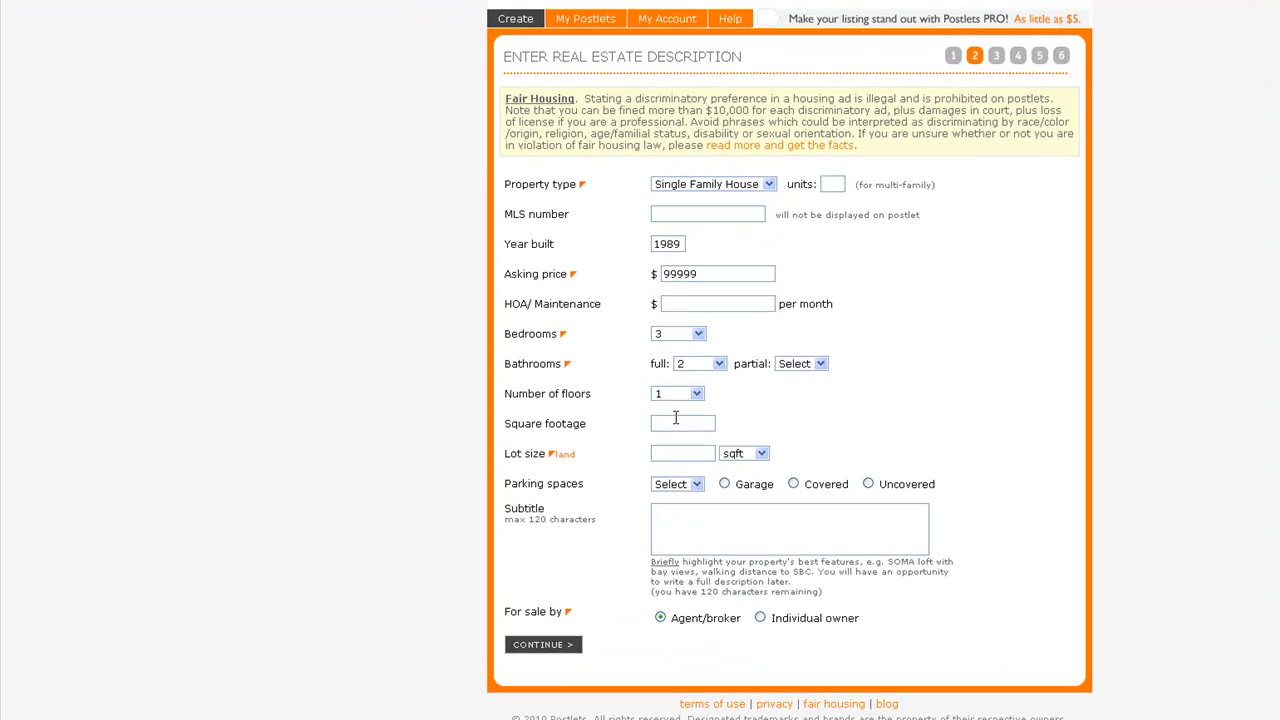
Step: Add 1460 sq ft, one garage space and subtitle 'Completely Renovated House. MUST SEE!!!', then continue
{"action": "type", "text": "1460"}
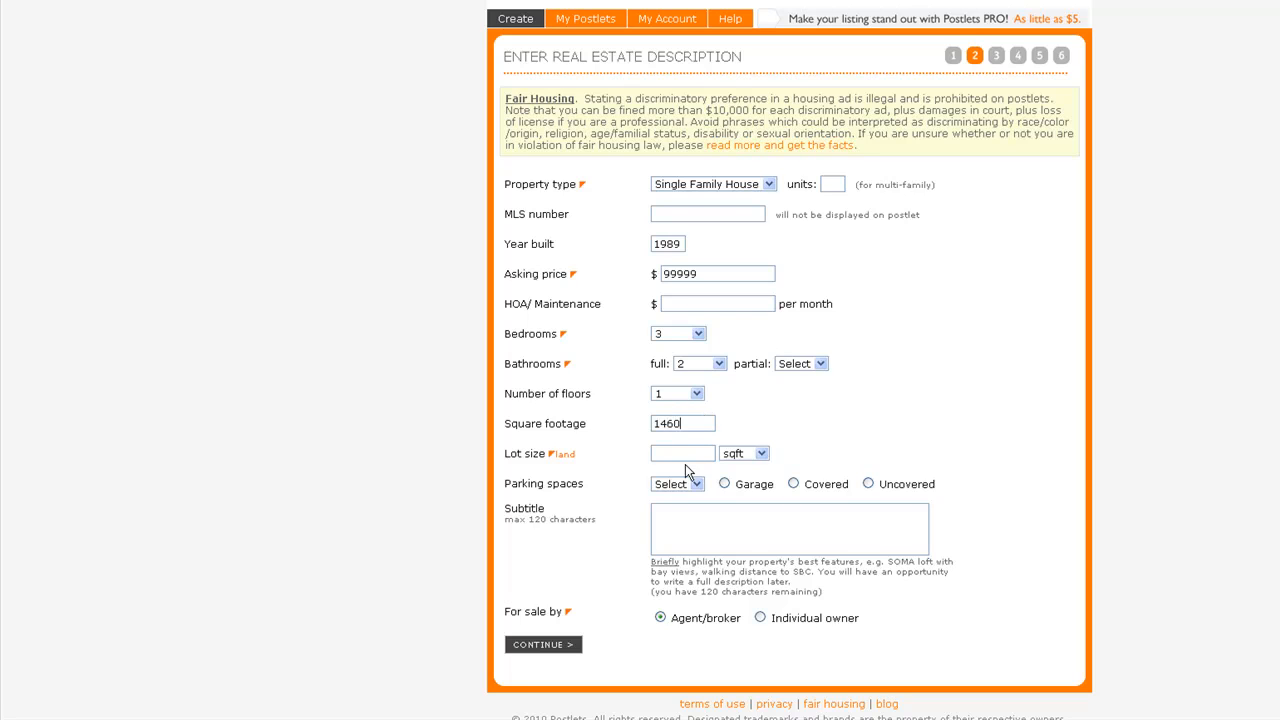
{"action": "left_click", "coordinate": [675, 483]}
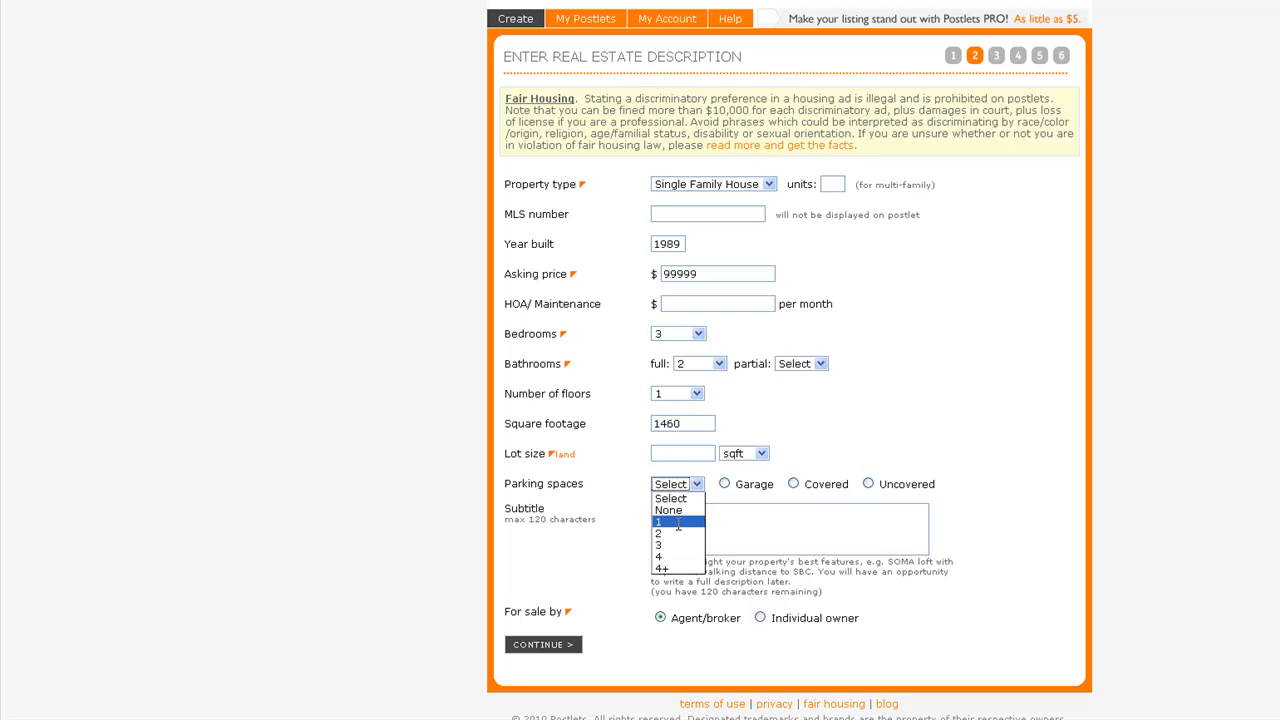
{"action": "left_click", "coordinate": [658, 522]}
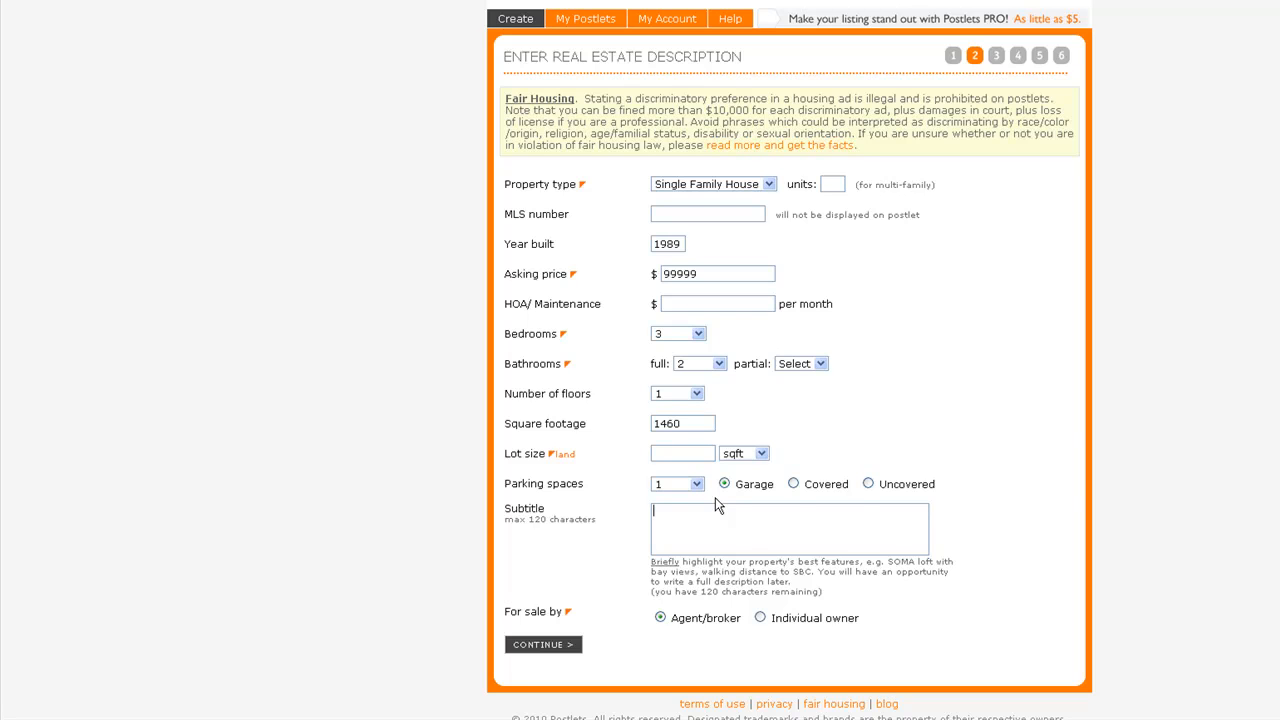
{"action": "type", "text": "Completely Renovated House. MUST SEE!!!"}
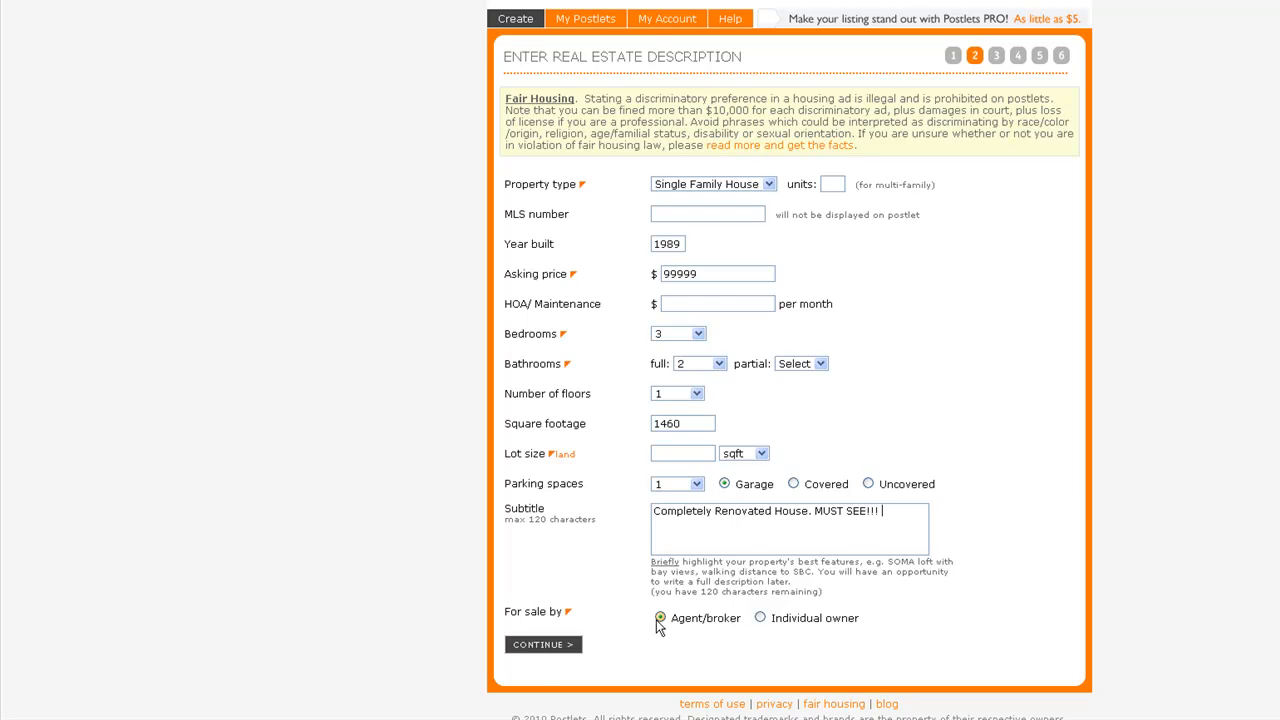
{"action": "left_click", "coordinate": [542, 643]}
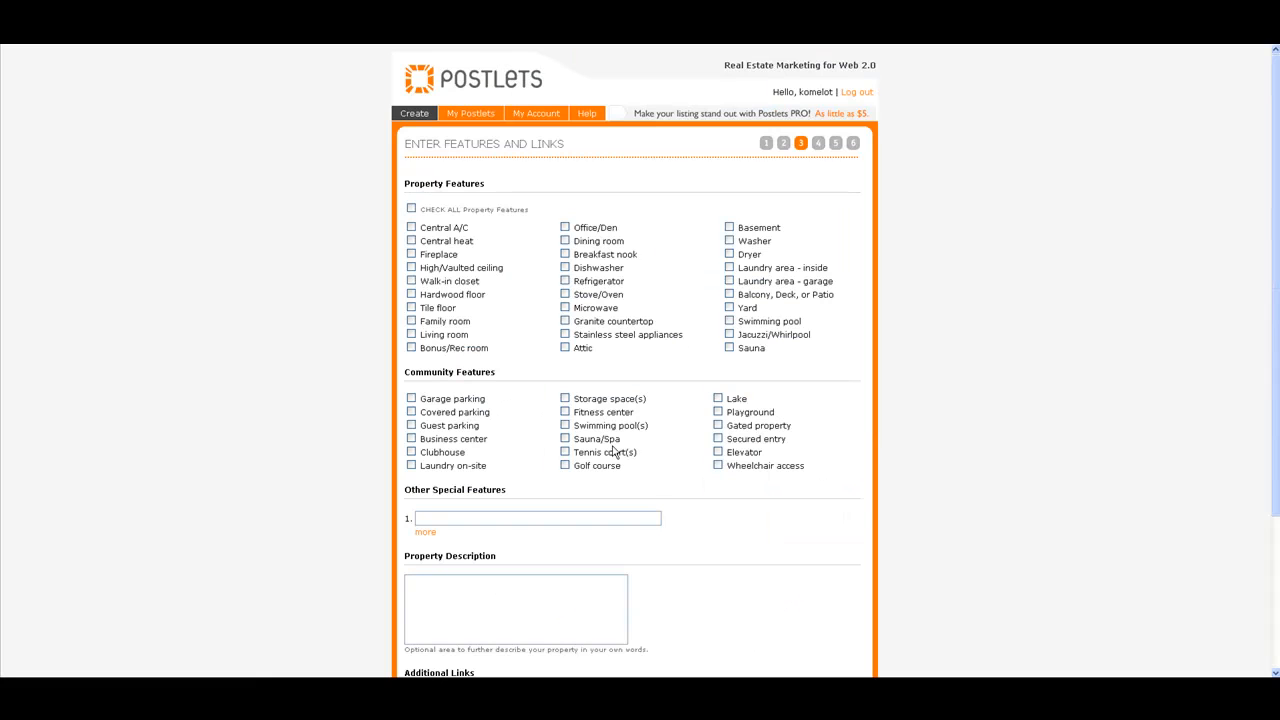
Step: Tick the Central A/C, Walk-in closet, Tile floor and Family room features
{"action": "left_click", "coordinate": [411, 227]}
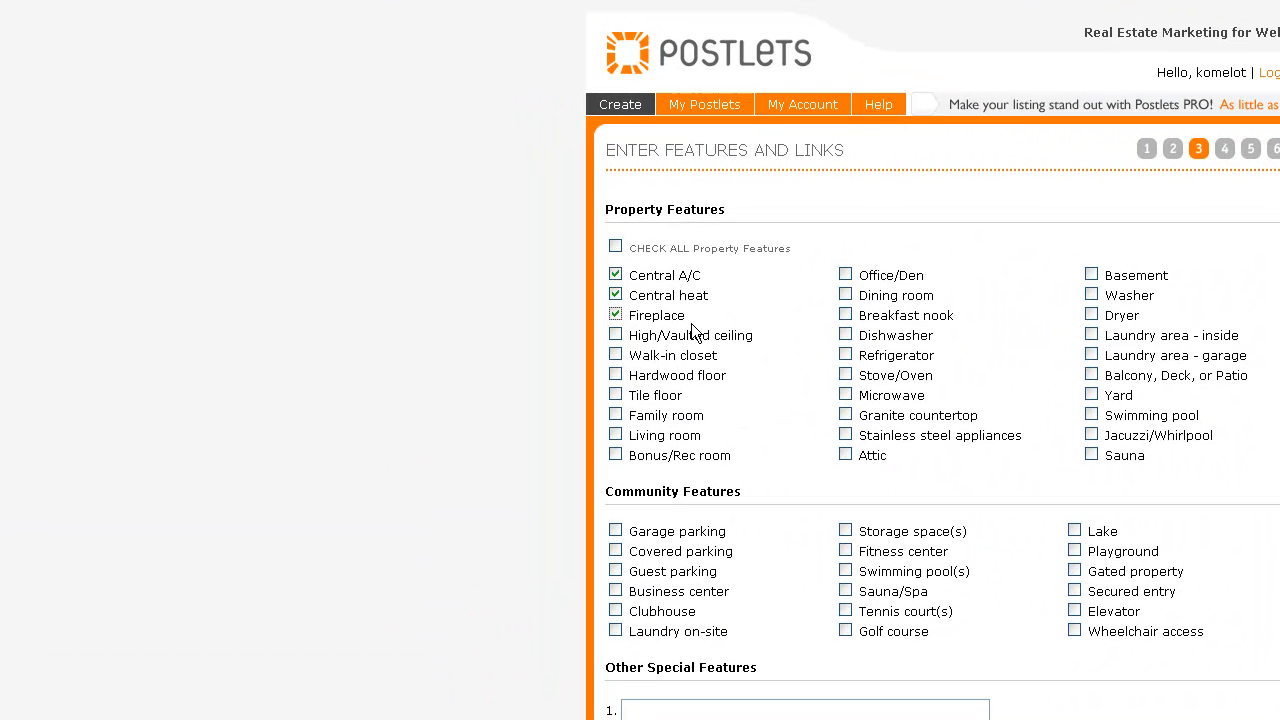
{"action": "left_click", "coordinate": [614, 354]}
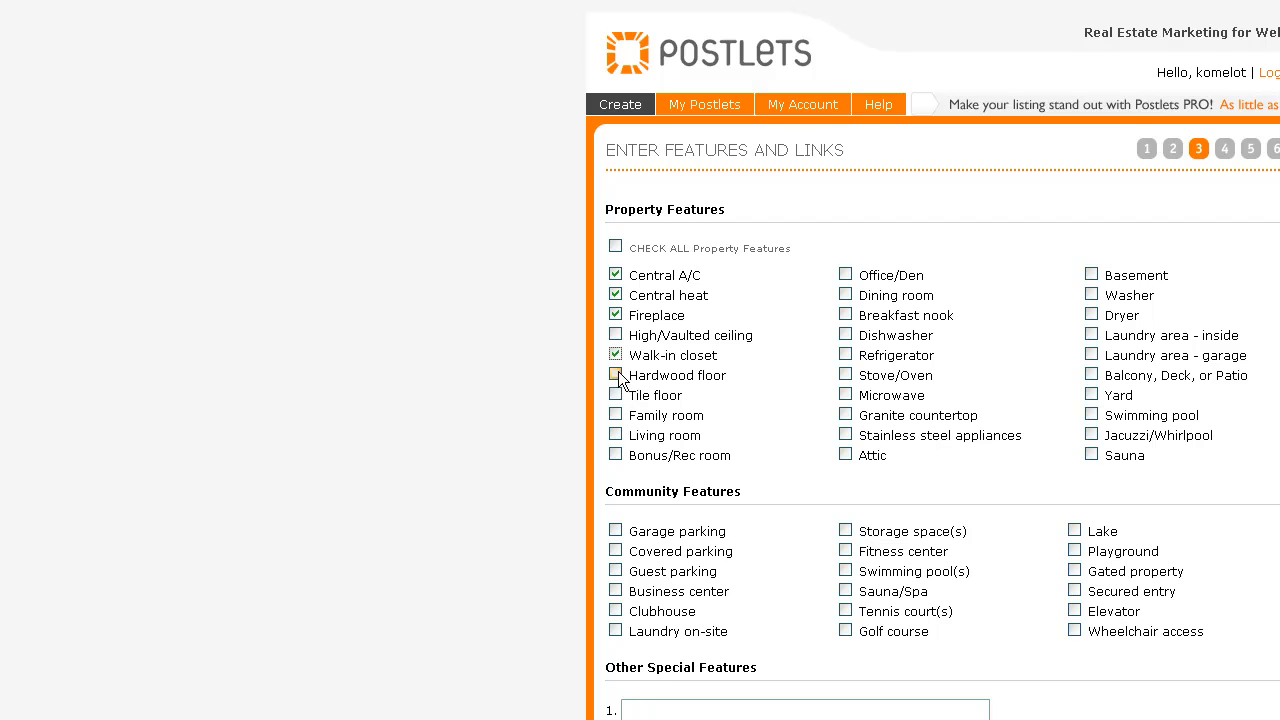
{"action": "left_click", "coordinate": [615, 394]}
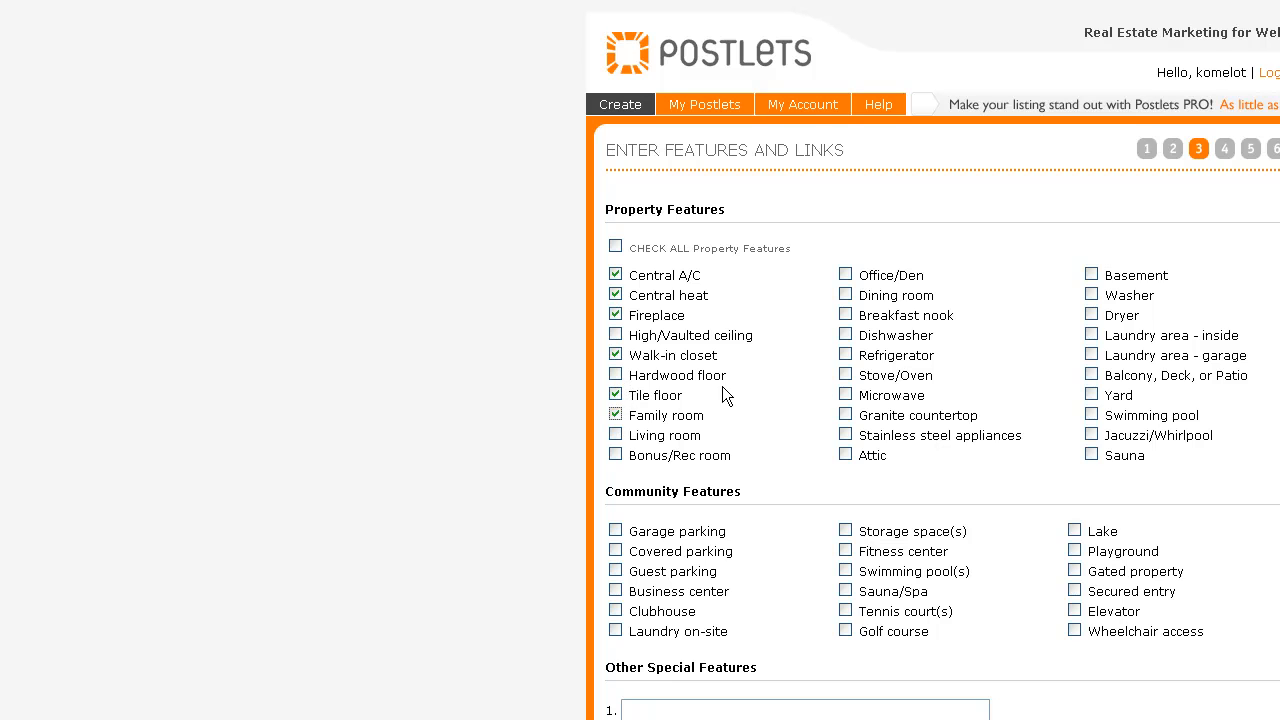
{"action": "left_click", "coordinate": [845, 335]}
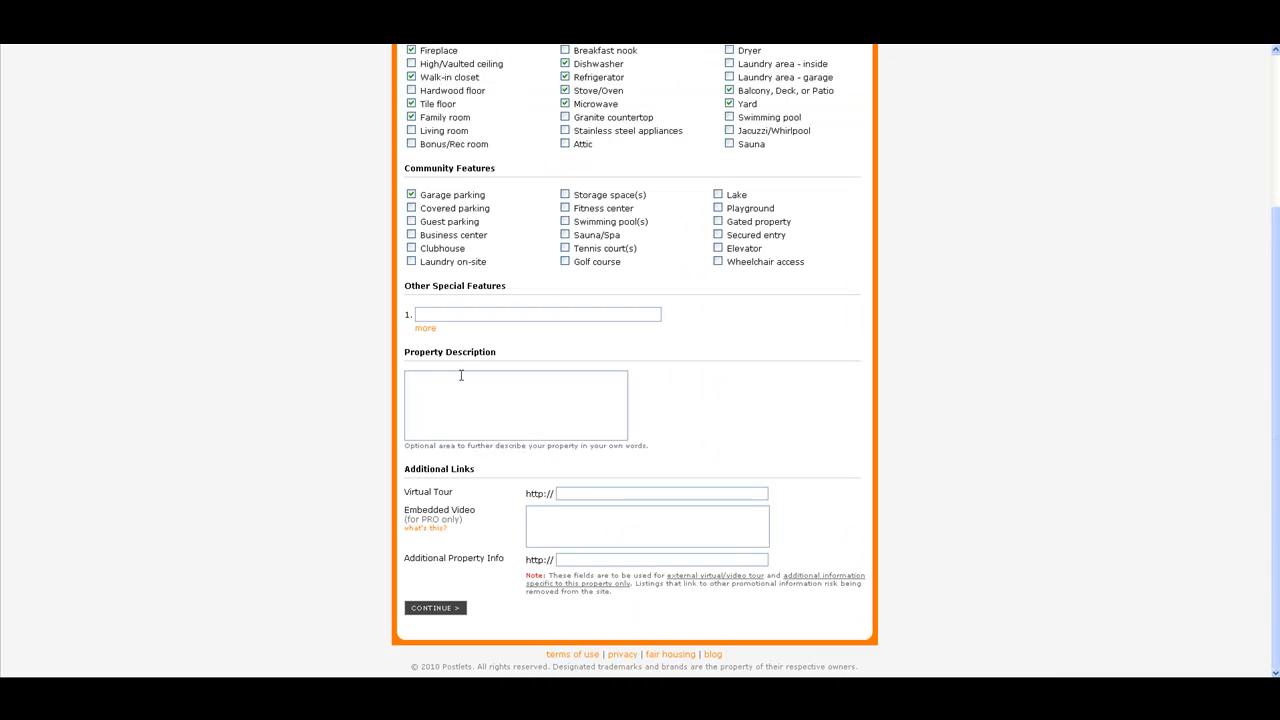
Step: Add the website link to the description and additional info, plus the YouTube virtual tour URL
{"action": "type", "text": "h"}
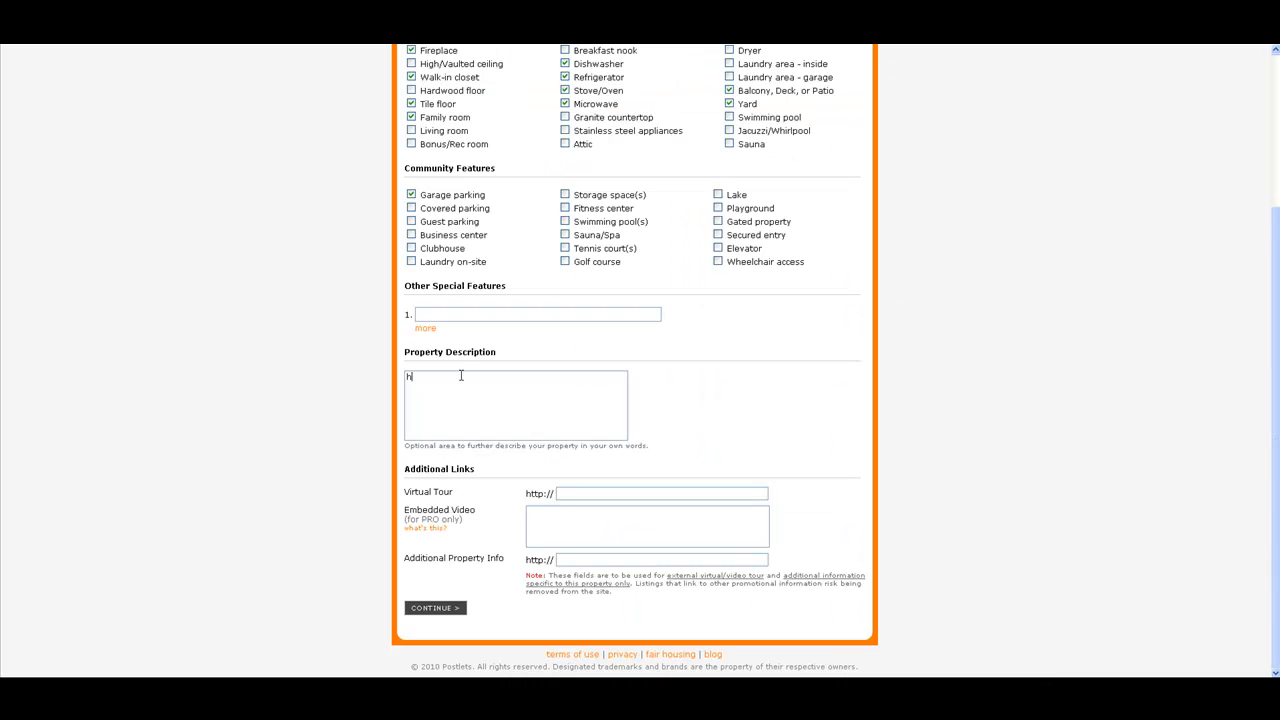
{"action": "type", "text": "ttp"}
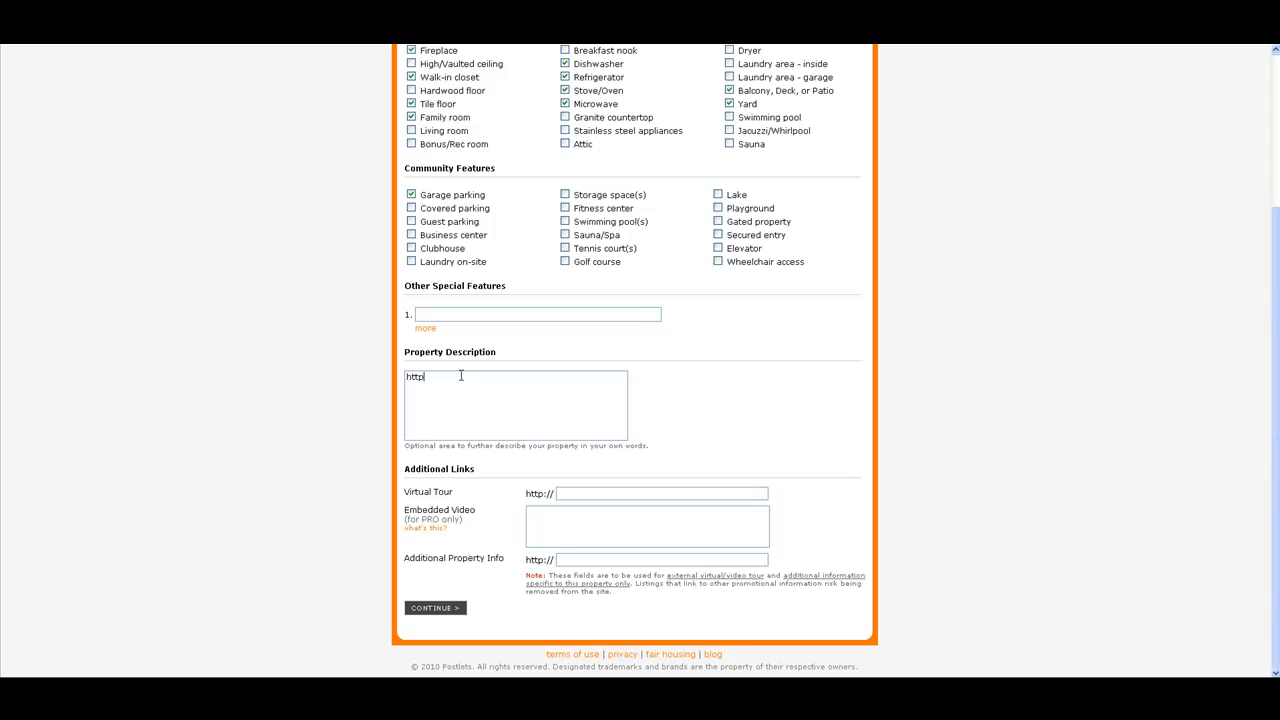
{"action": "type", "text": "://"}
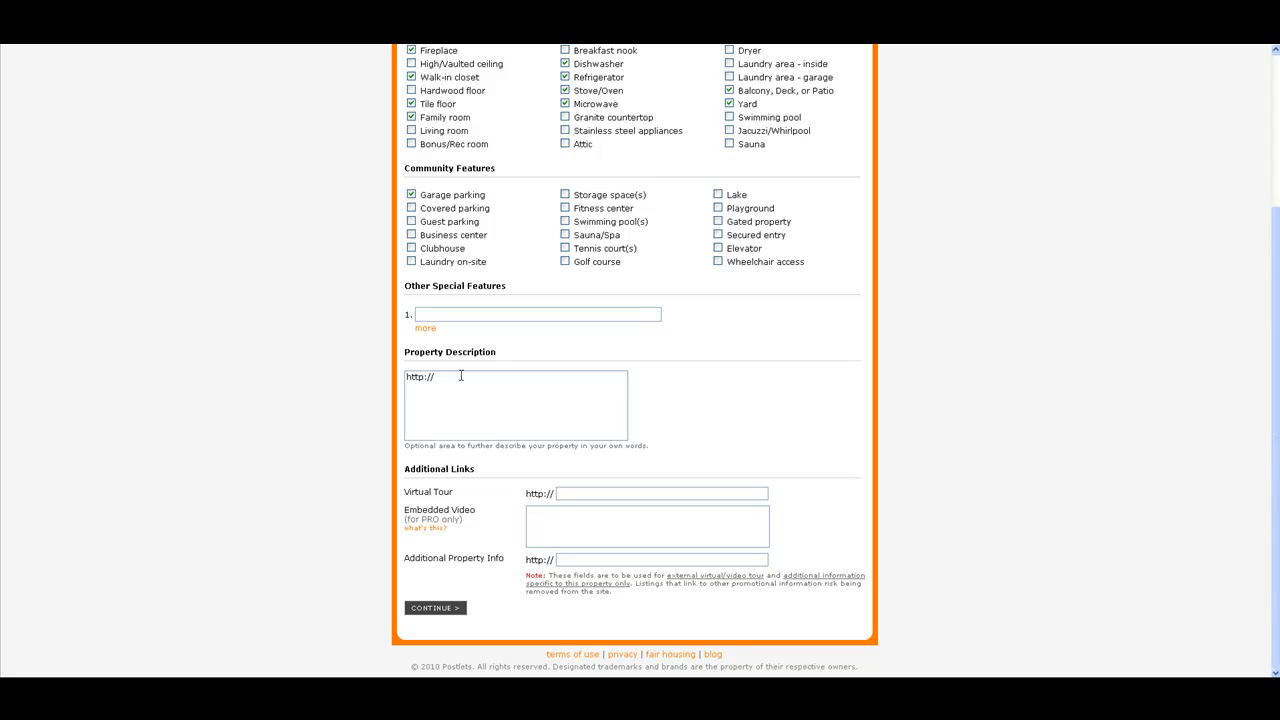
{"action": "type", "text": "buy-house-"}
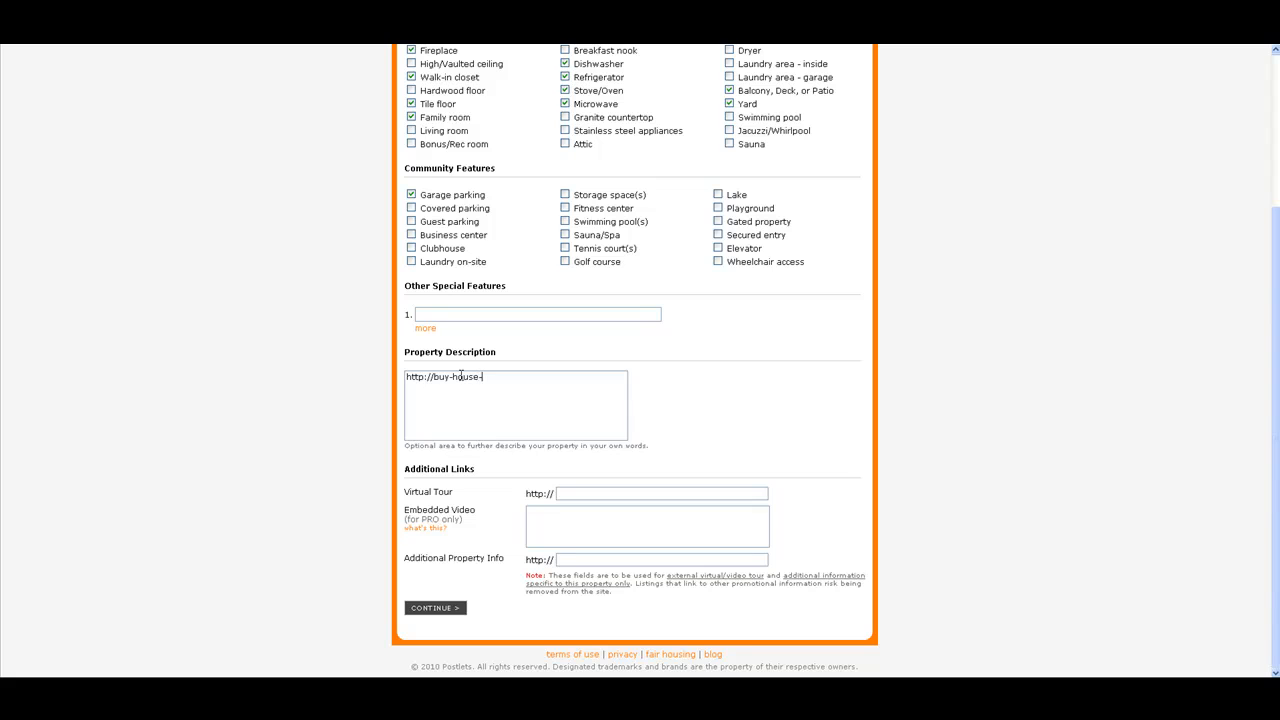
{"action": "type", "text": "florida"}
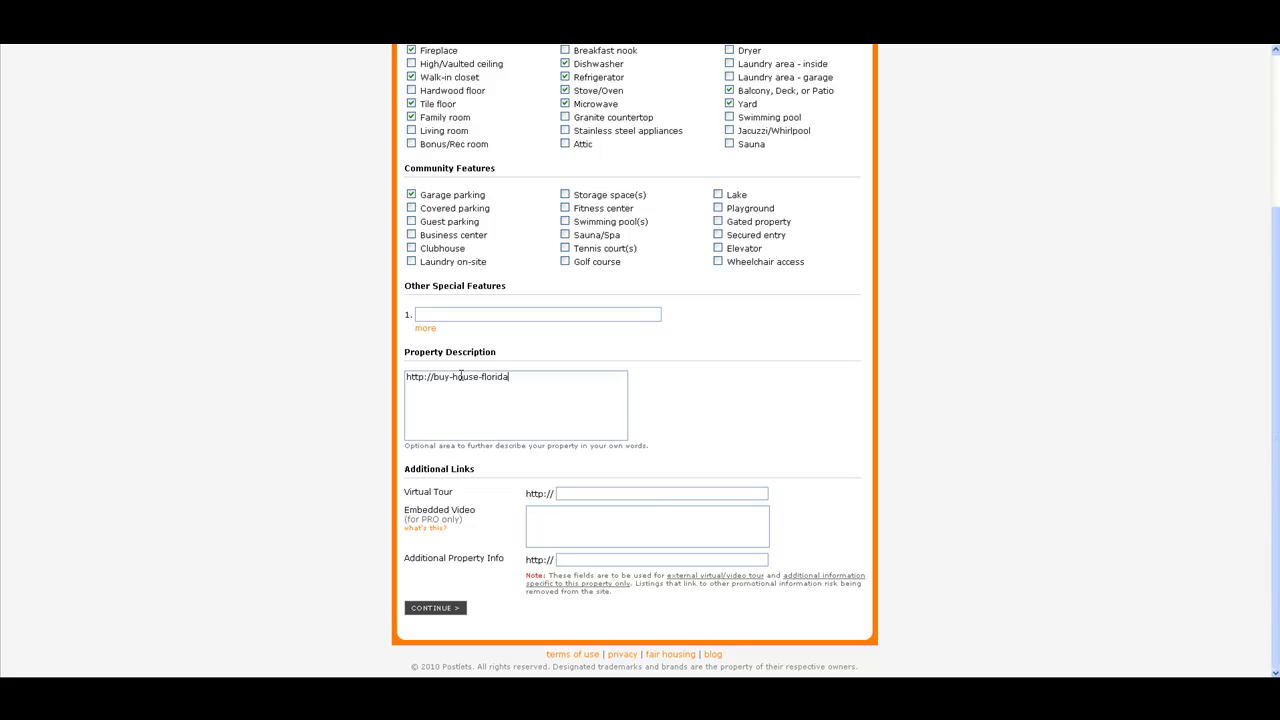
{"action": "type", "text": ".com"}
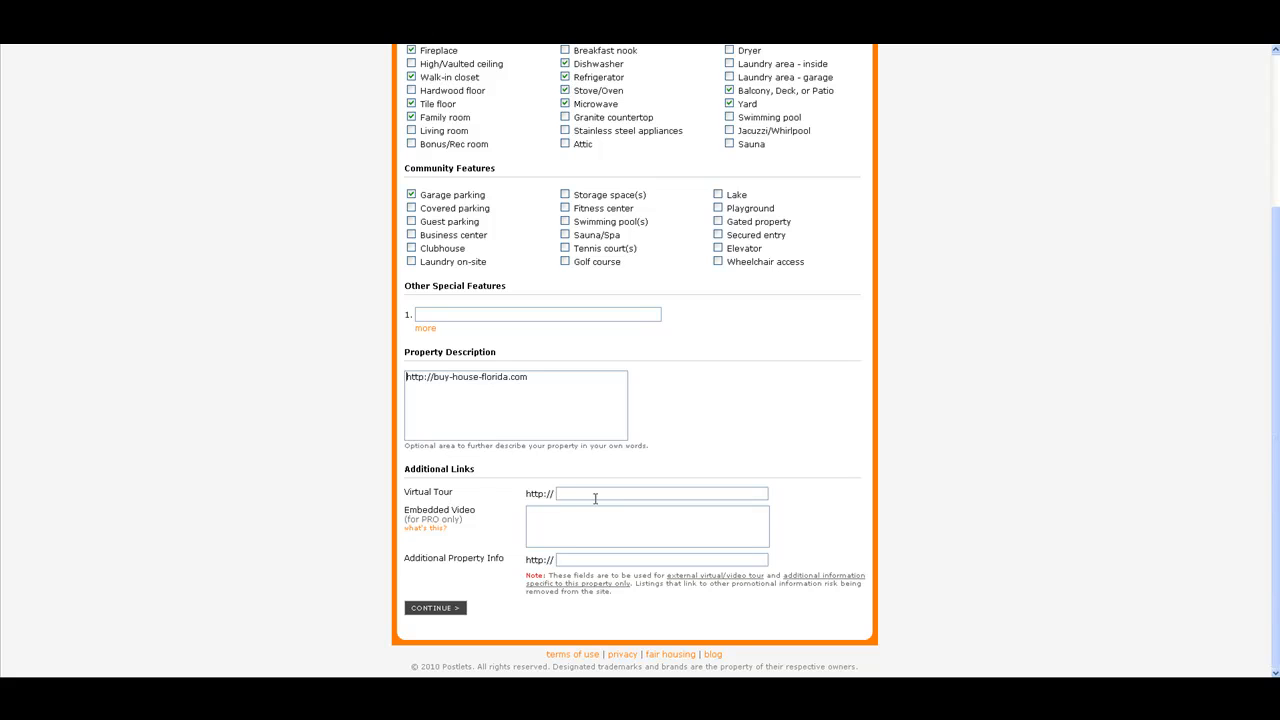
{"action": "type", "text": "http://www.youtube.com/watch?v=XwHMZnDa4Lo"}
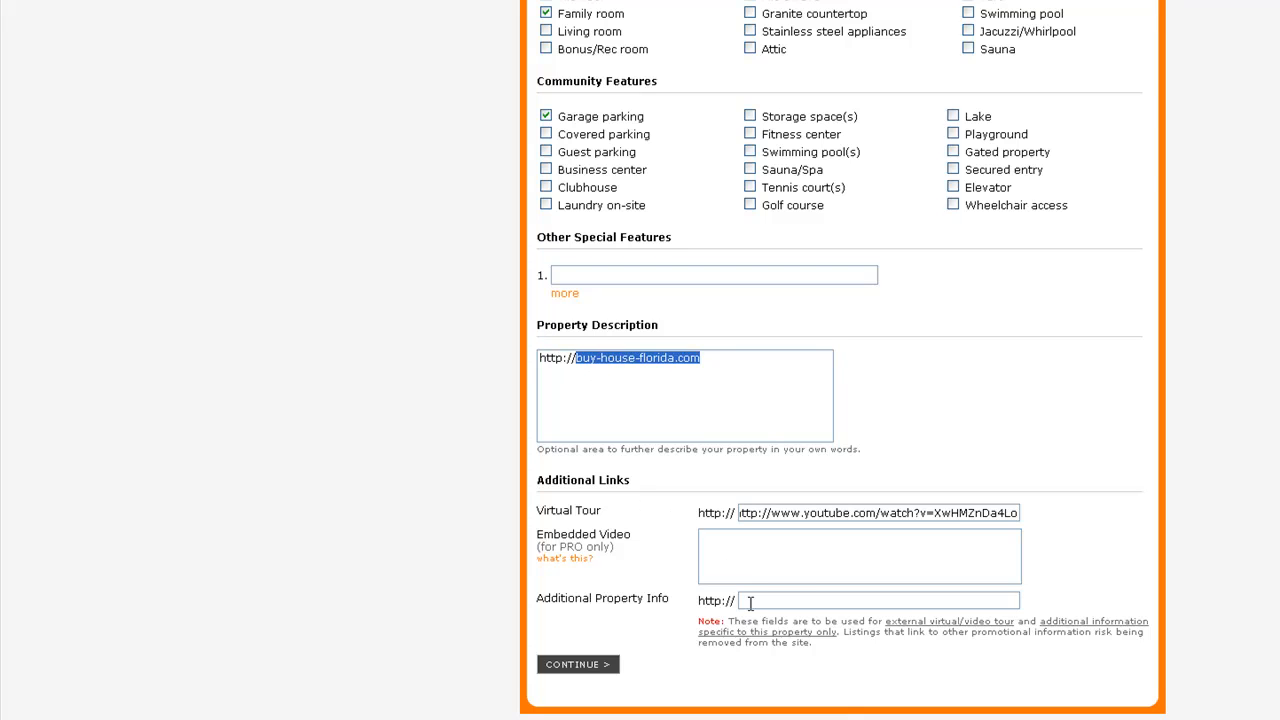
{"action": "type", "text": "buy-house-florida.com"}
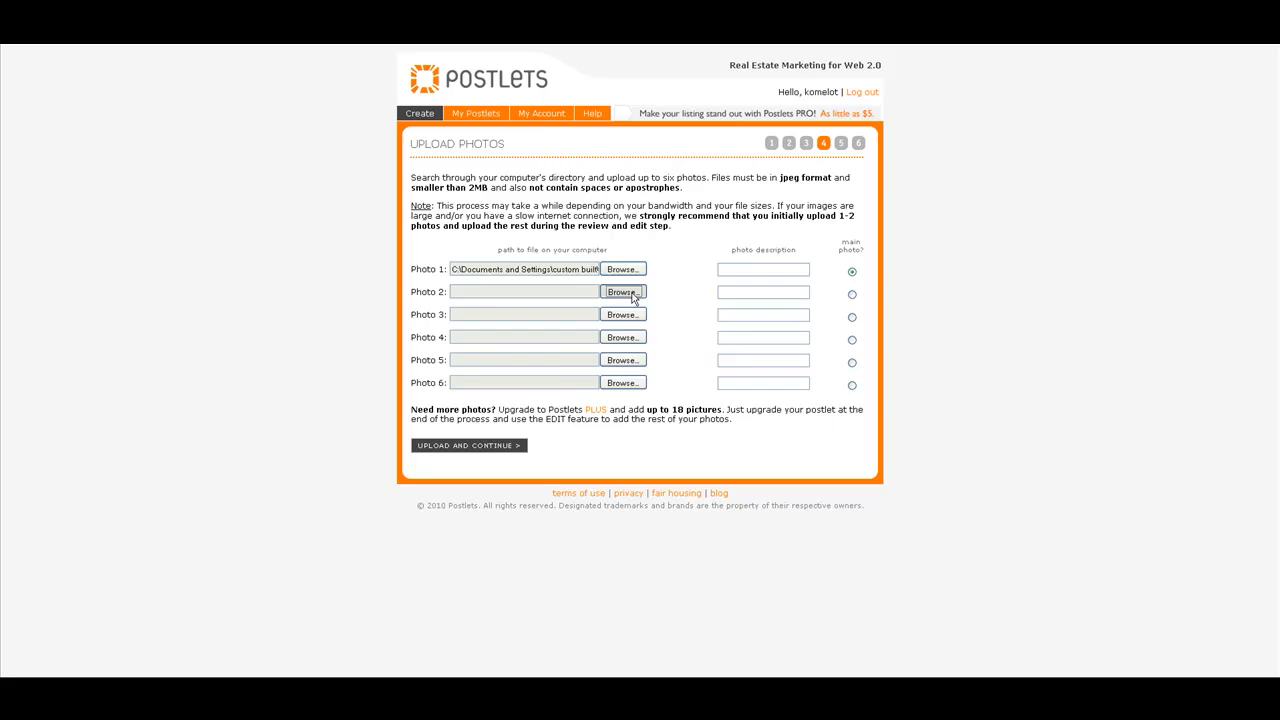
Step: Attach a second photo, caption the photos 'front' and 'back', and upload them
{"action": "left_click", "coordinate": [623, 291]}
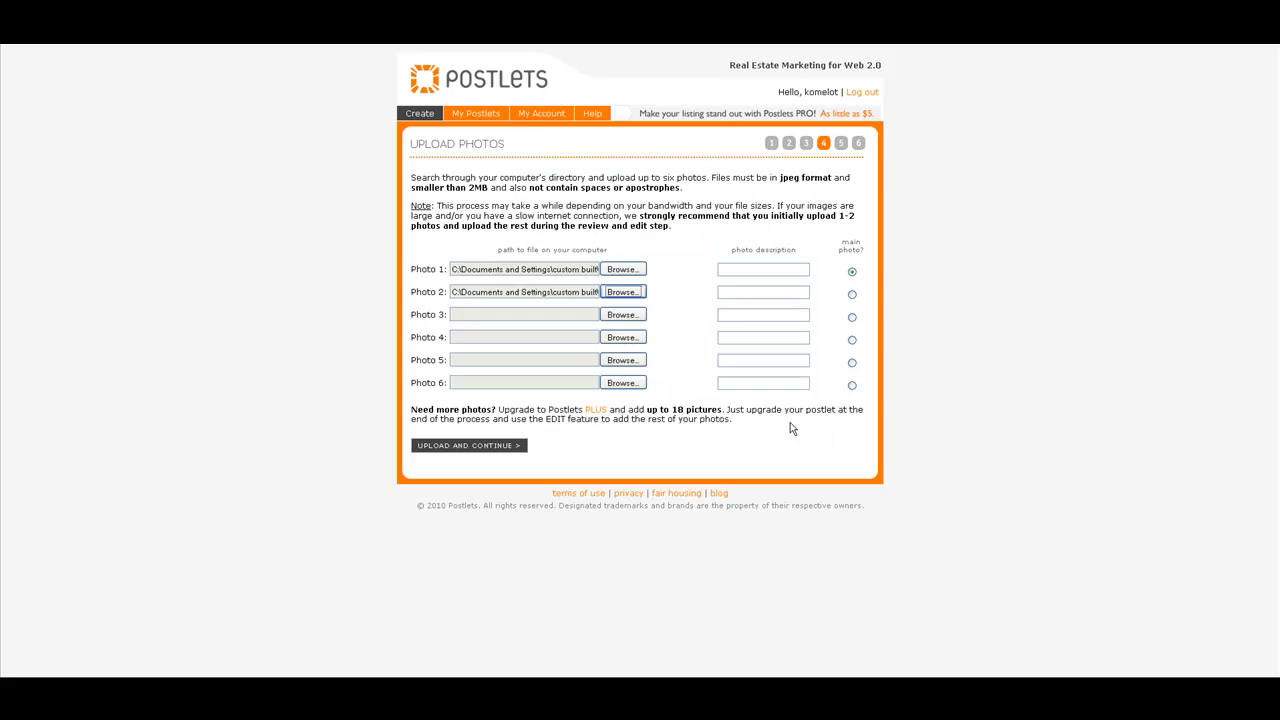
{"action": "left_click", "coordinate": [763, 269]}
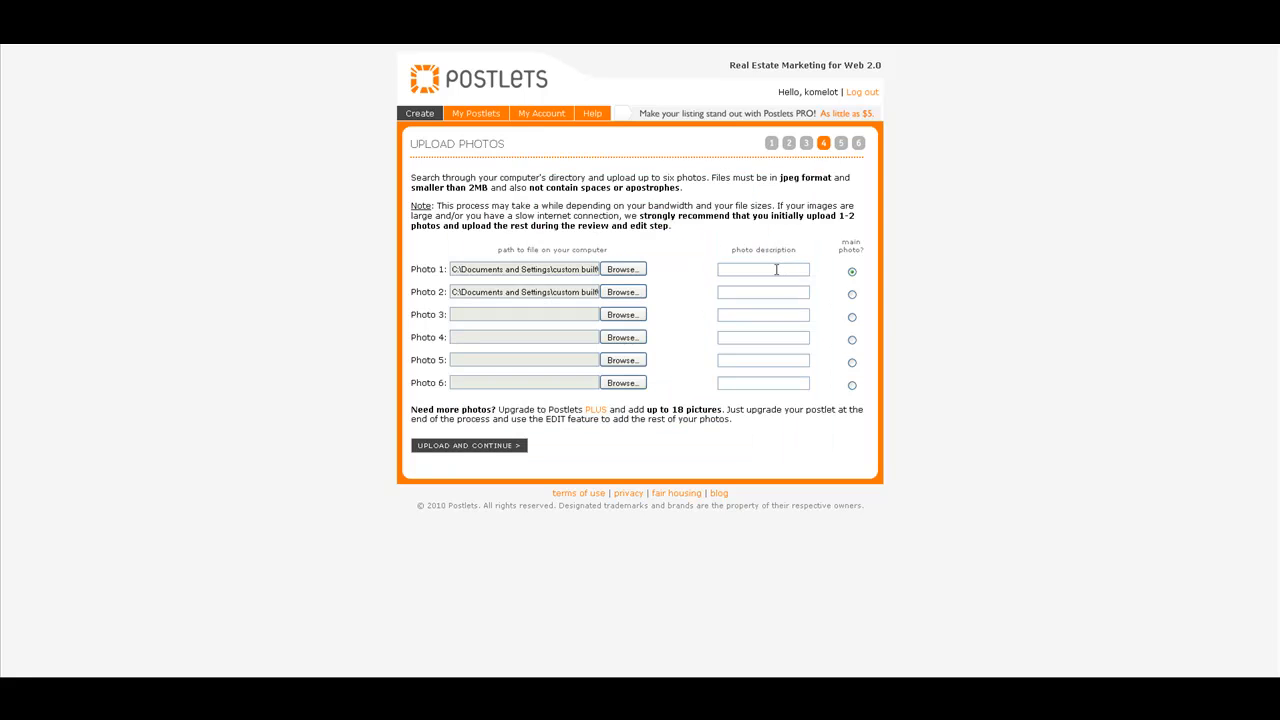
{"action": "type", "text": "front"}
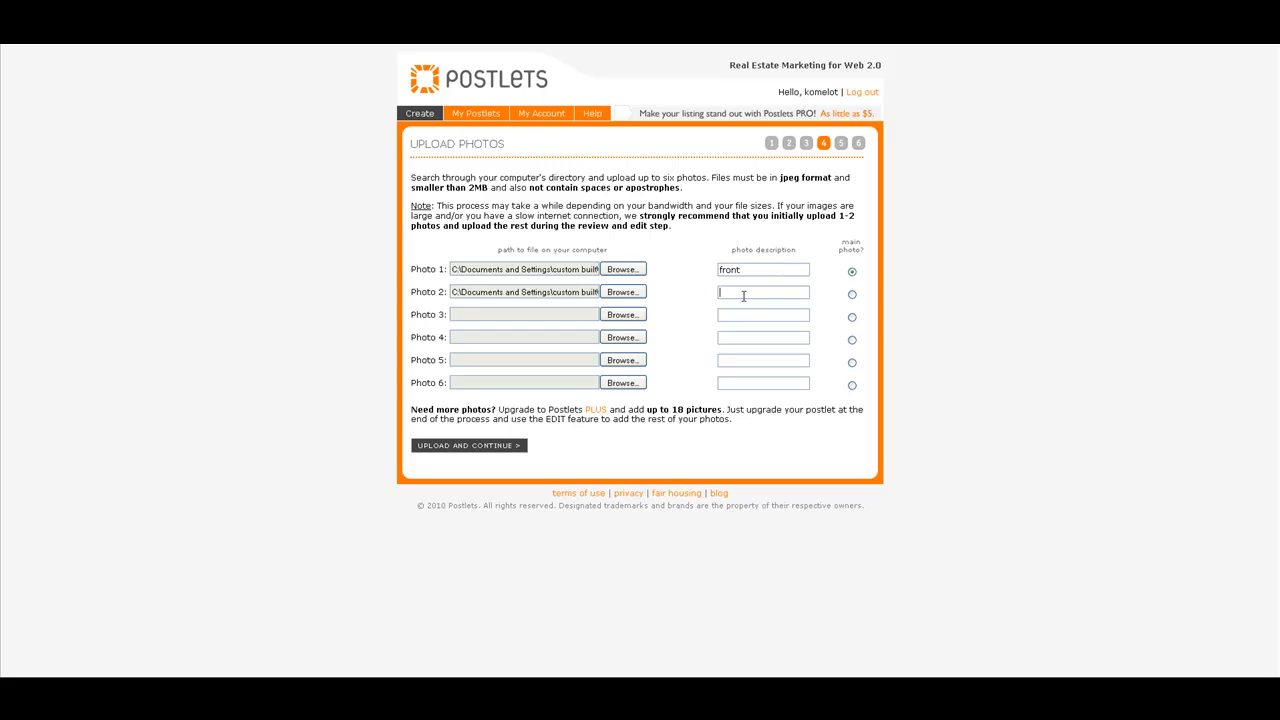
{"action": "type", "text": "back"}
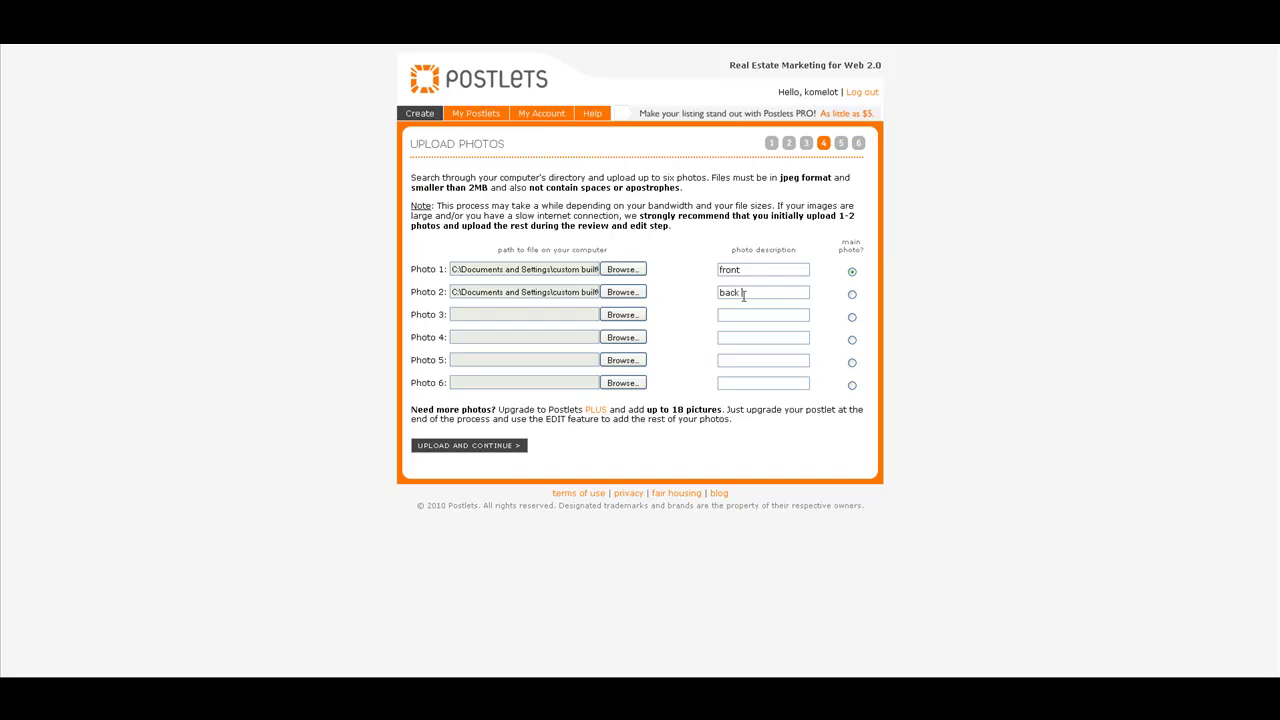
{"action": "mouse_move", "coordinate": [479, 286]}
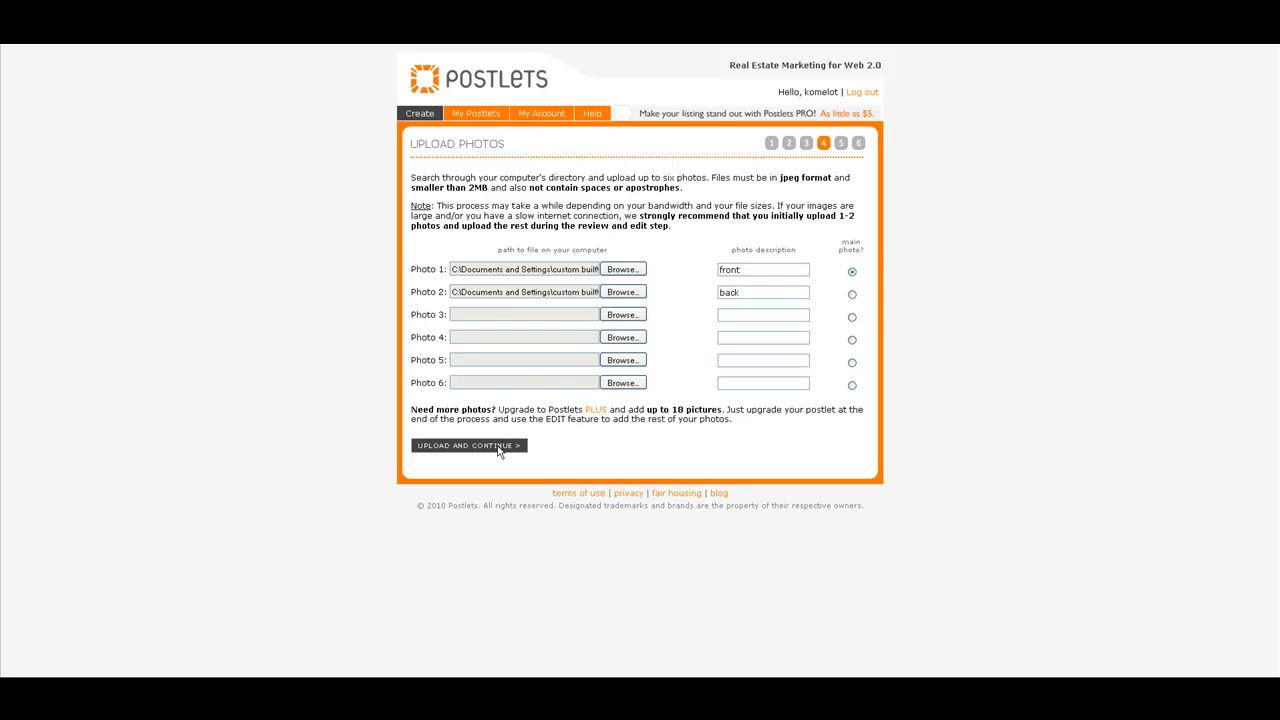
{"action": "left_click", "coordinate": [468, 445]}
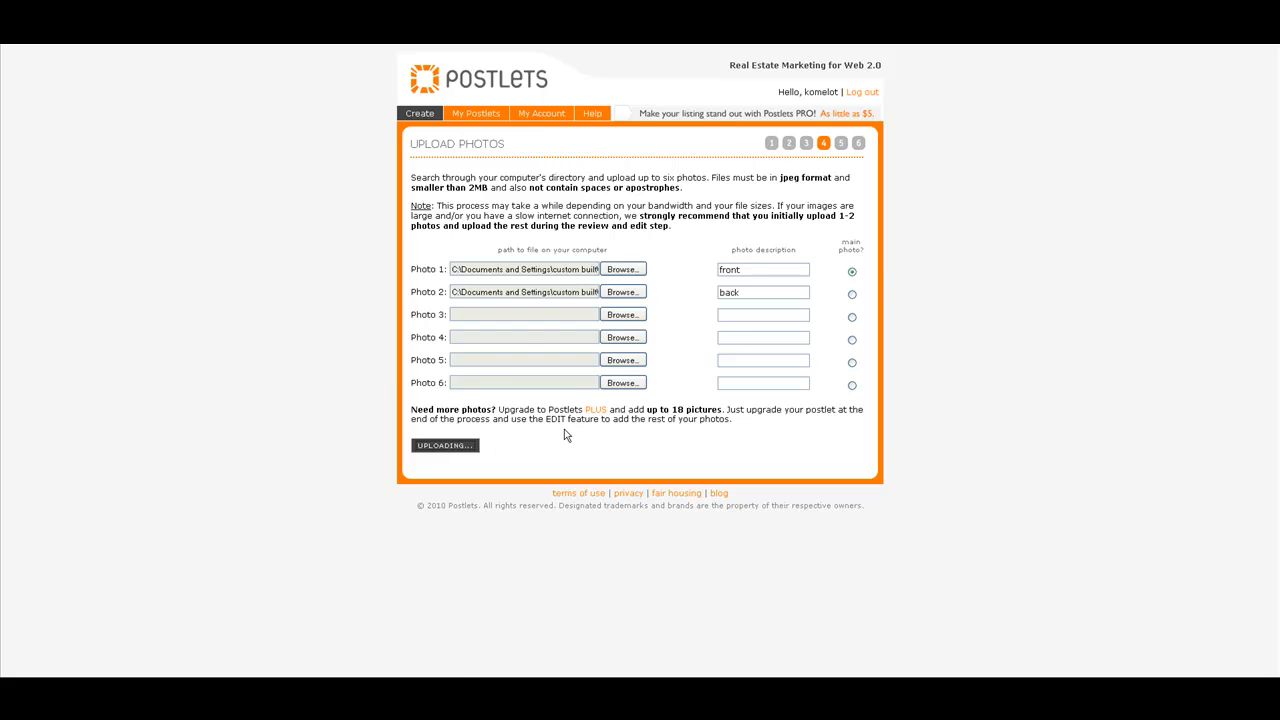
{"action": "left_click", "coordinate": [445, 445]}
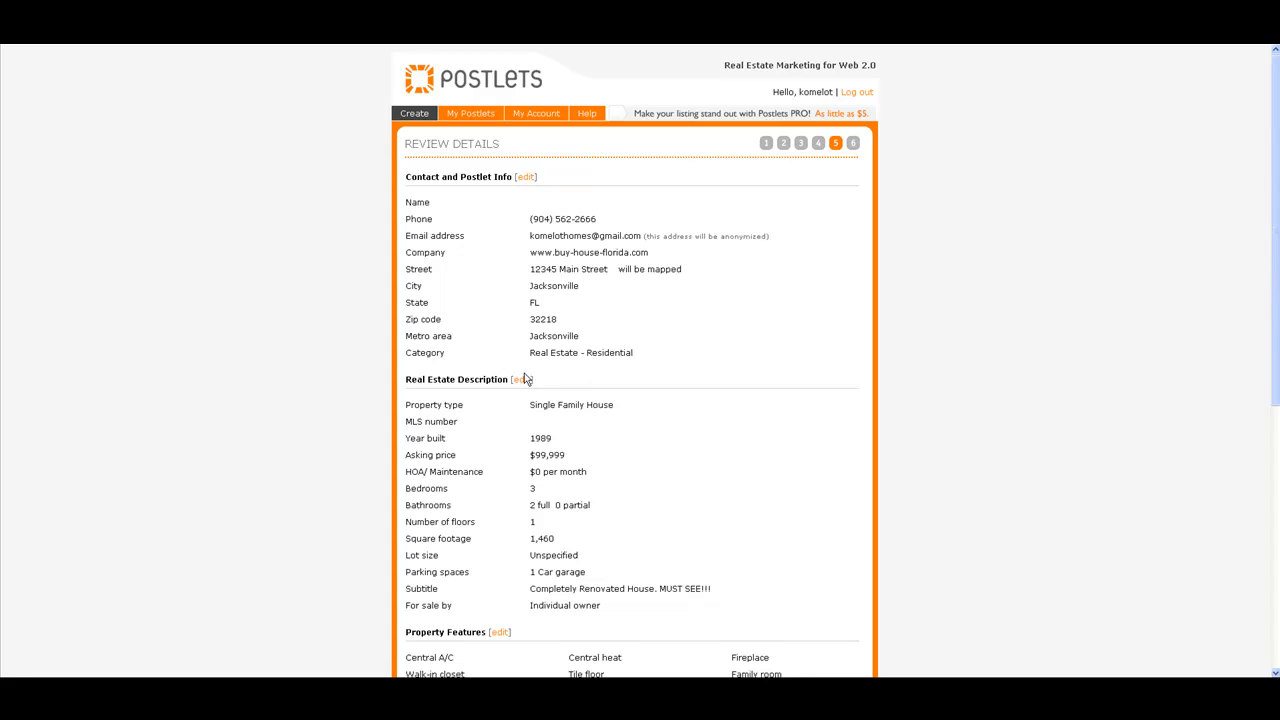
Step: Scroll through the review details and continue to display and distribution
{"action": "scroll", "scroll_direction": "down", "scroll_amount": 3}
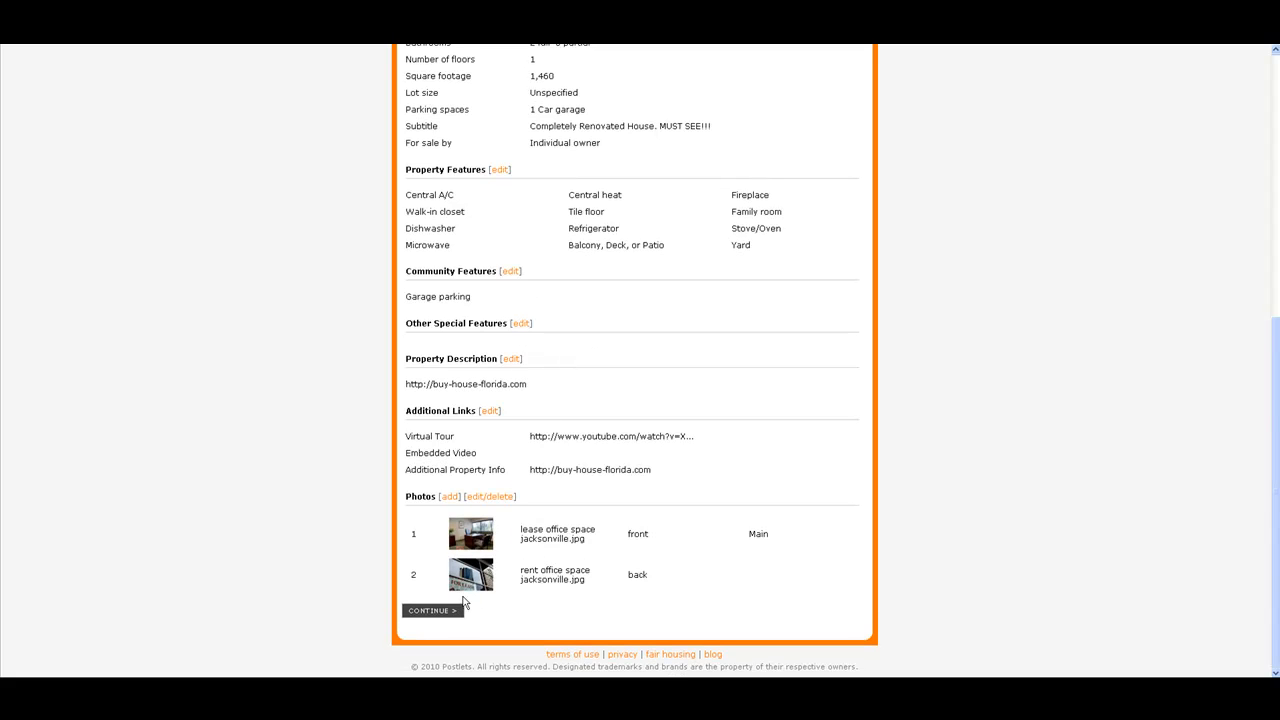
{"action": "left_click", "coordinate": [434, 610]}
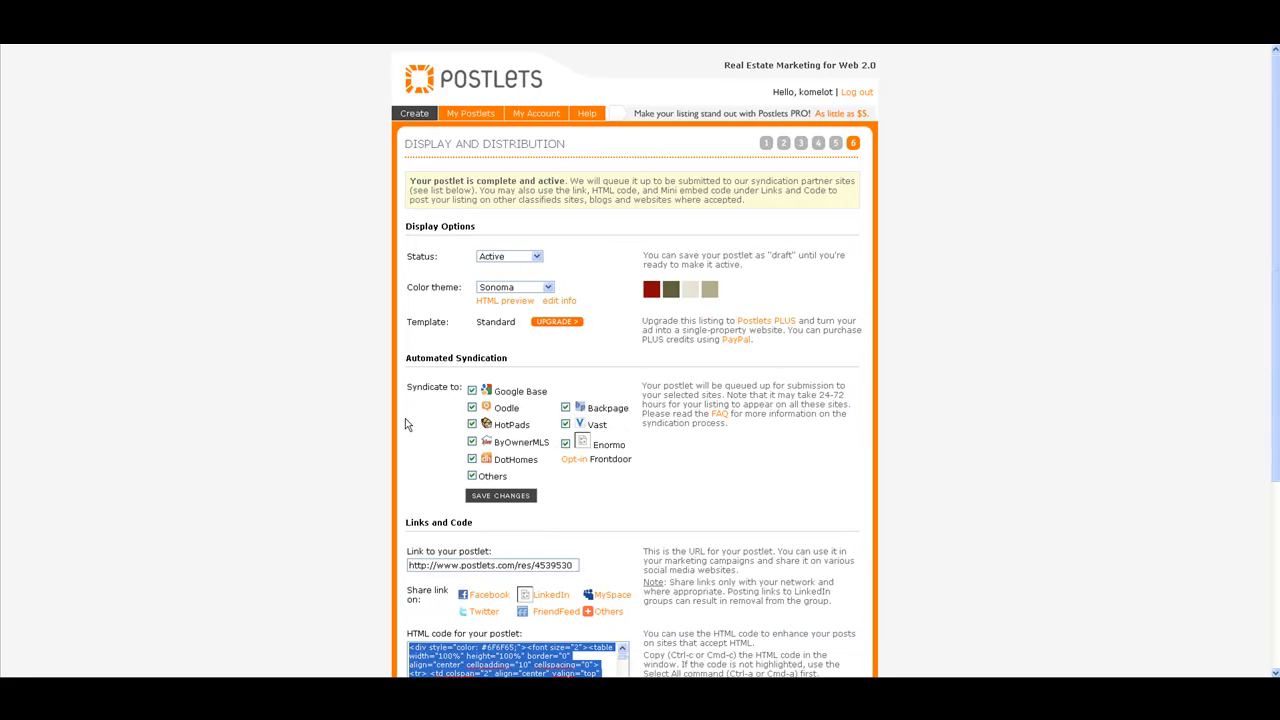
Step: Scroll down the distribution page to the links and HTML code section
{"action": "scroll", "scroll_direction": "down", "scroll_amount": 3}
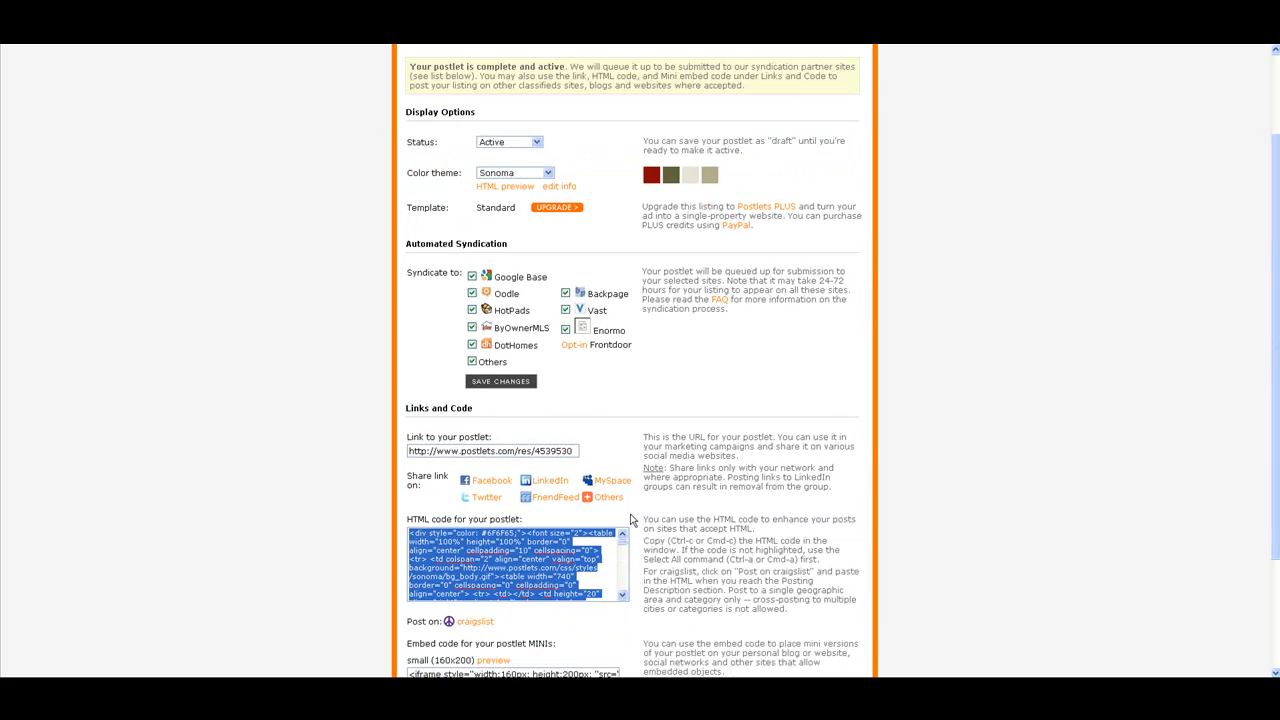
{"action": "scroll", "scroll_direction": "down", "scroll_amount": 3}
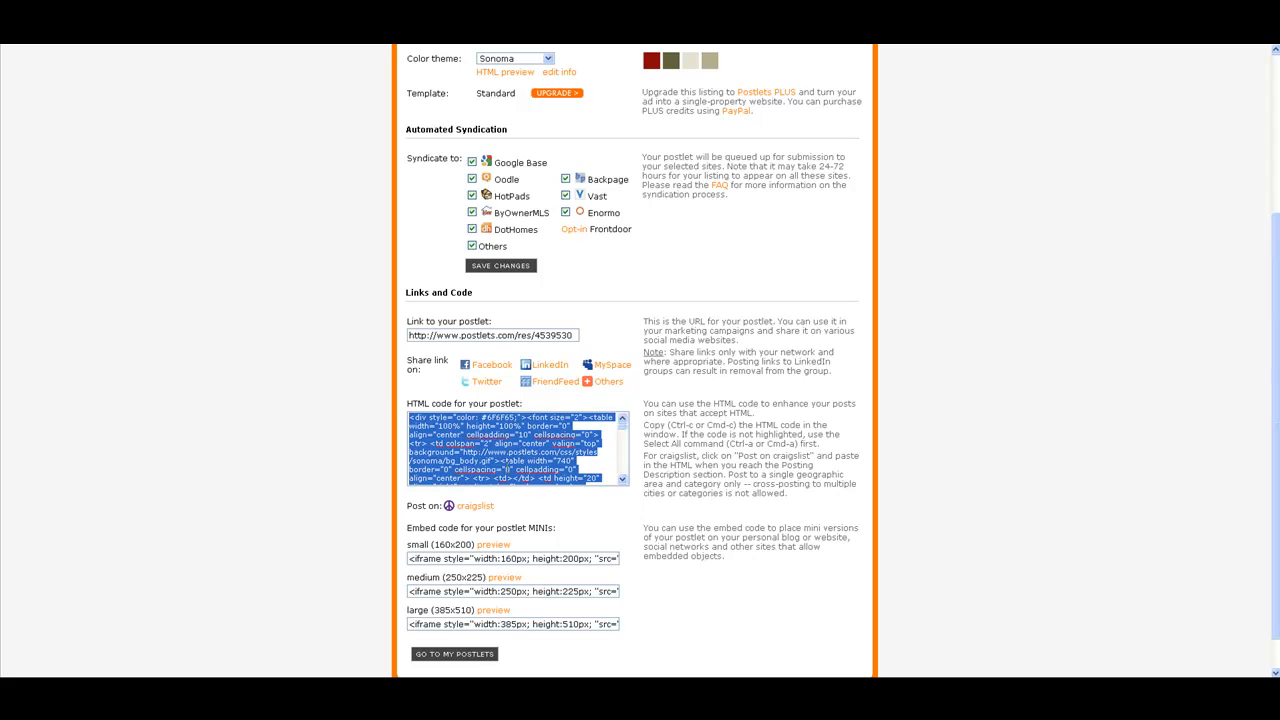
{"action": "mouse_move", "coordinate": [456, 405]}
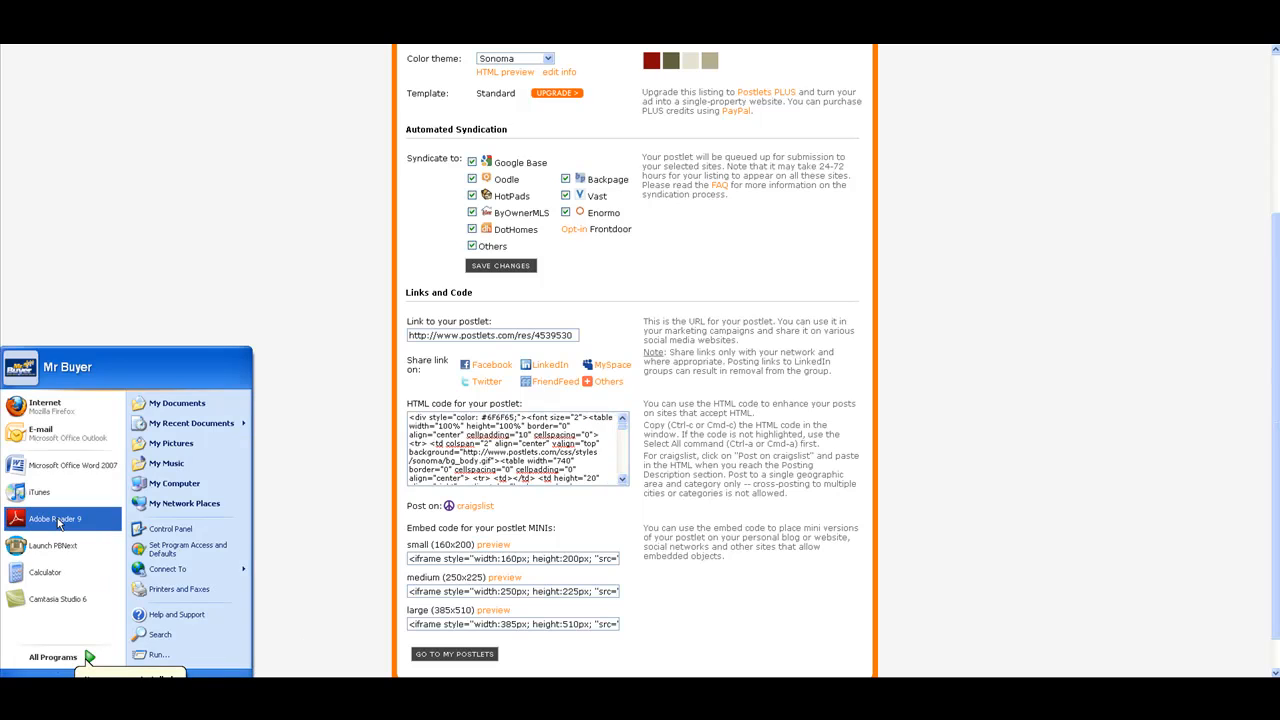
Step: Open Word 2007, paste the copied listing HTML code, and select all of it
{"action": "left_click", "coordinate": [72, 464]}
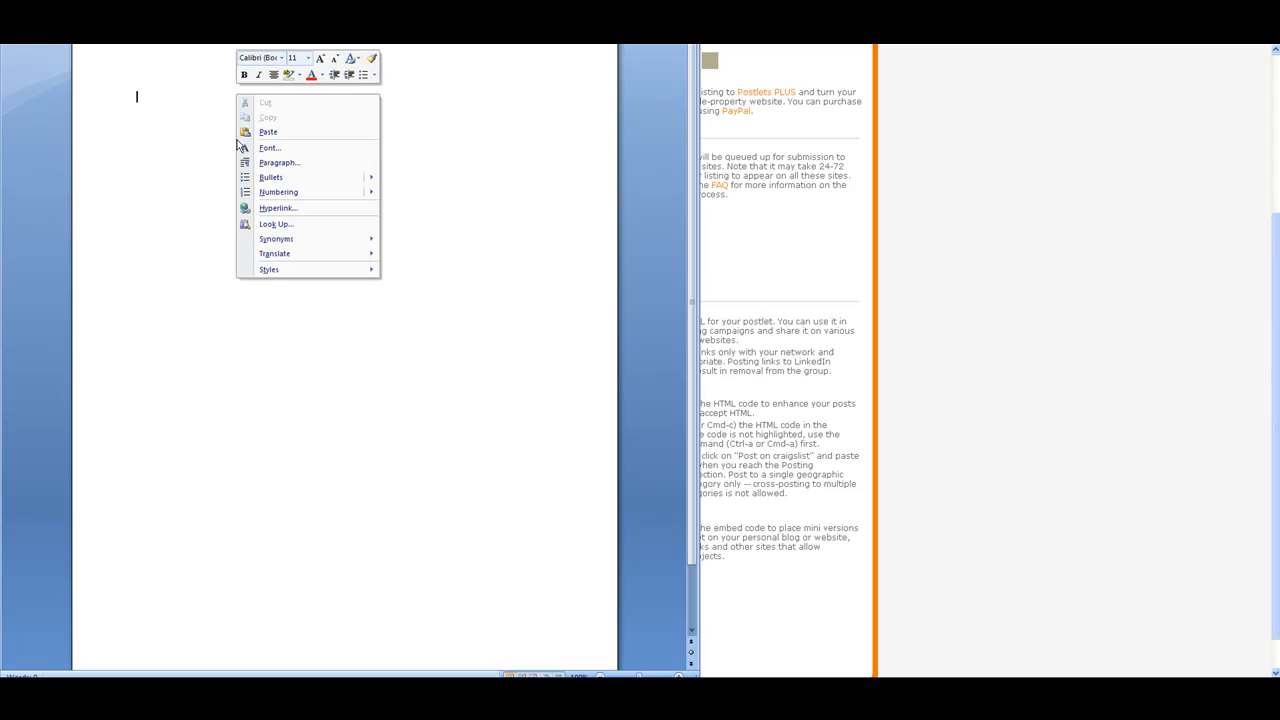
{"action": "left_click", "coordinate": [268, 131]}
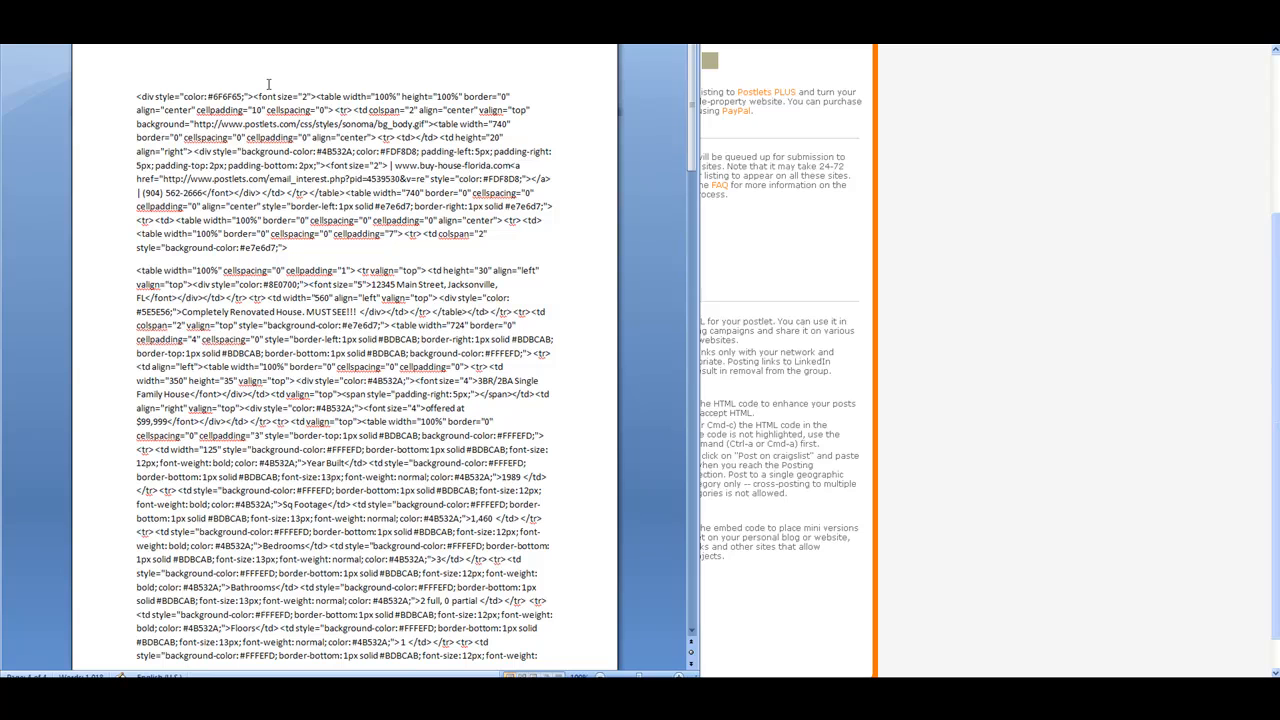
{"action": "left_click", "coordinate": [131, 90]}
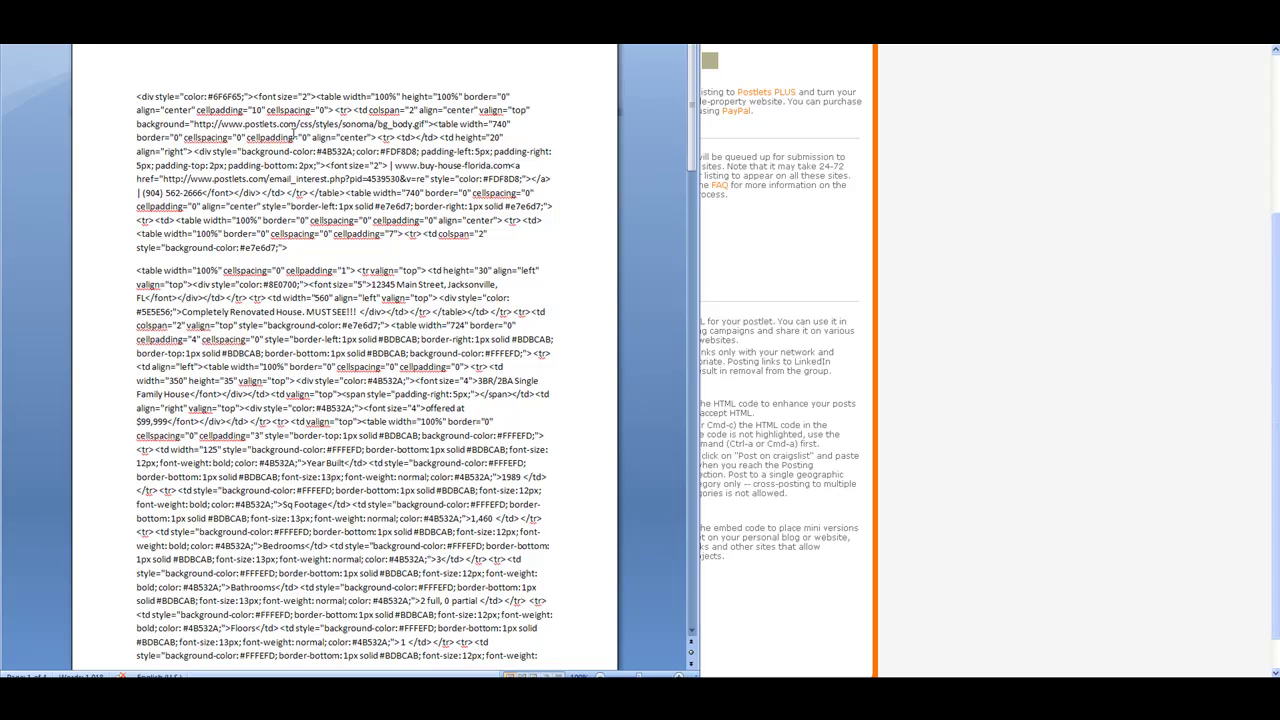
{"action": "key", "text": "ctrl+a"}
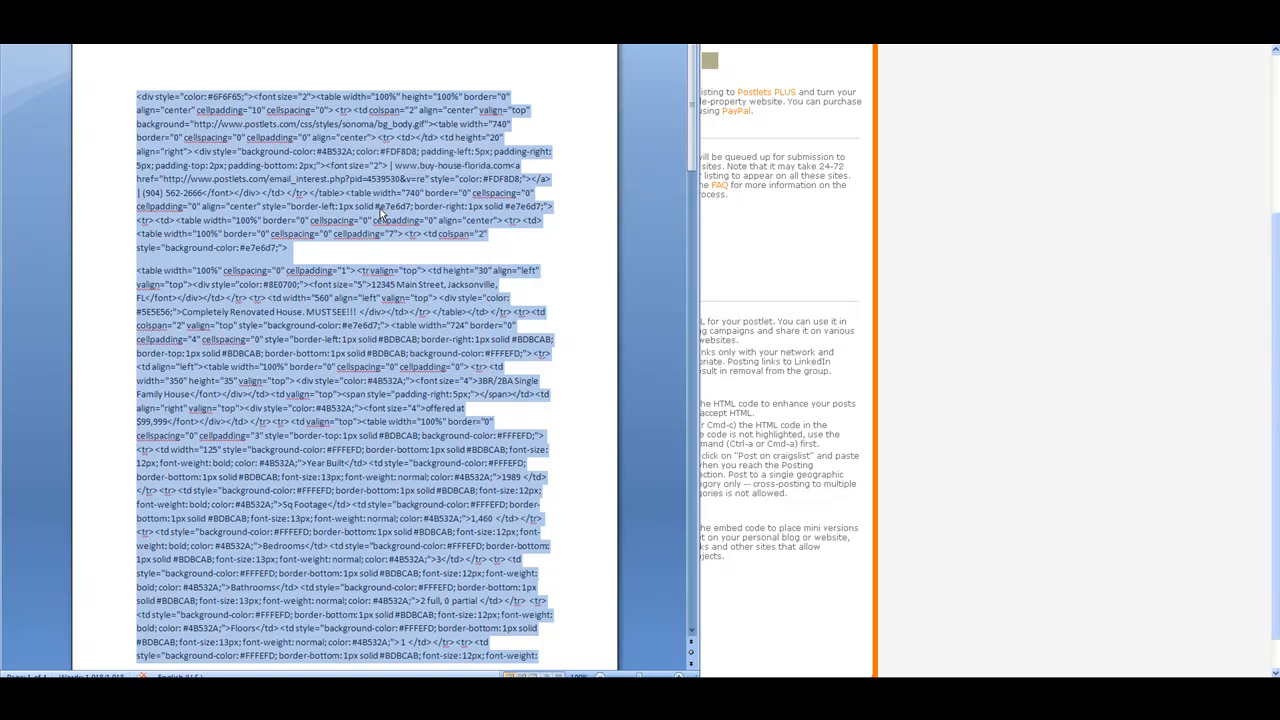
{"action": "mouse_move", "coordinate": [598, 166]}
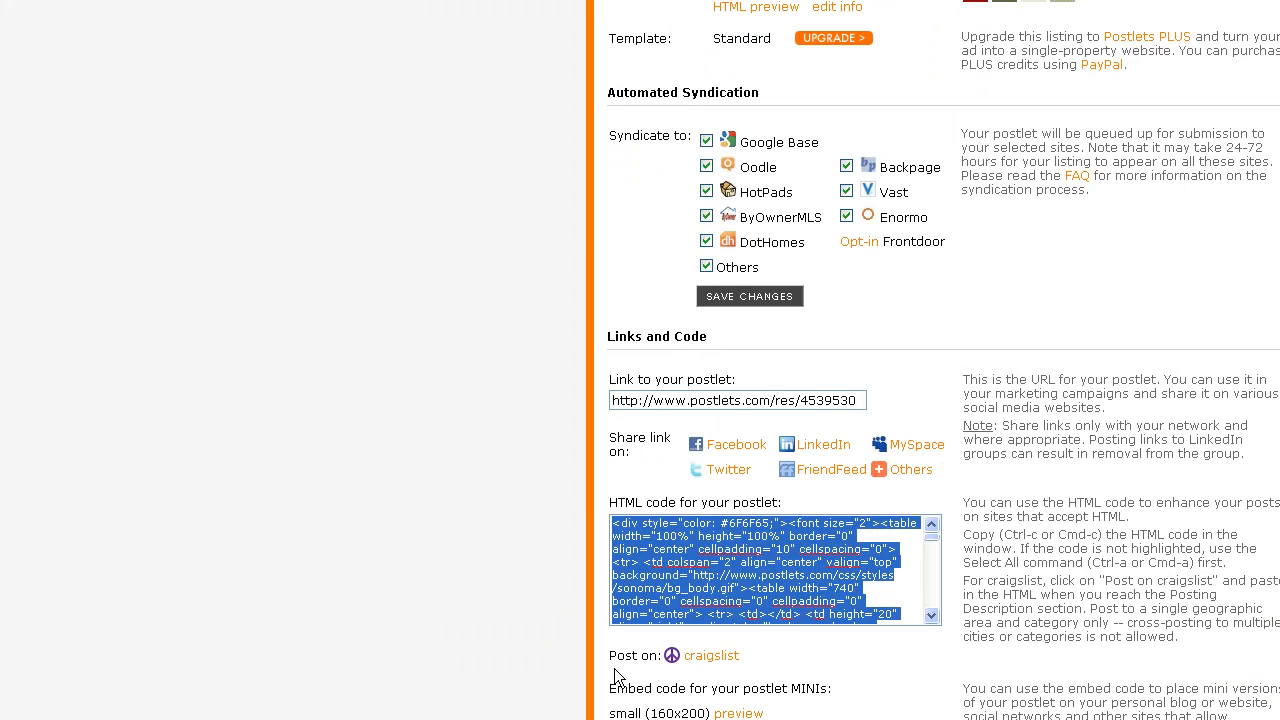
{"action": "mouse_move", "coordinate": [710, 655]}
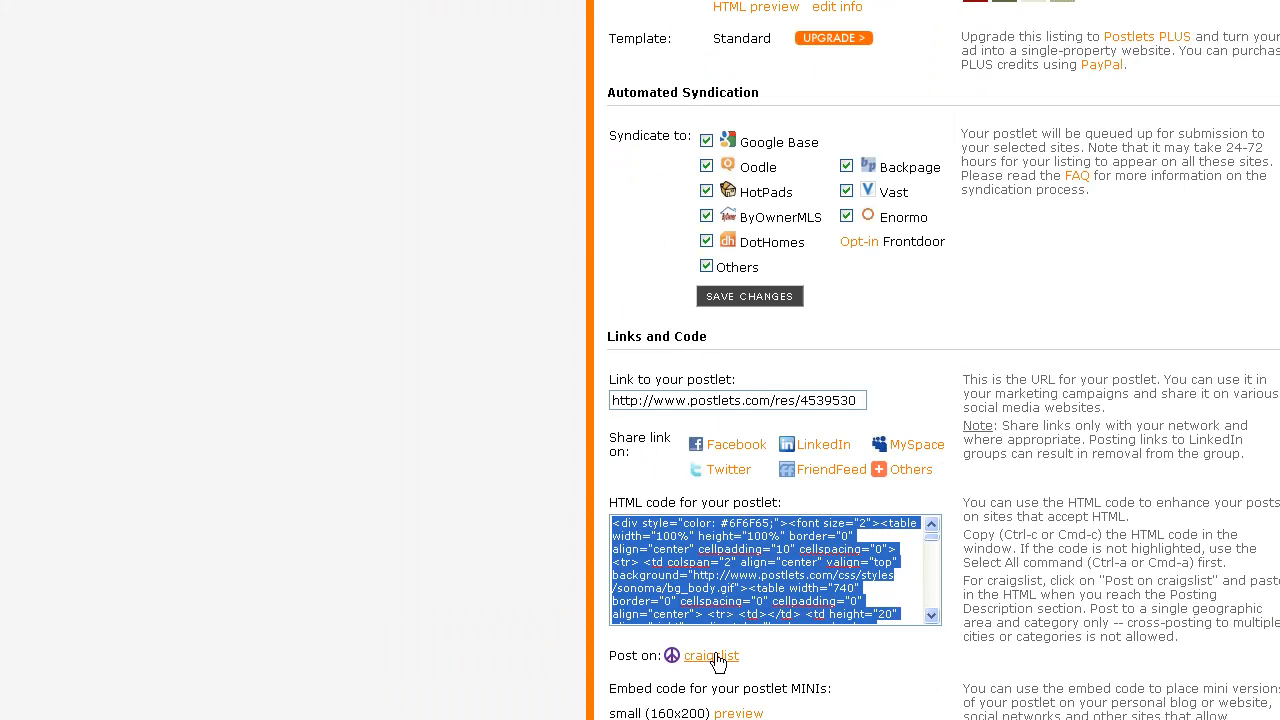
Step: Open a craigslist housing post for the listing, then start sharing its link on Facebook
{"action": "left_click", "coordinate": [708, 655]}
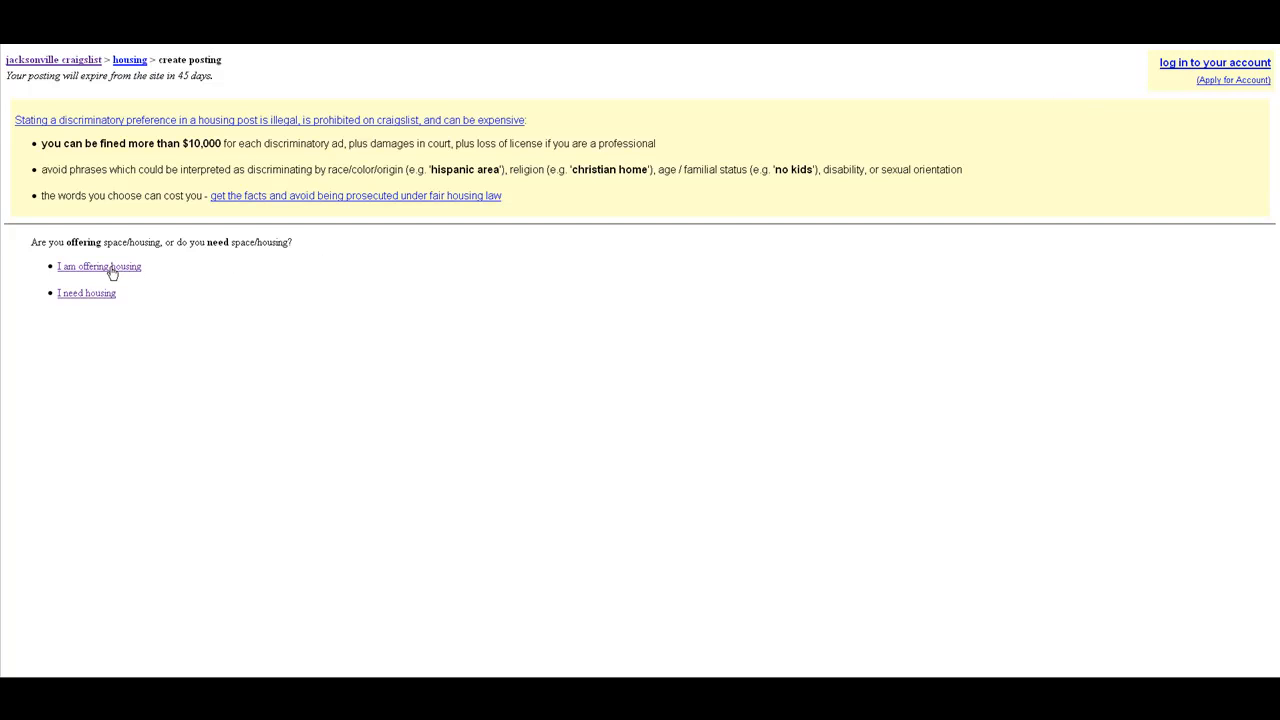
{"action": "mouse_move", "coordinate": [129, 274]}
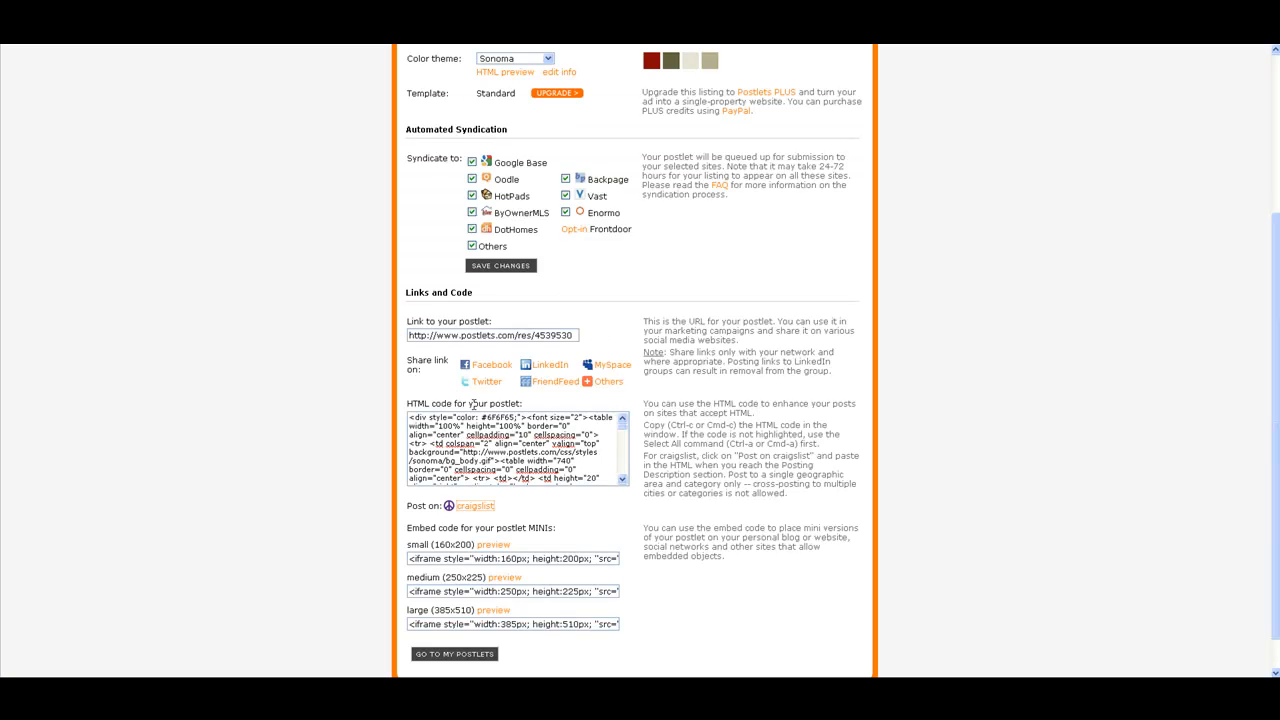
{"action": "mouse_move", "coordinate": [490, 367]}
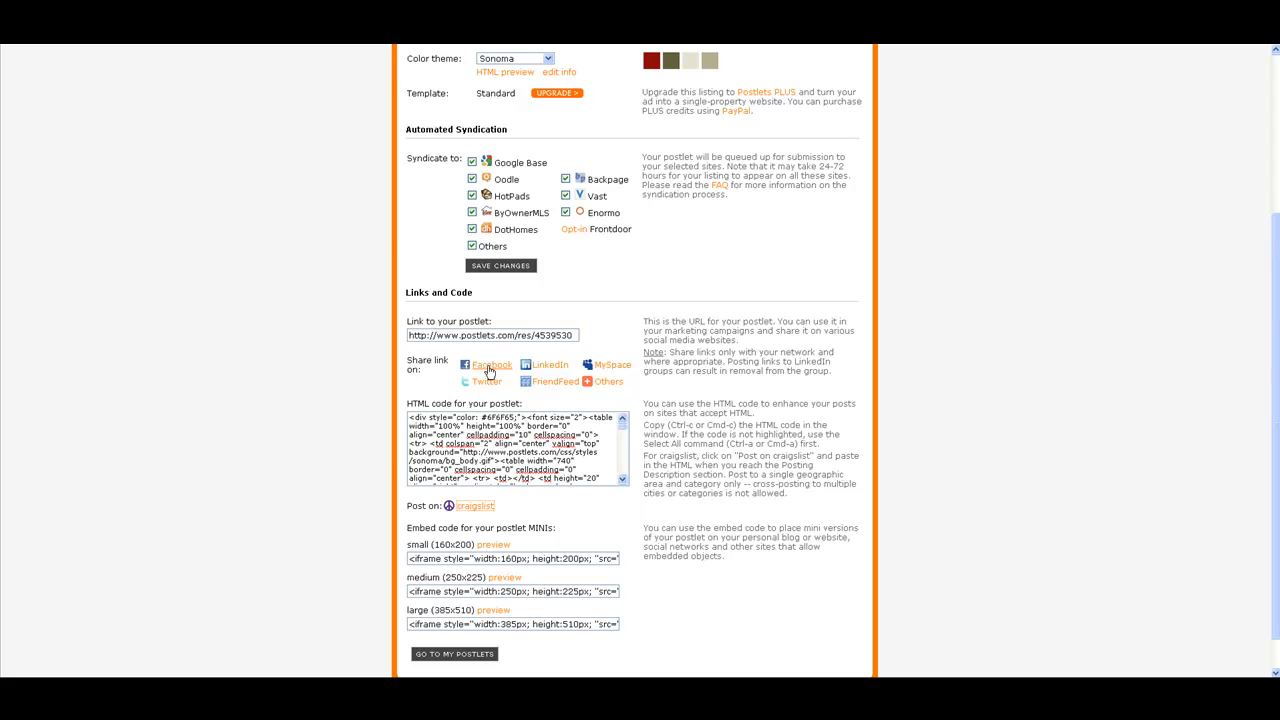
{"action": "left_click", "coordinate": [489, 364]}
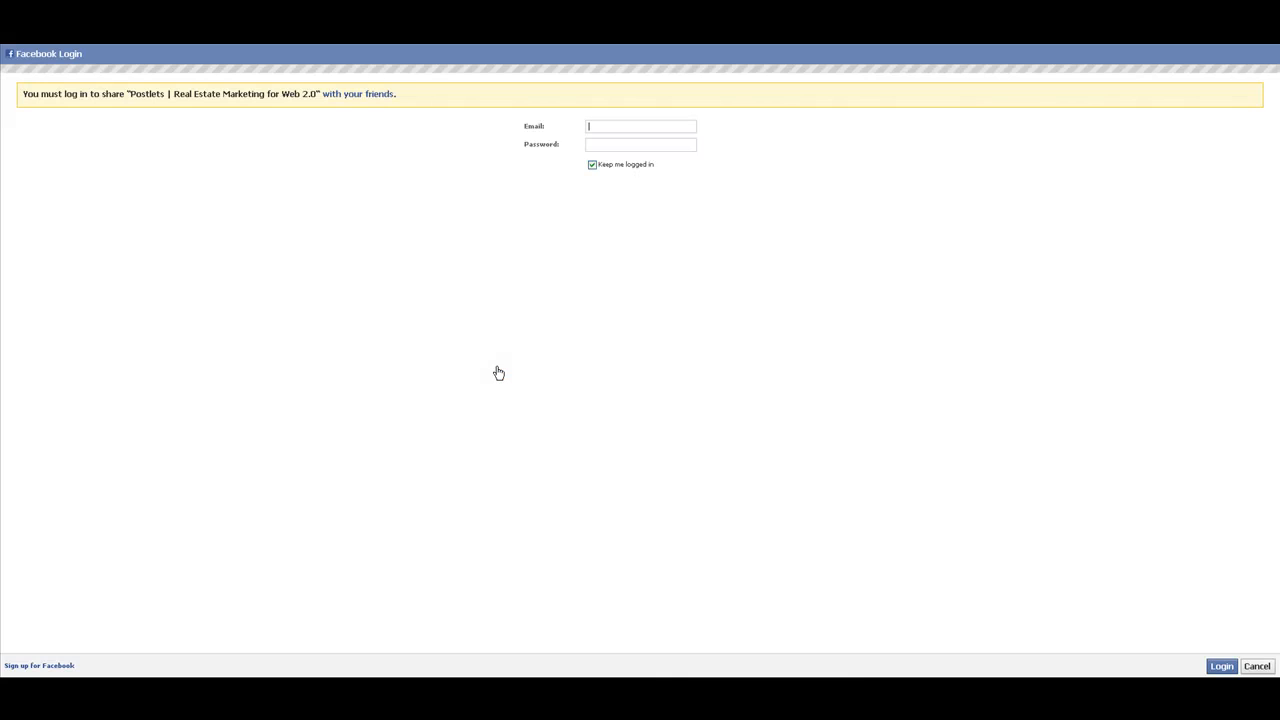
{"action": "mouse_move", "coordinate": [610, 125]}
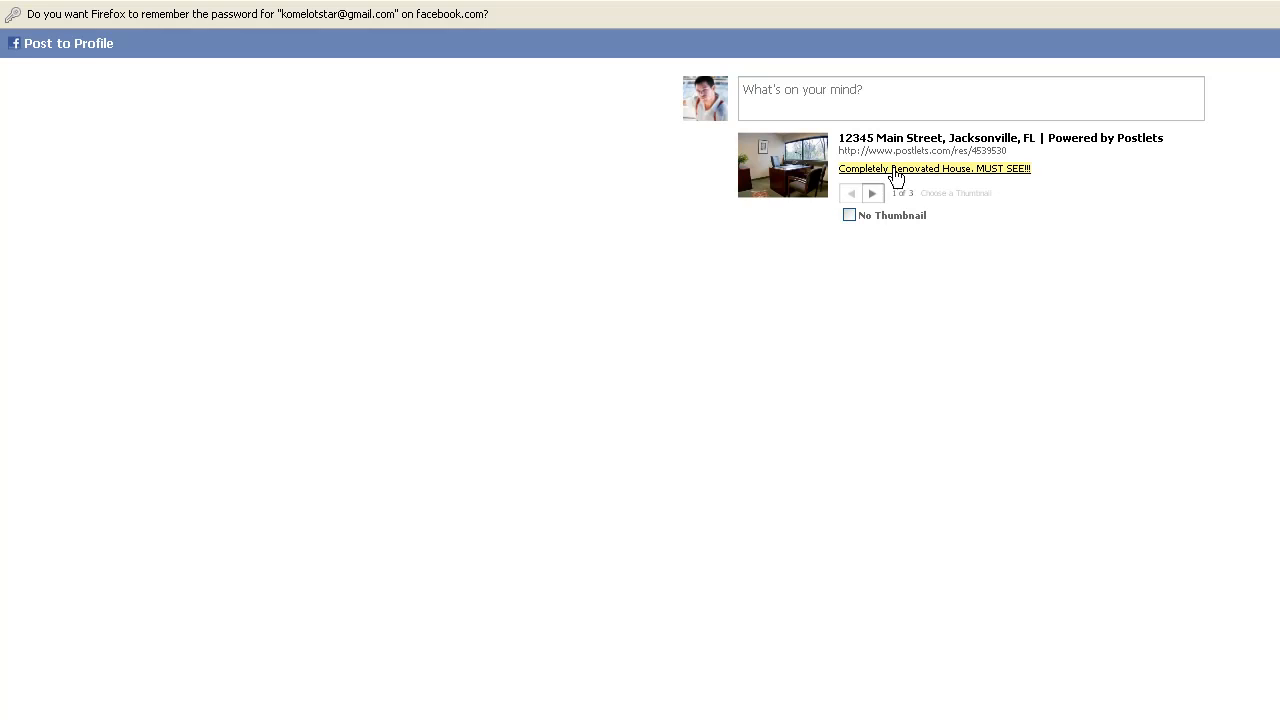
{"action": "mouse_move", "coordinate": [939, 176]}
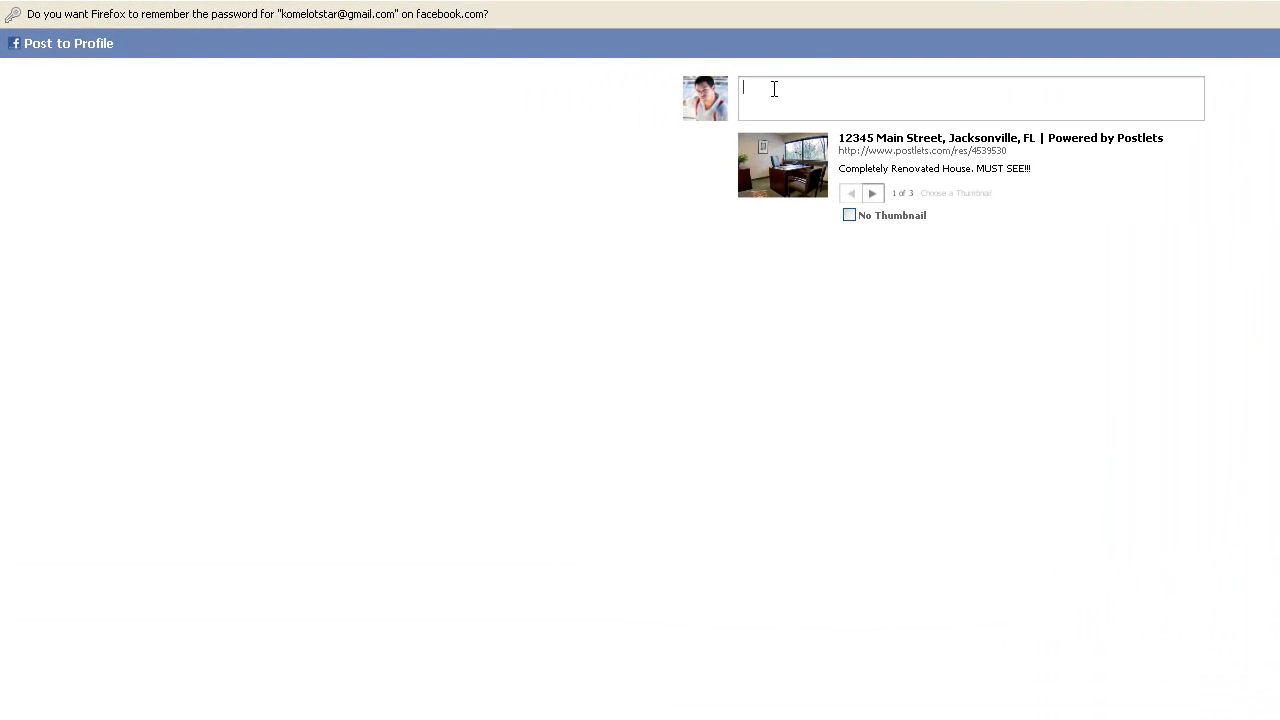
Step: Write 'Found interesting house for sale in Jacksonville Area.' as the Facebook profile post
{"action": "type", "text": "Found"}
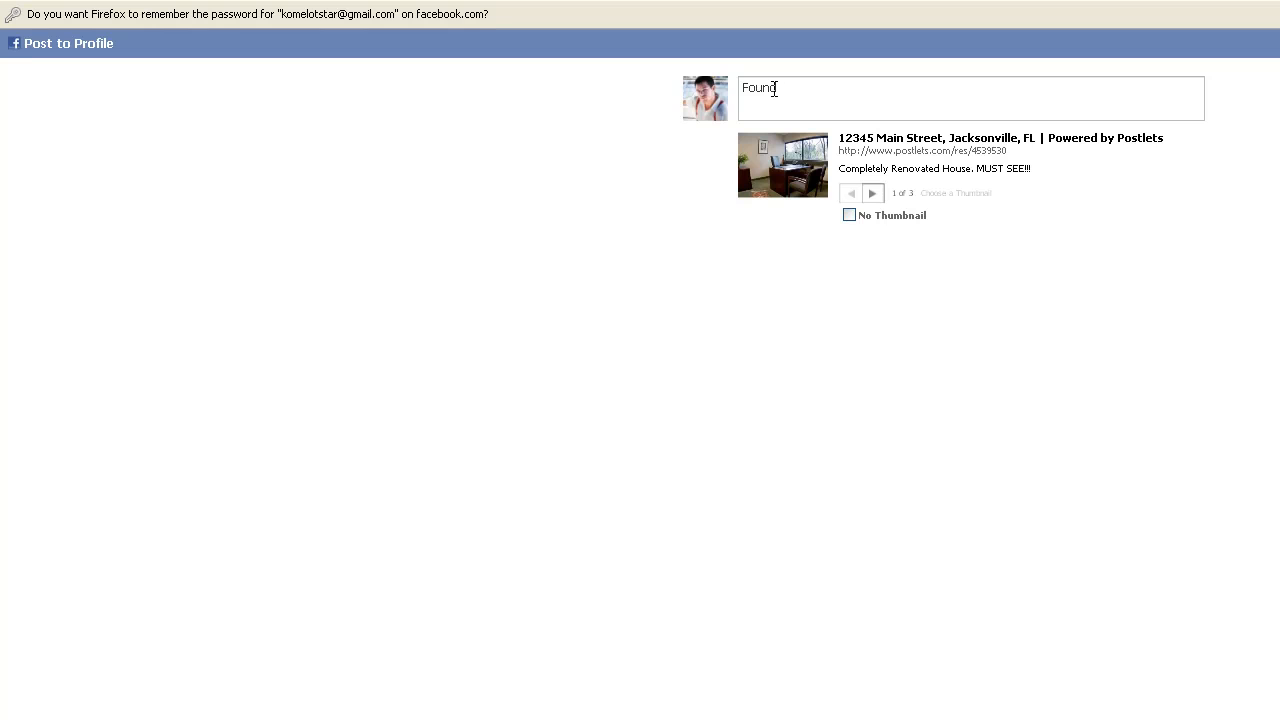
{"action": "type", "text": "interesting"}
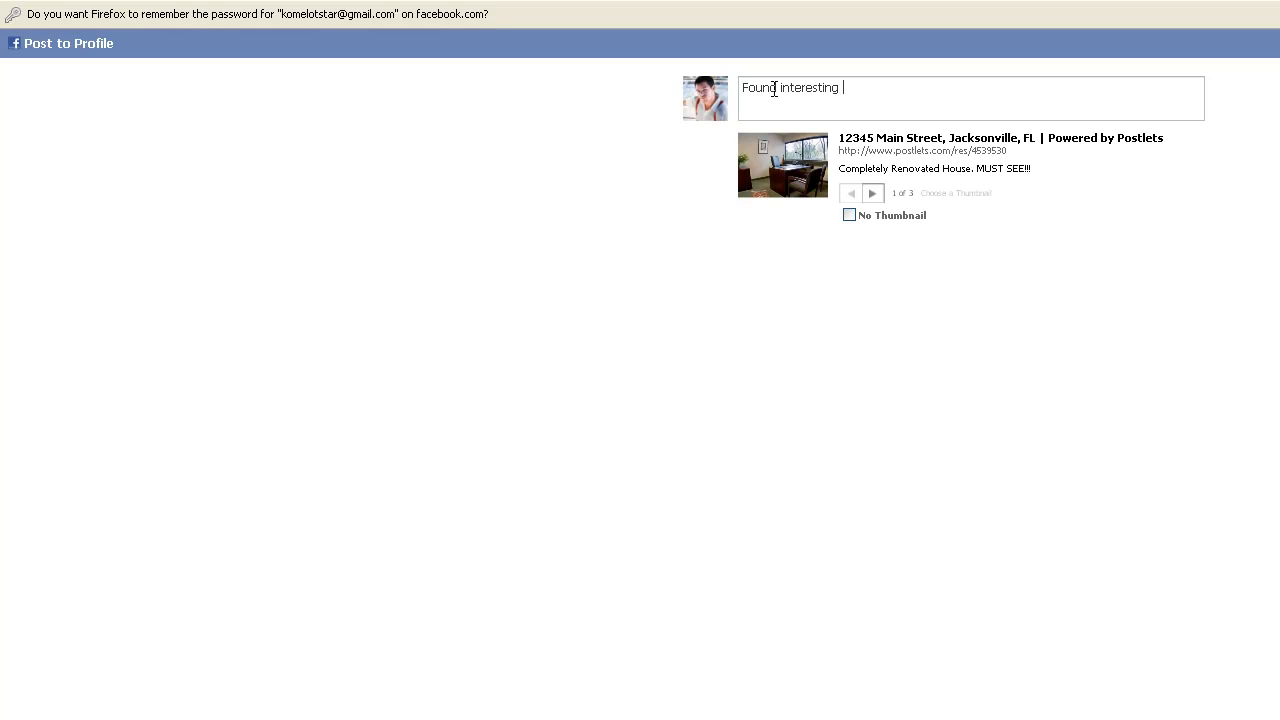
{"action": "type", "text": "house for"}
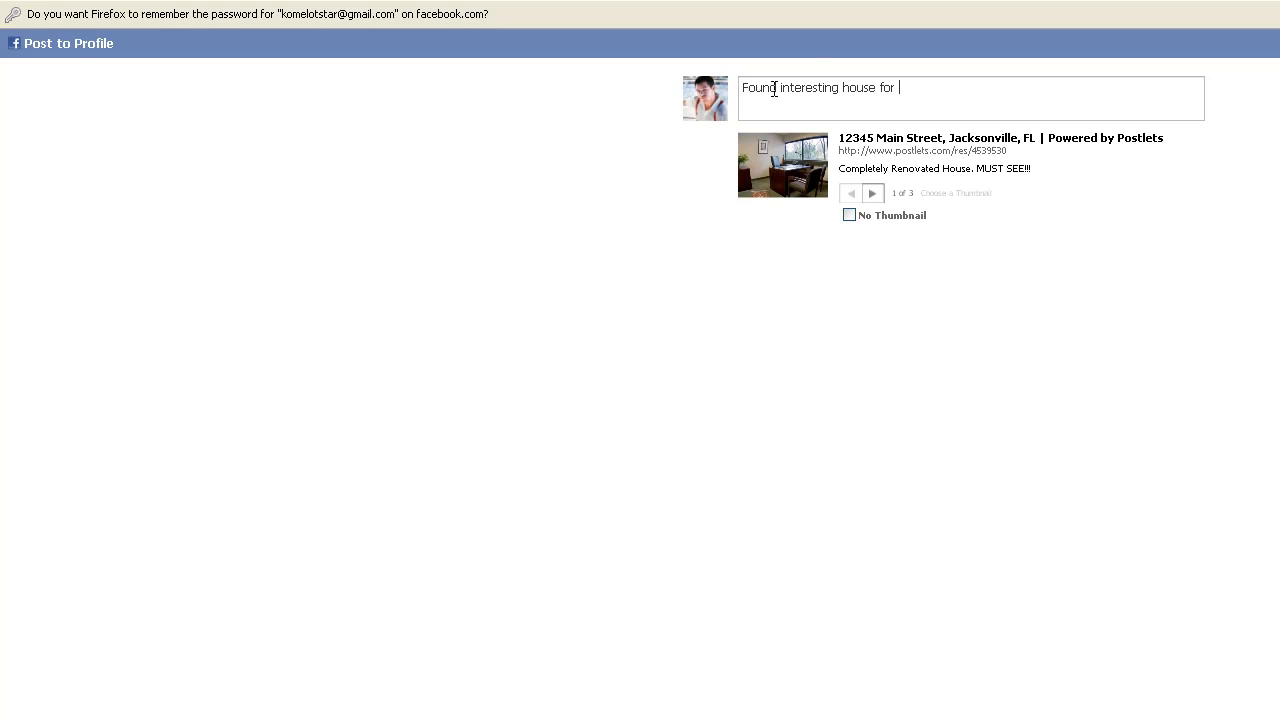
{"action": "type", "text": "sale"}
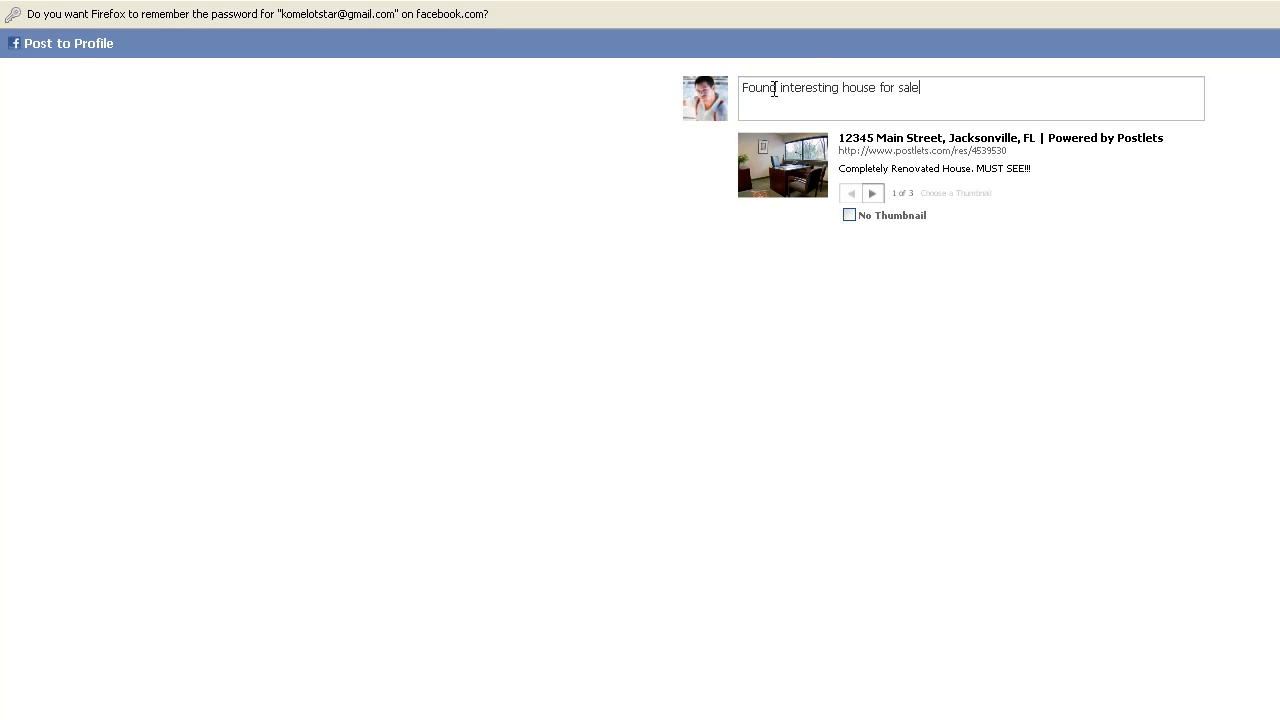
{"action": "type", "text": "in Jacksonville Are"}
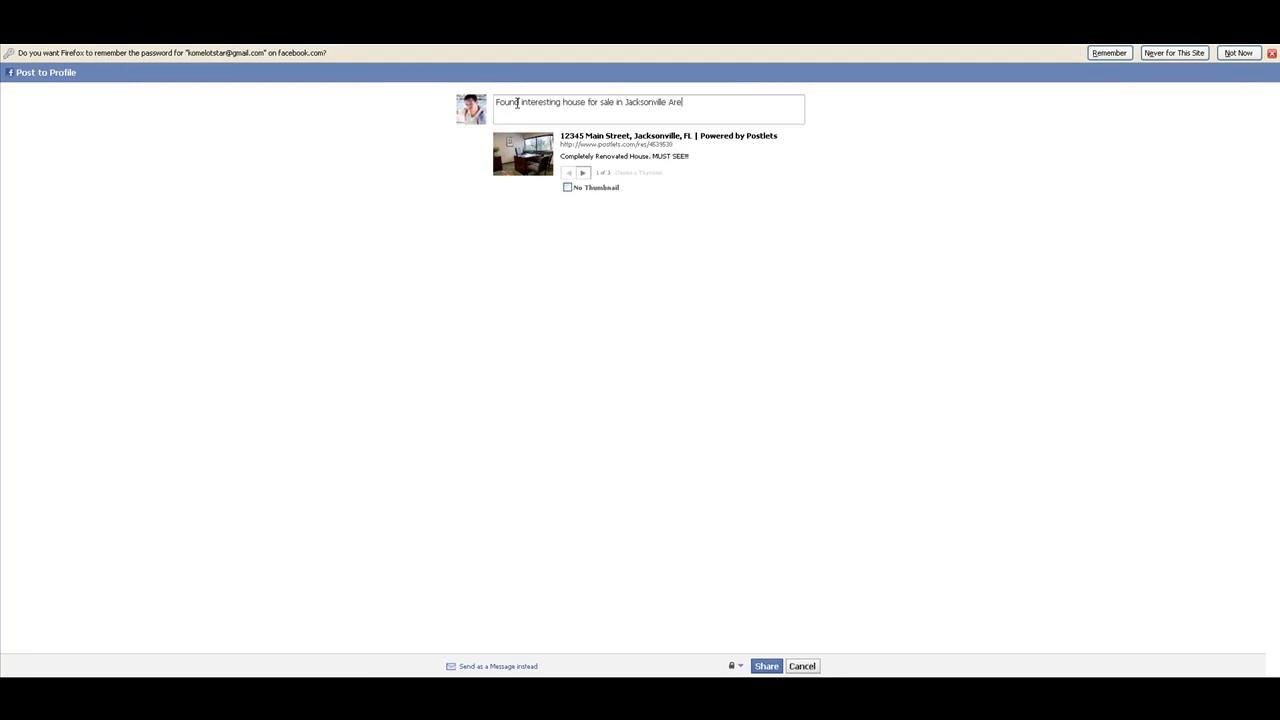
{"action": "type", "text": "a."}
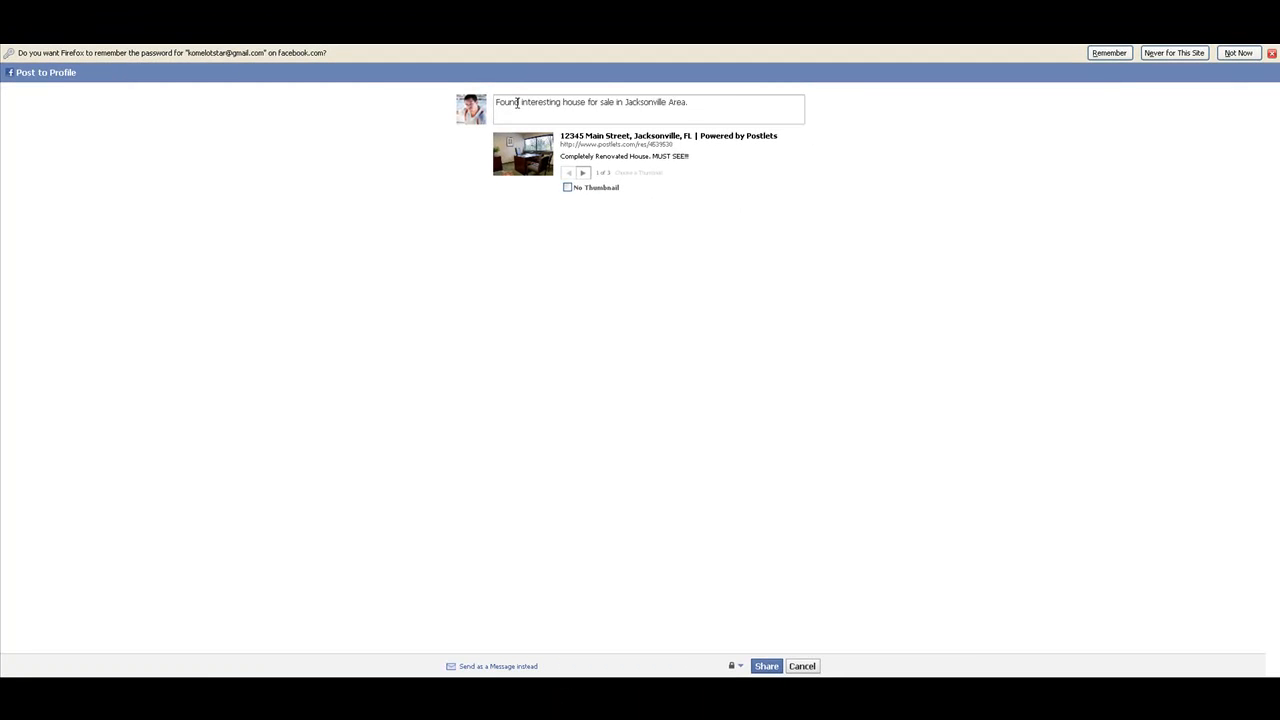
{"action": "mouse_move", "coordinate": [640, 144]}
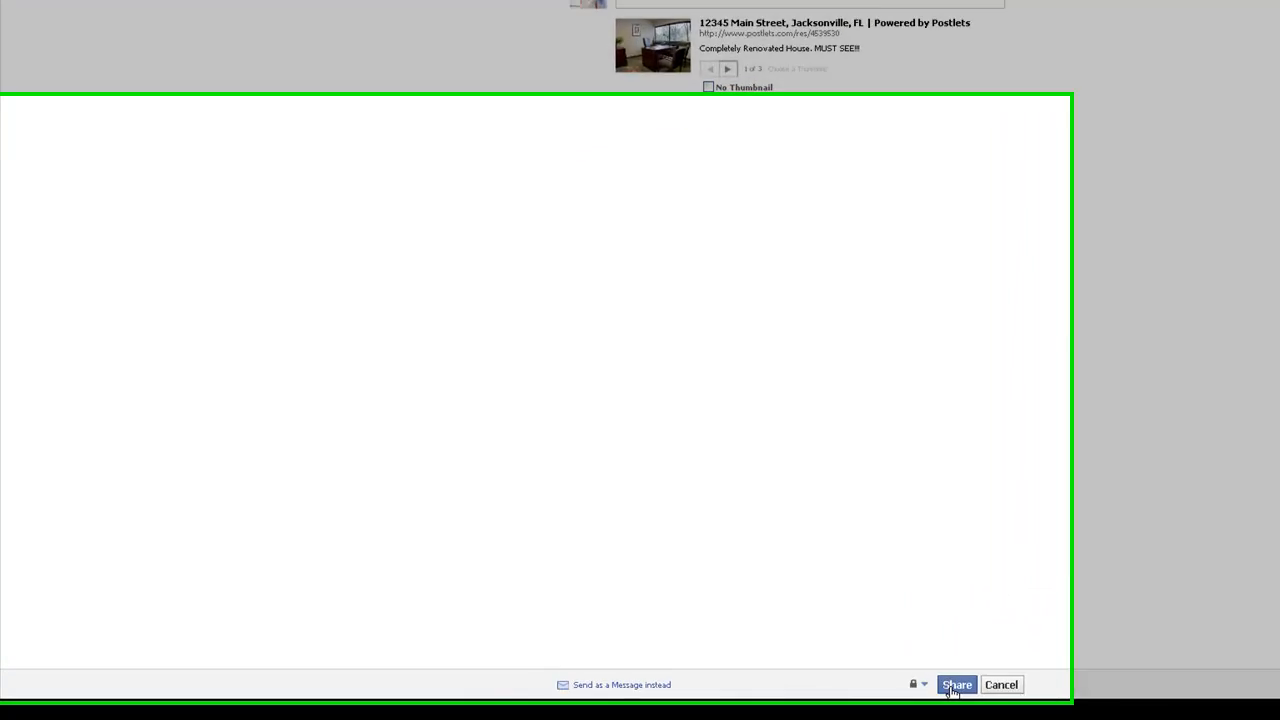
Step: Publish the Facebook post, dismiss the Bookmark & Share popup, and copy the postlet's HTML code
{"action": "left_click", "coordinate": [963, 684]}
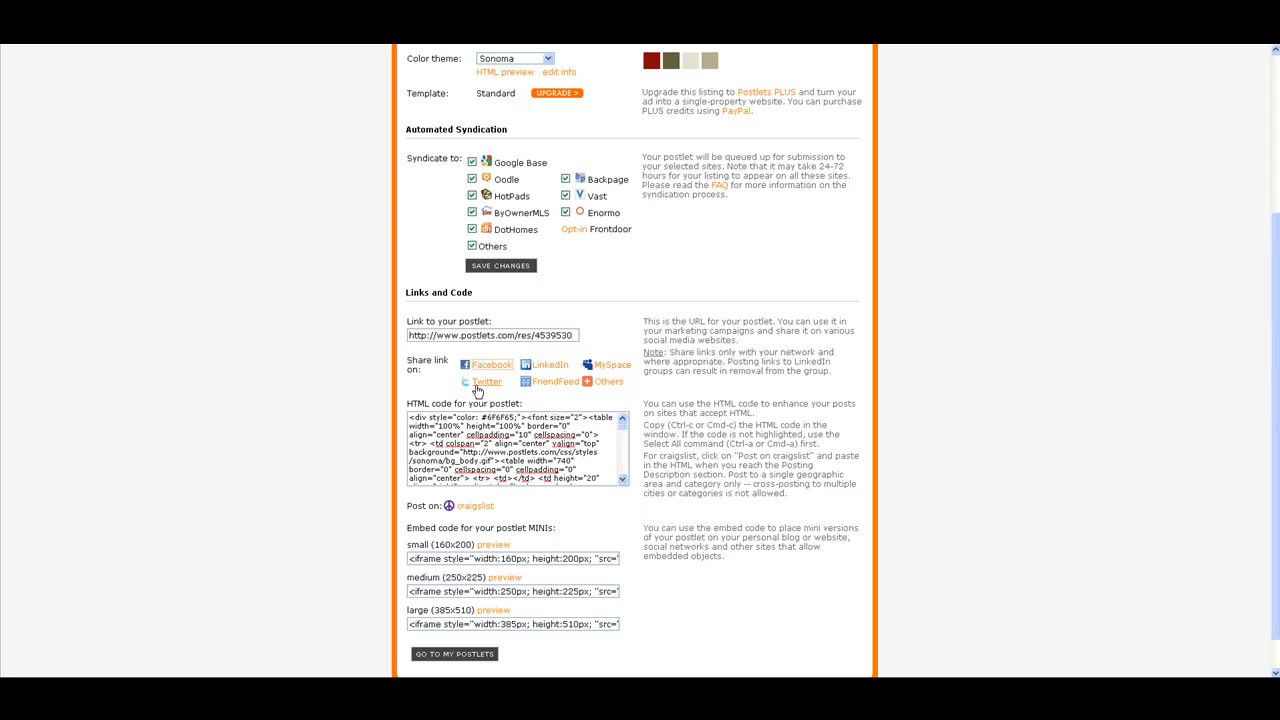
{"action": "mouse_move", "coordinate": [549, 364]}
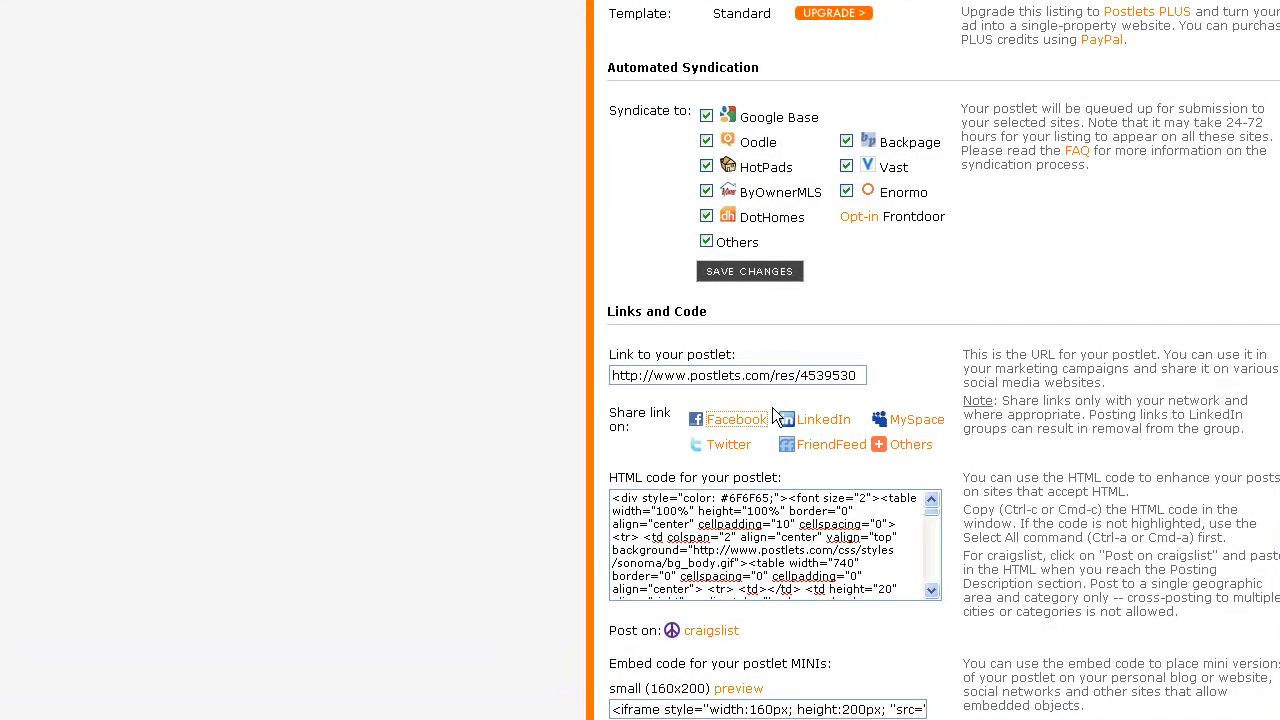
{"action": "left_click", "coordinate": [912, 444]}
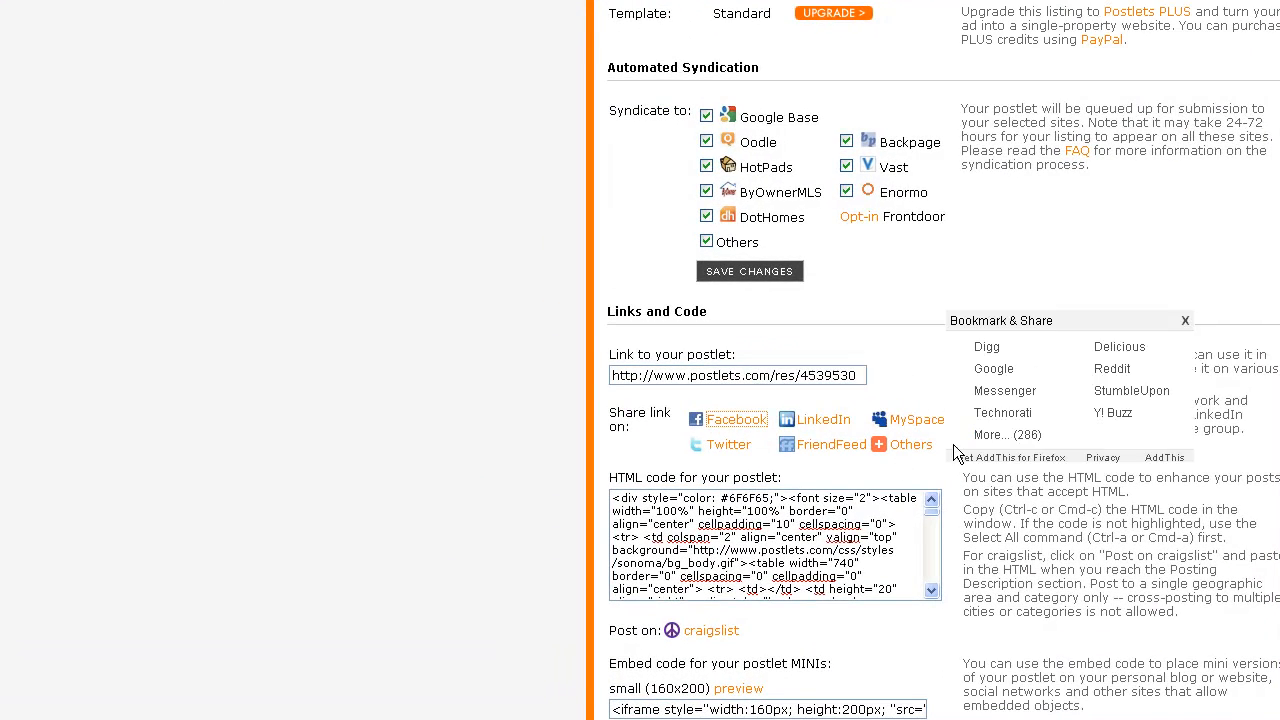
{"action": "left_click", "coordinate": [1185, 320]}
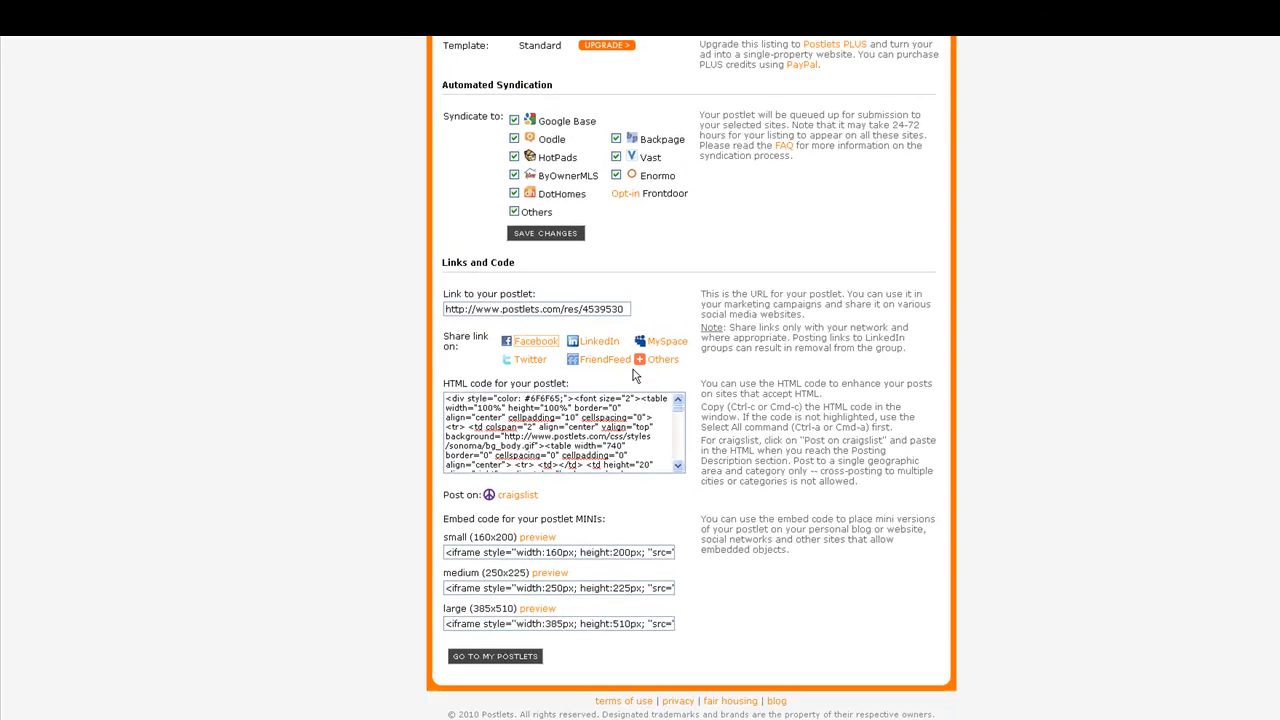
{"action": "right_click", "coordinate": [560, 440]}
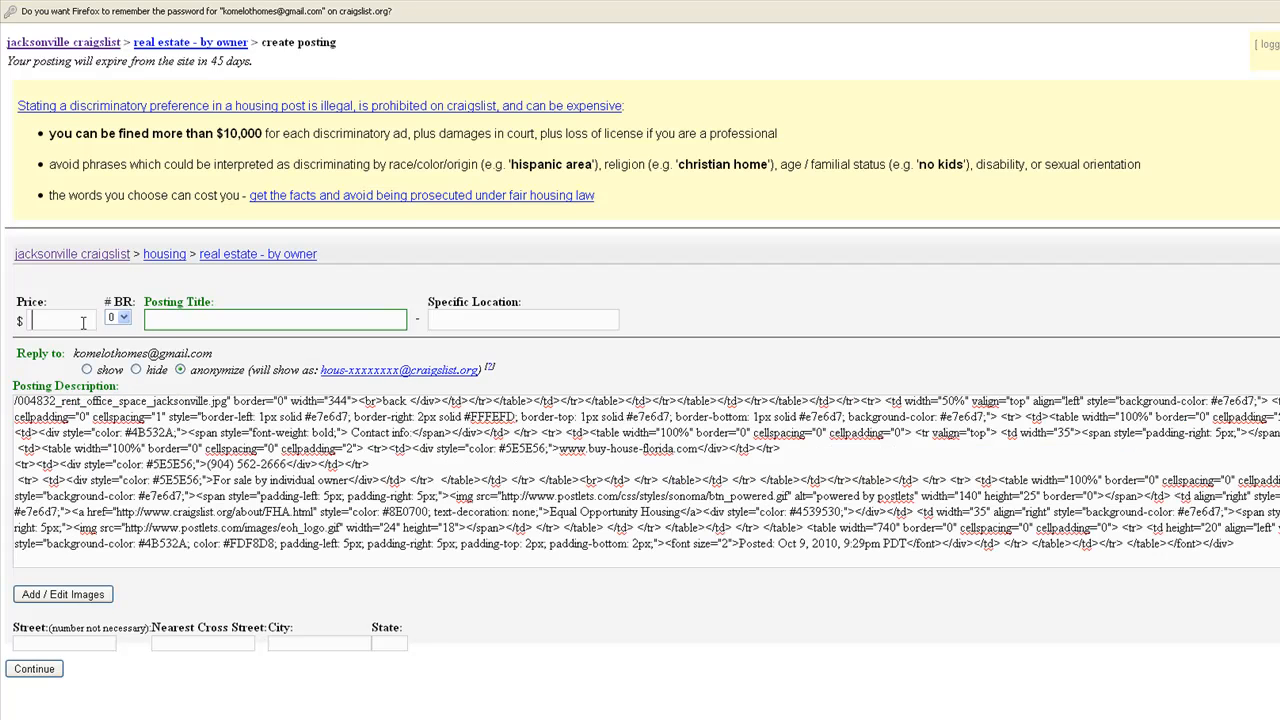
Step: Enter price 99999, 3 bedrooms, title 'The best house for sale in the area', location 32218
{"action": "type", "text": "99999"}
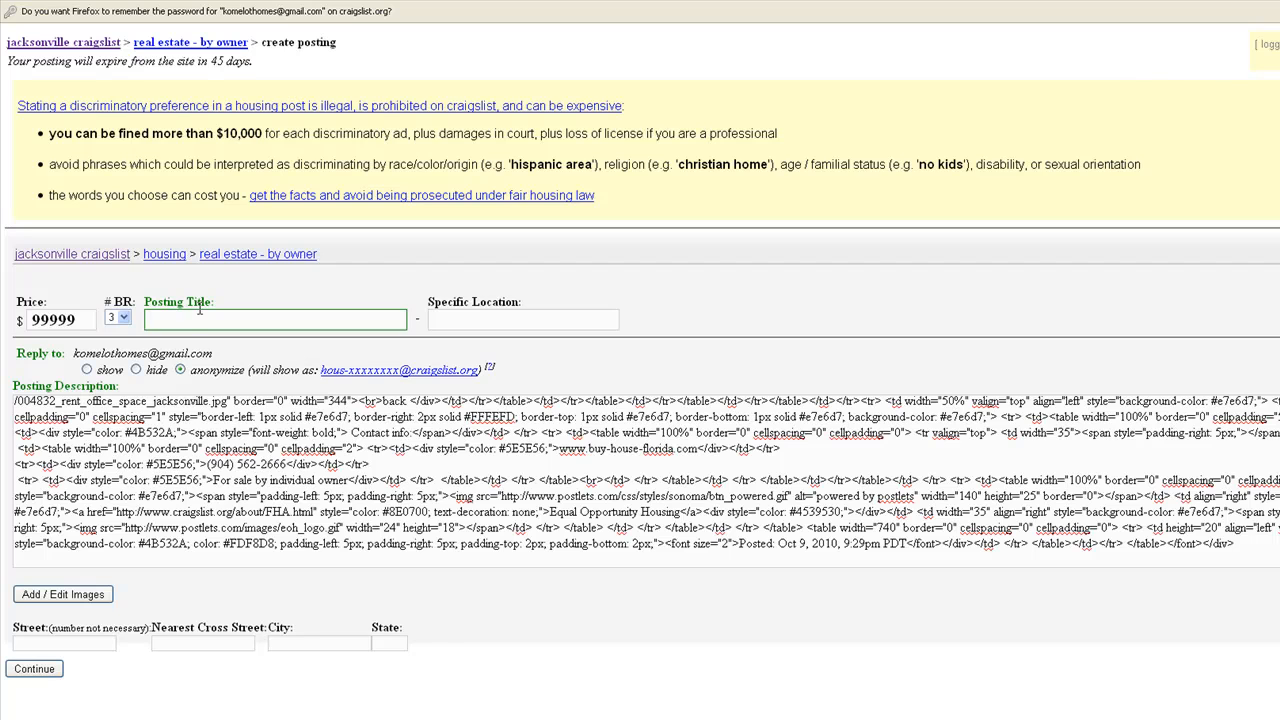
{"action": "type", "text": "The best house"}
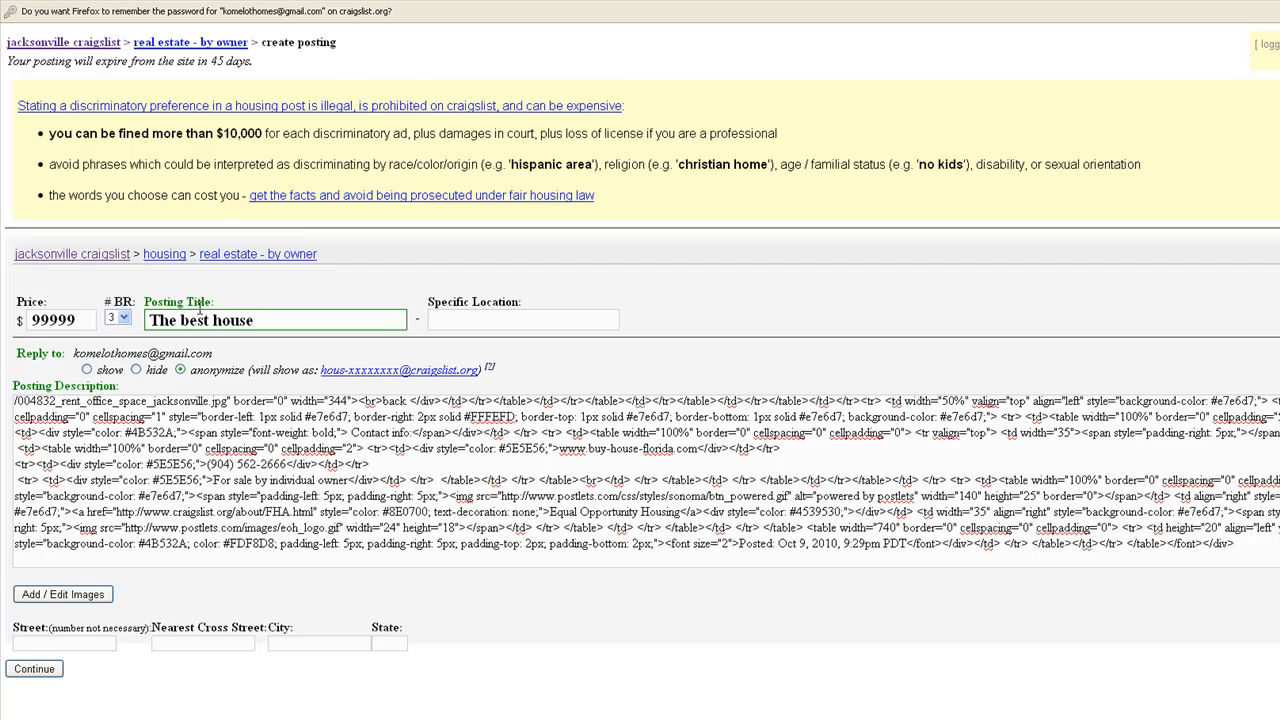
{"action": "type", "text": "for sale"}
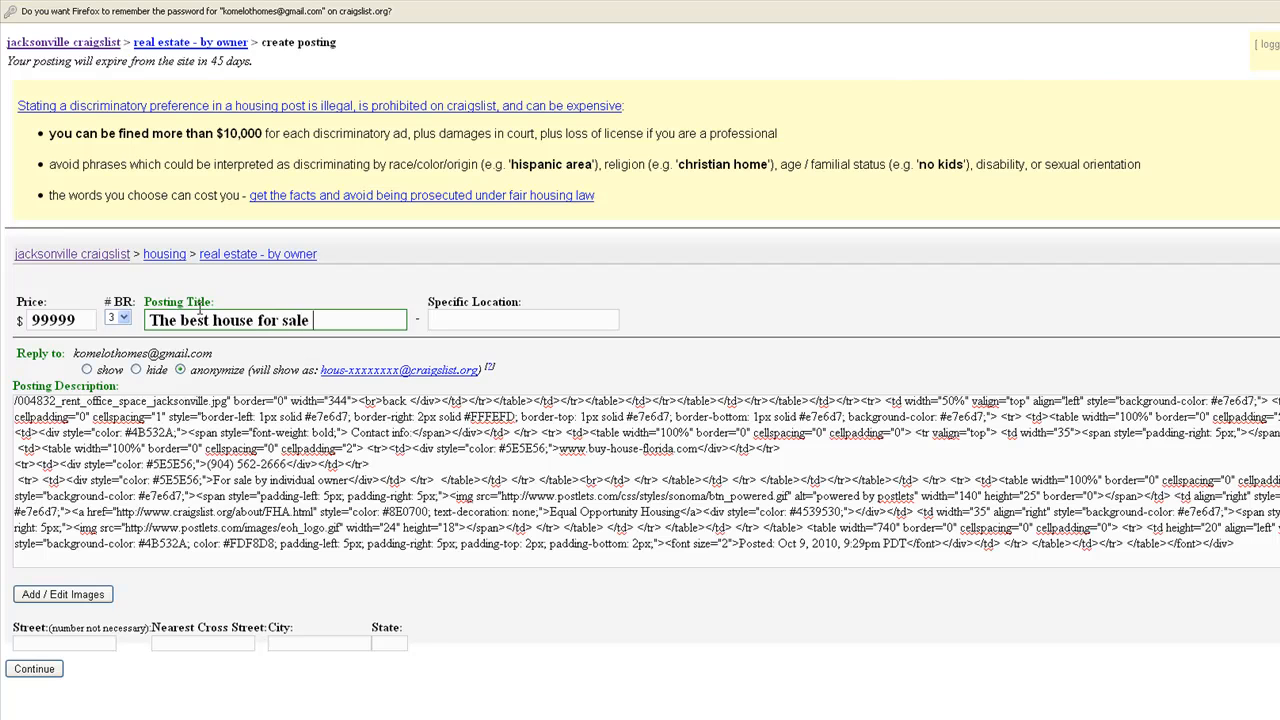
{"action": "type", "text": "in the area"}
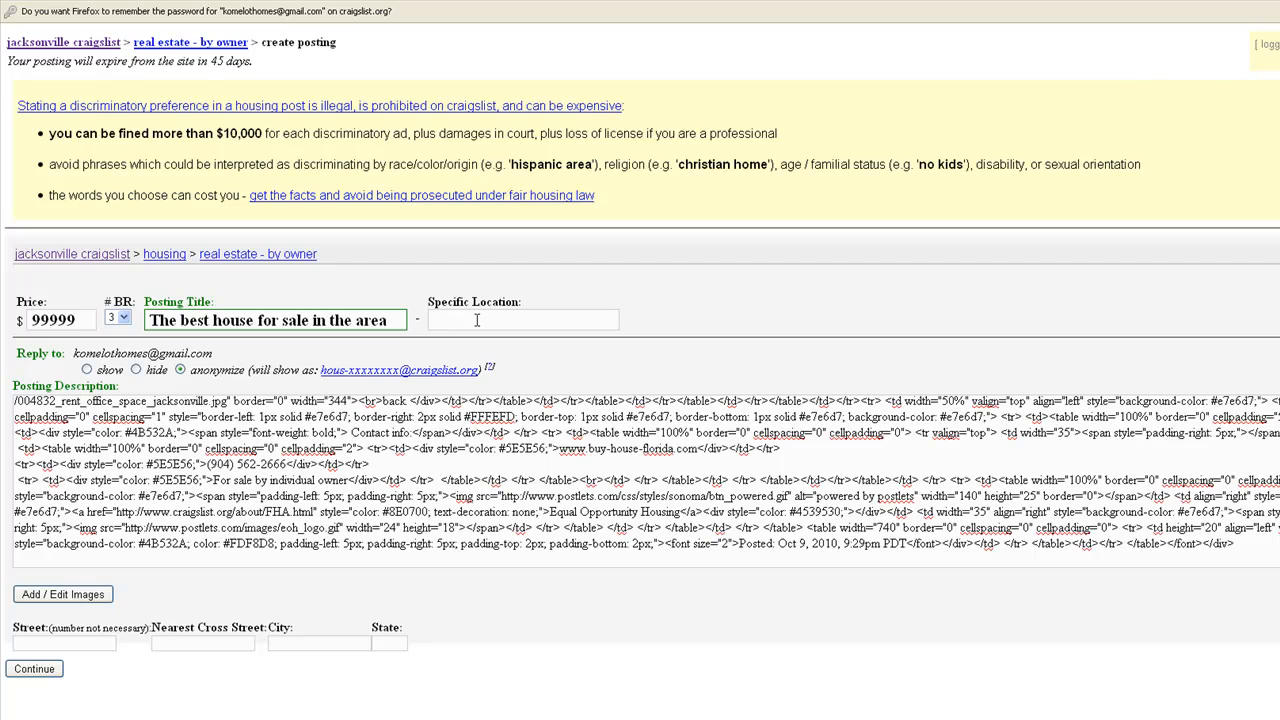
{"action": "type", "text": "32218"}
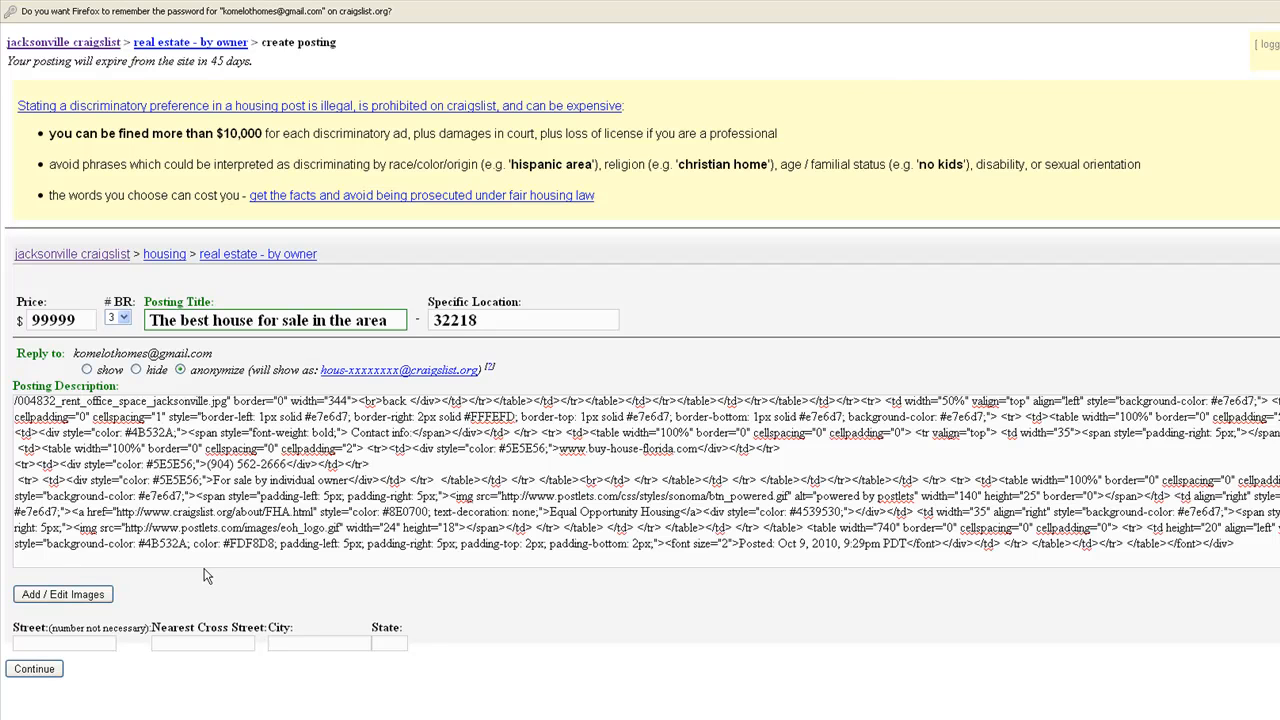
Step: Review the craigslist ad preview and follow the buy-house-florida.com link in its description
{"action": "left_click", "coordinate": [34, 669]}
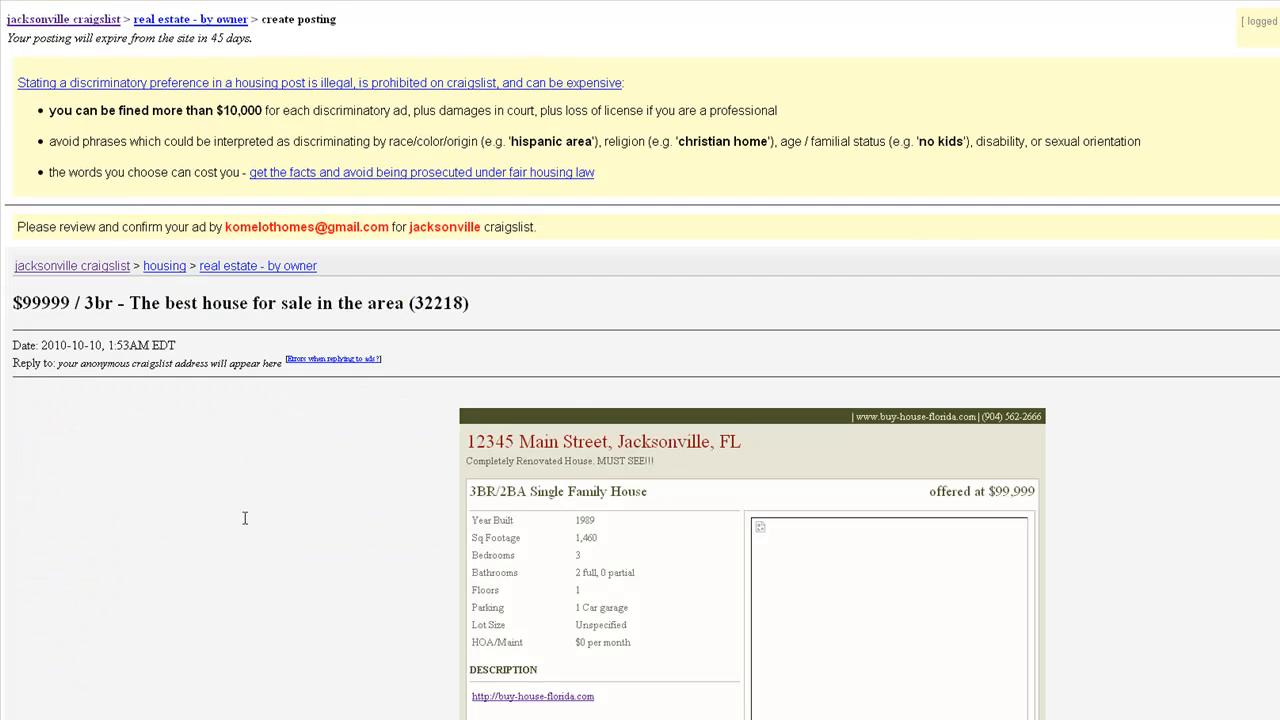
{"action": "scroll", "scroll_direction": "down", "scroll_amount": 3}
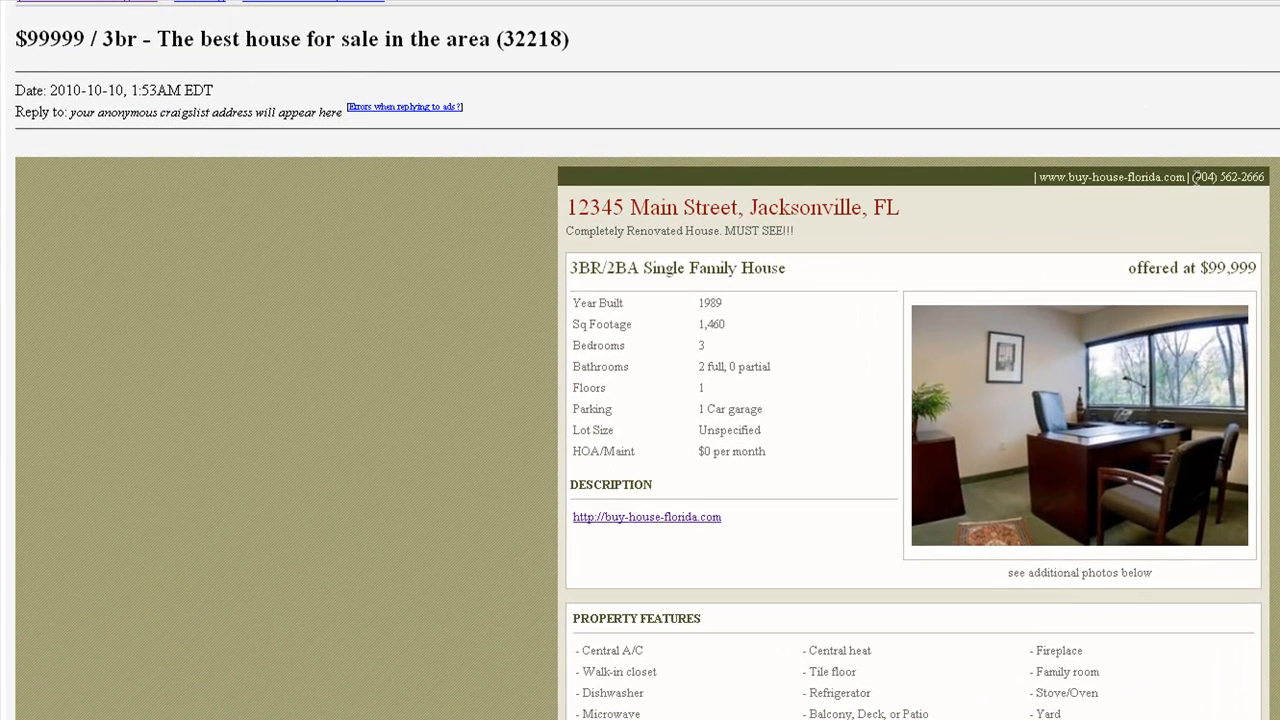
{"action": "mouse_move", "coordinate": [691, 459]}
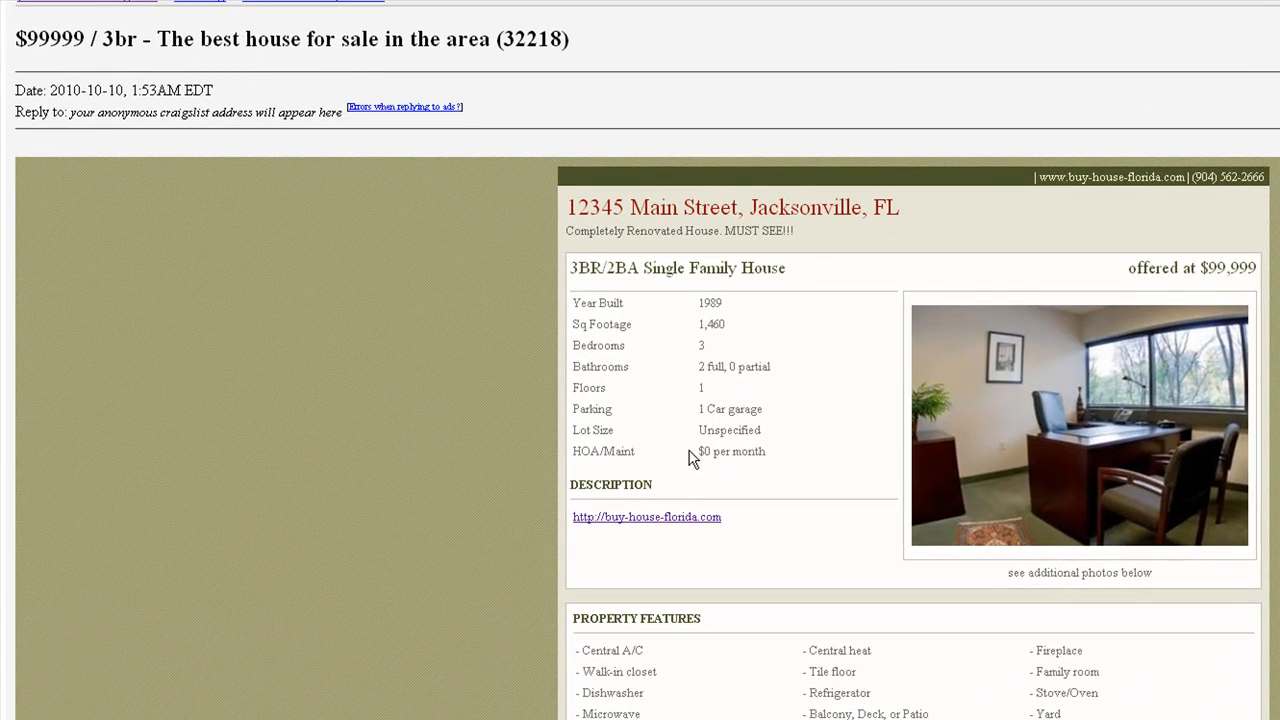
{"action": "scroll", "scroll_direction": "down", "scroll_amount": 3}
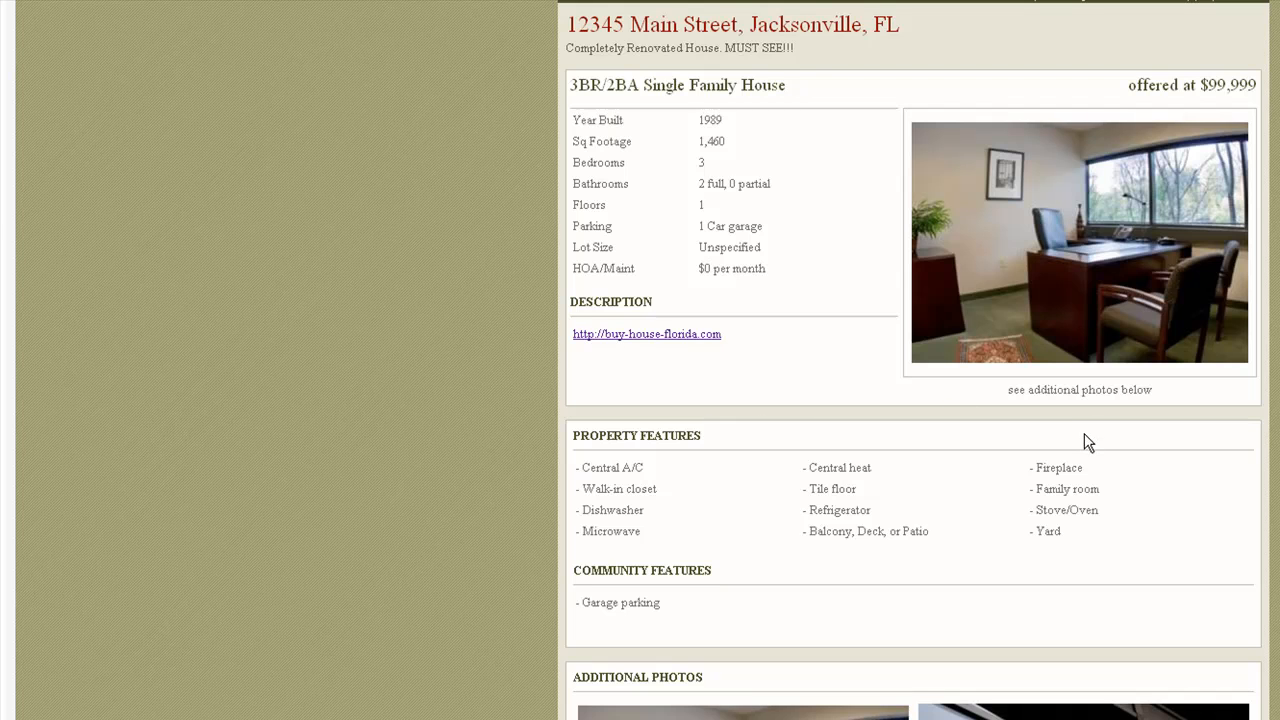
{"action": "mouse_move", "coordinate": [595, 340]}
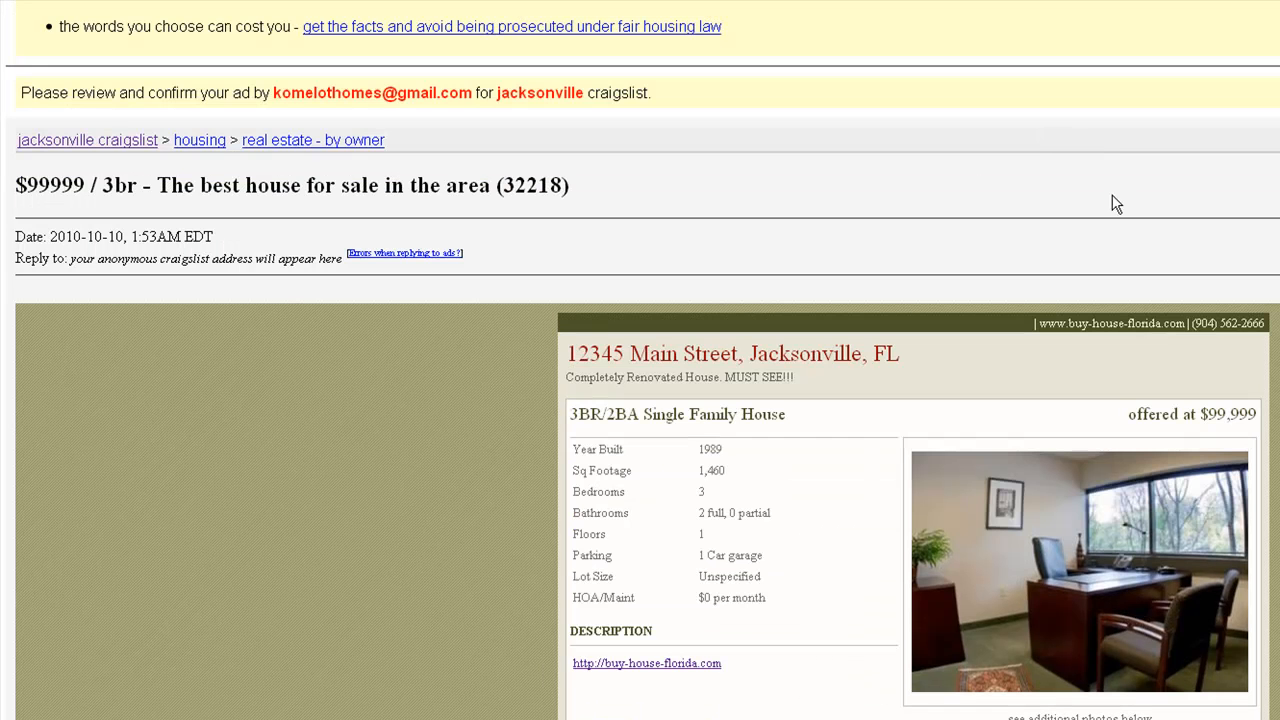
{"action": "mouse_move", "coordinate": [1122, 309]}
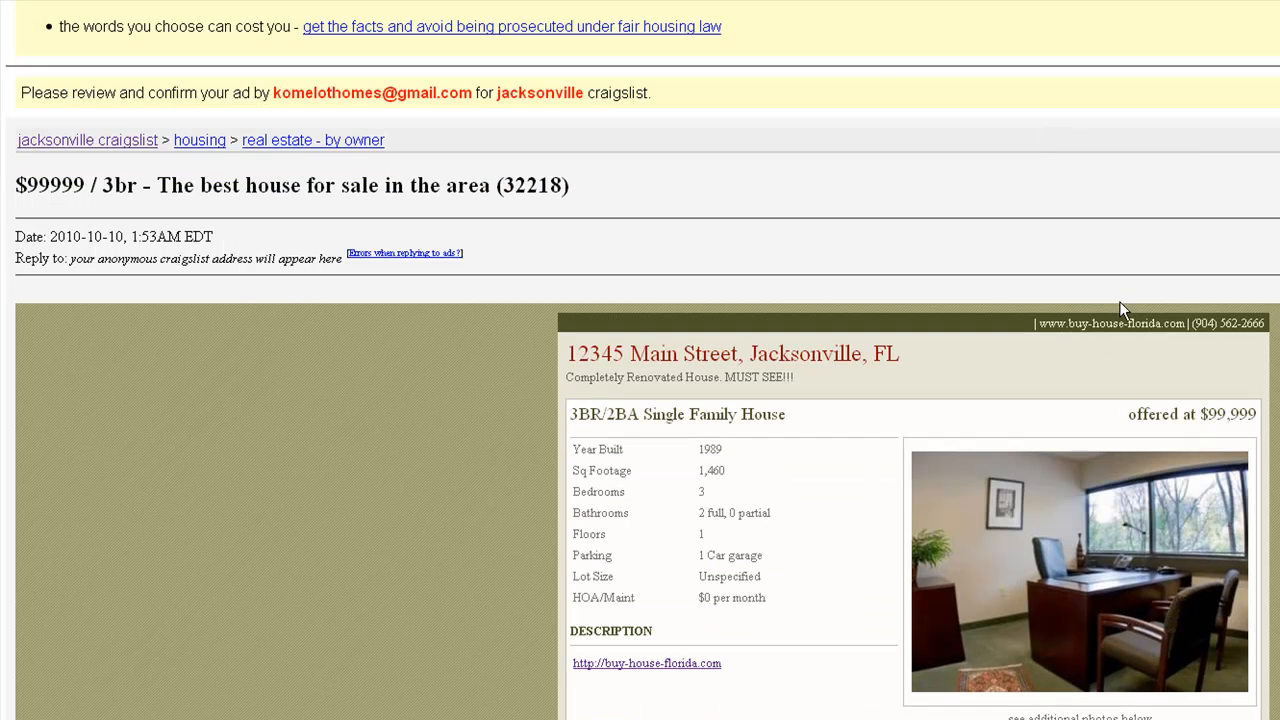
{"action": "scroll", "scroll_direction": "down", "scroll_amount": 3}
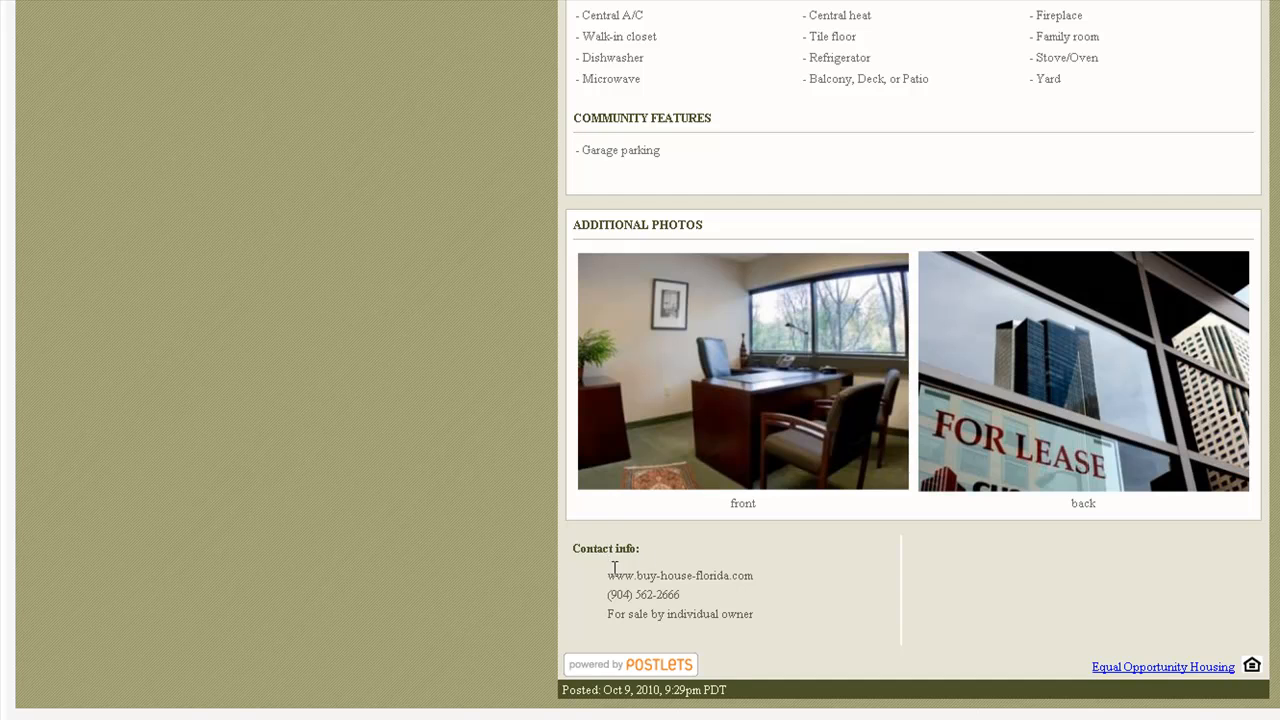
{"action": "scroll", "scroll_direction": "up", "scroll_amount": 3}
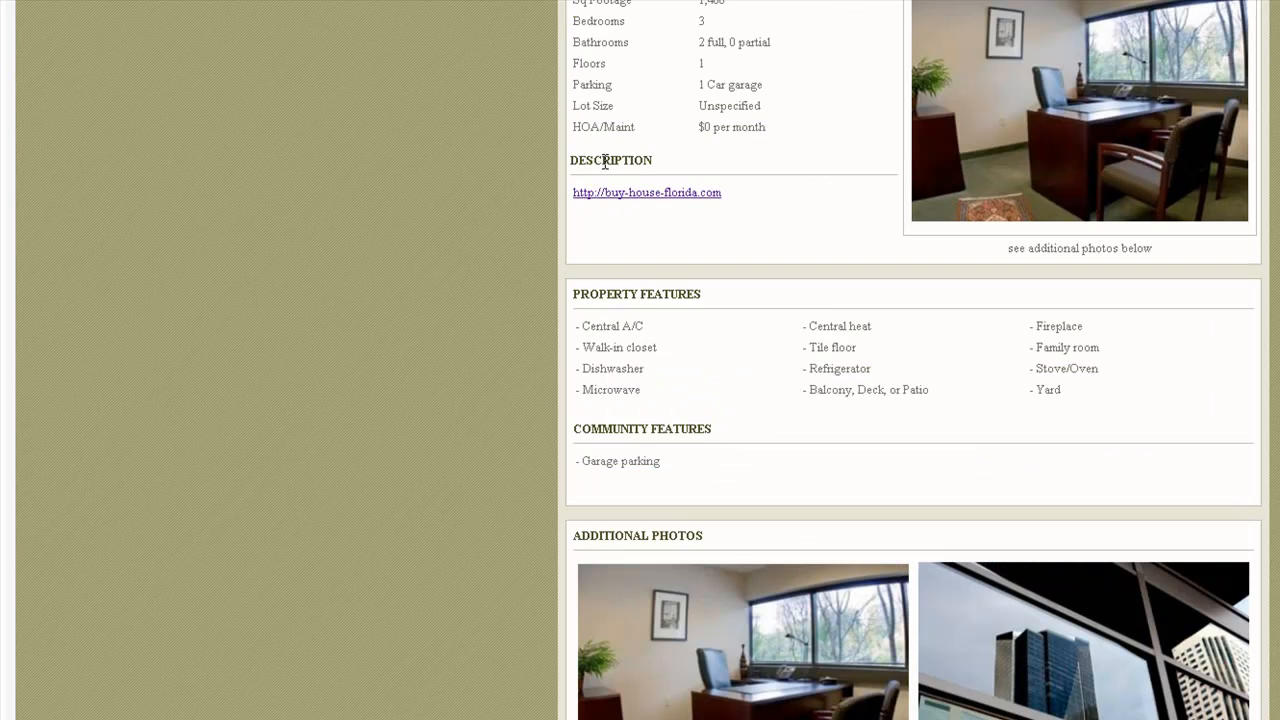
{"action": "mouse_move", "coordinate": [660, 230]}
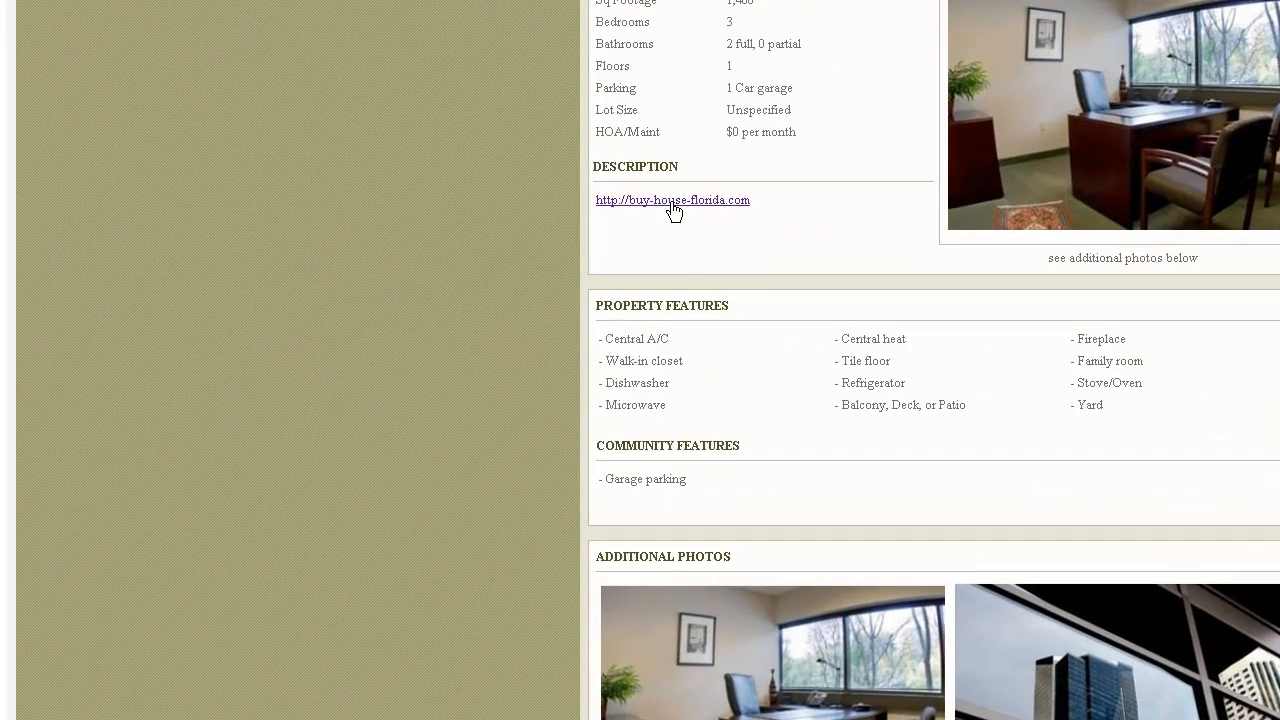
{"action": "mouse_move", "coordinate": [656, 361]}
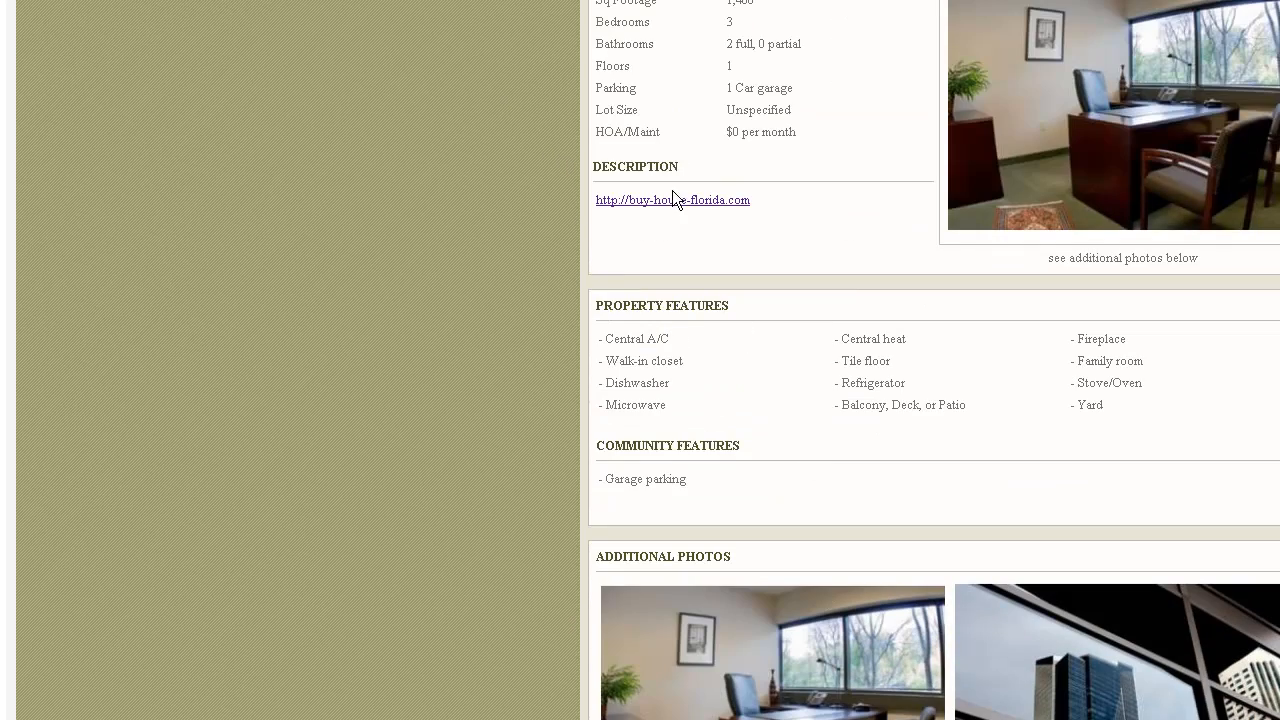
{"action": "mouse_move", "coordinate": [673, 205]}
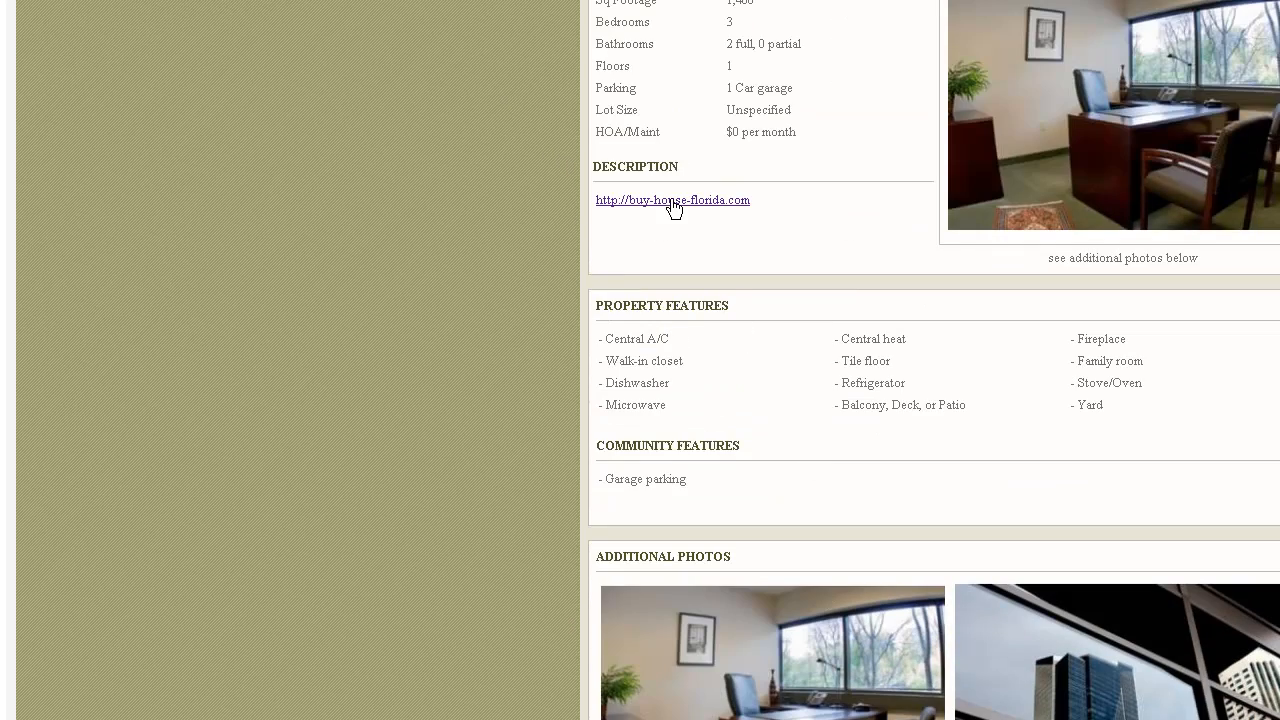
{"action": "scroll", "scroll_direction": "up", "scroll_amount": 3}
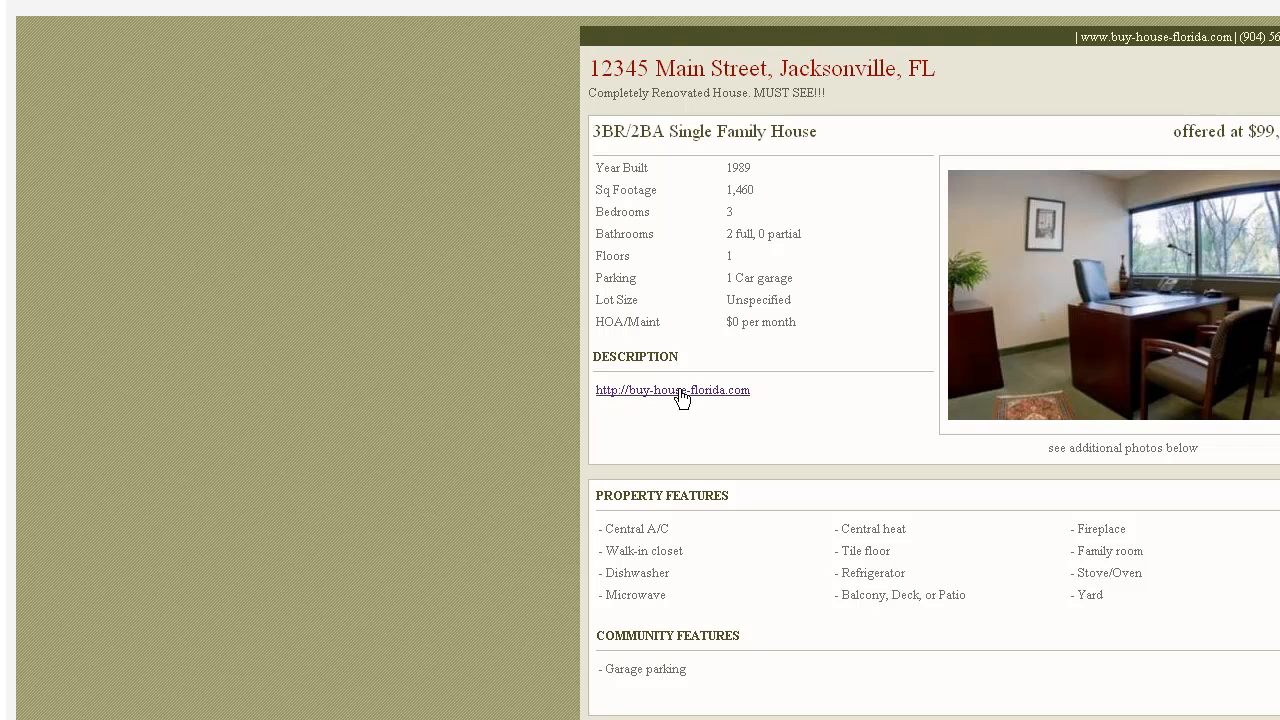
{"action": "left_click", "coordinate": [673, 390]}
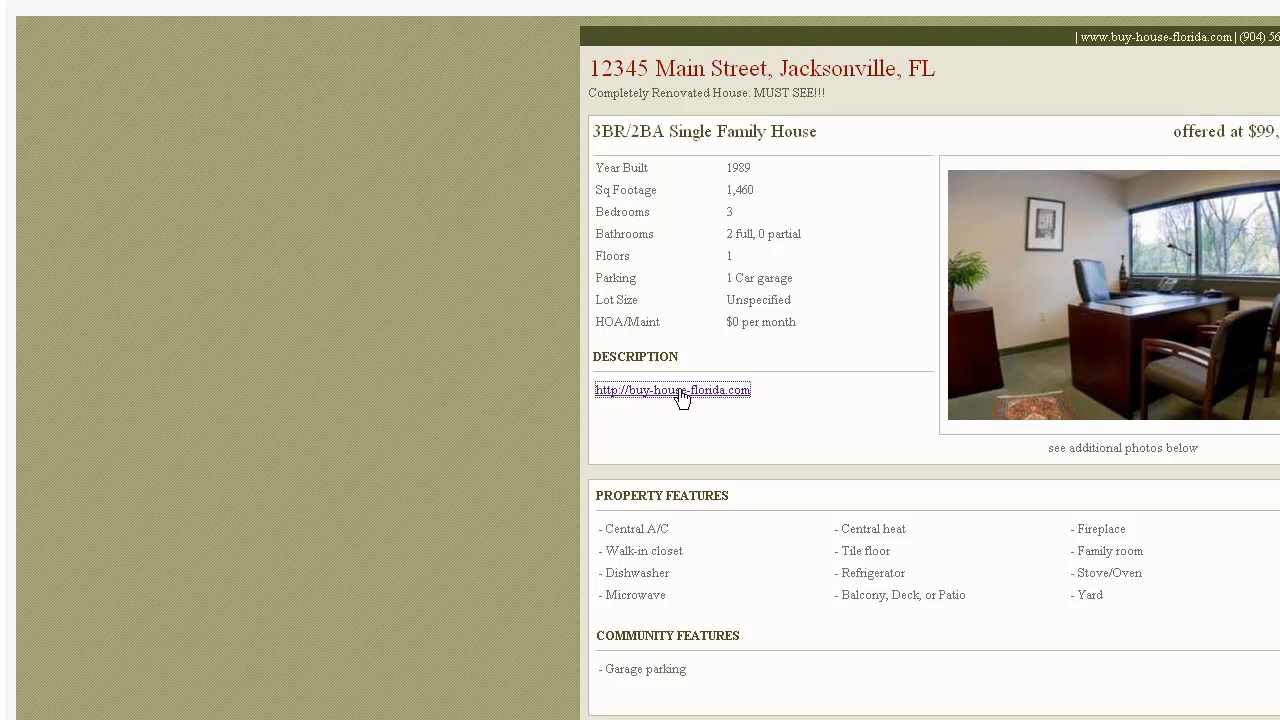
{"action": "left_click", "coordinate": [672, 390]}
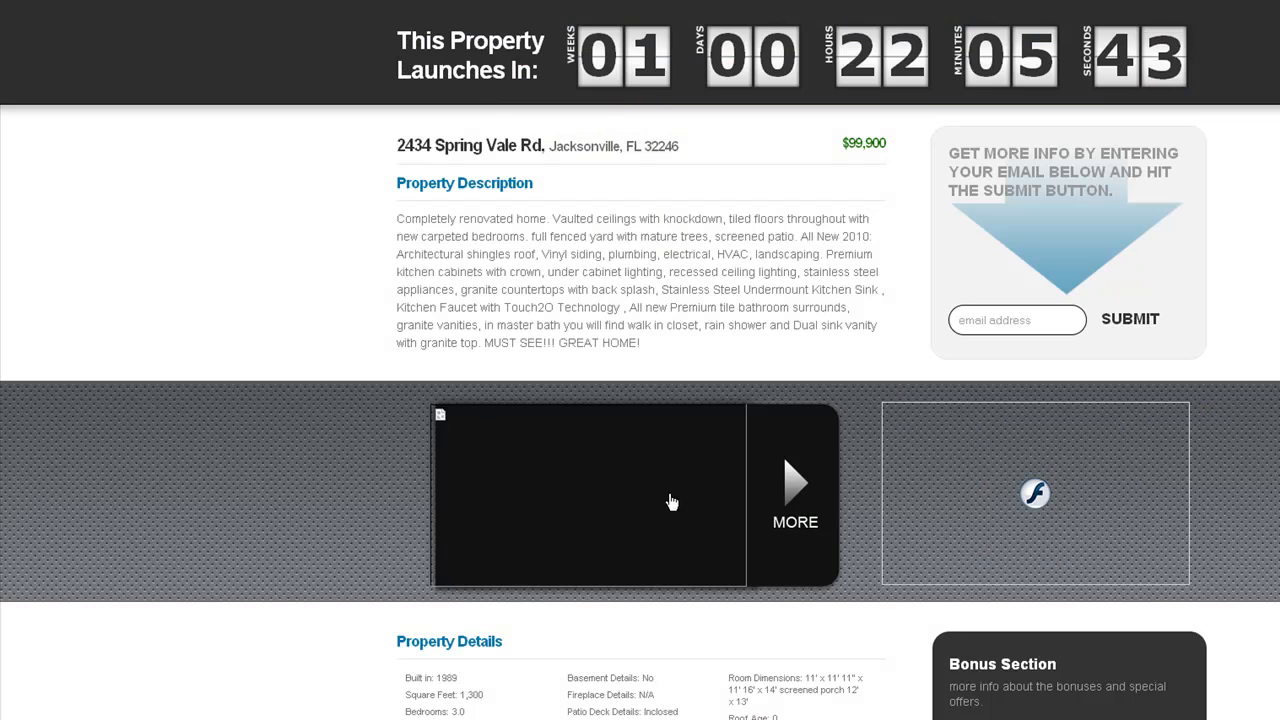
{"action": "mouse_move", "coordinate": [655, 103]}
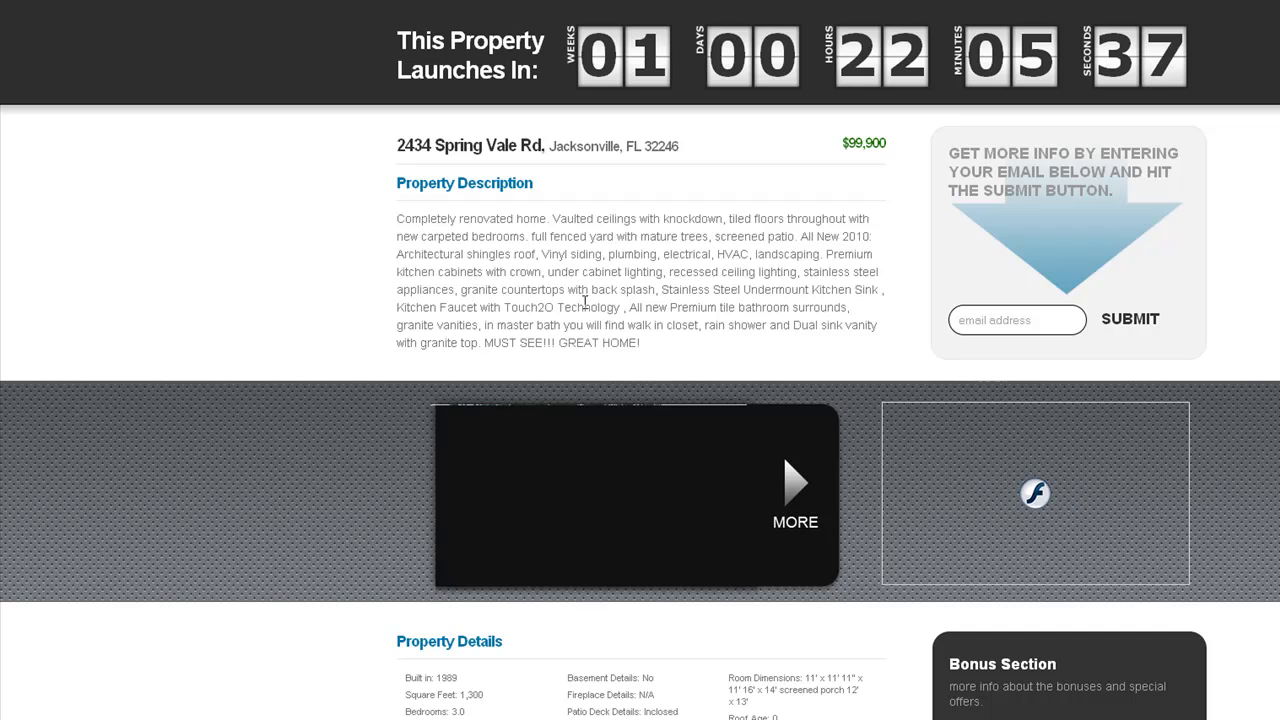
{"action": "mouse_move", "coordinate": [787, 306]}
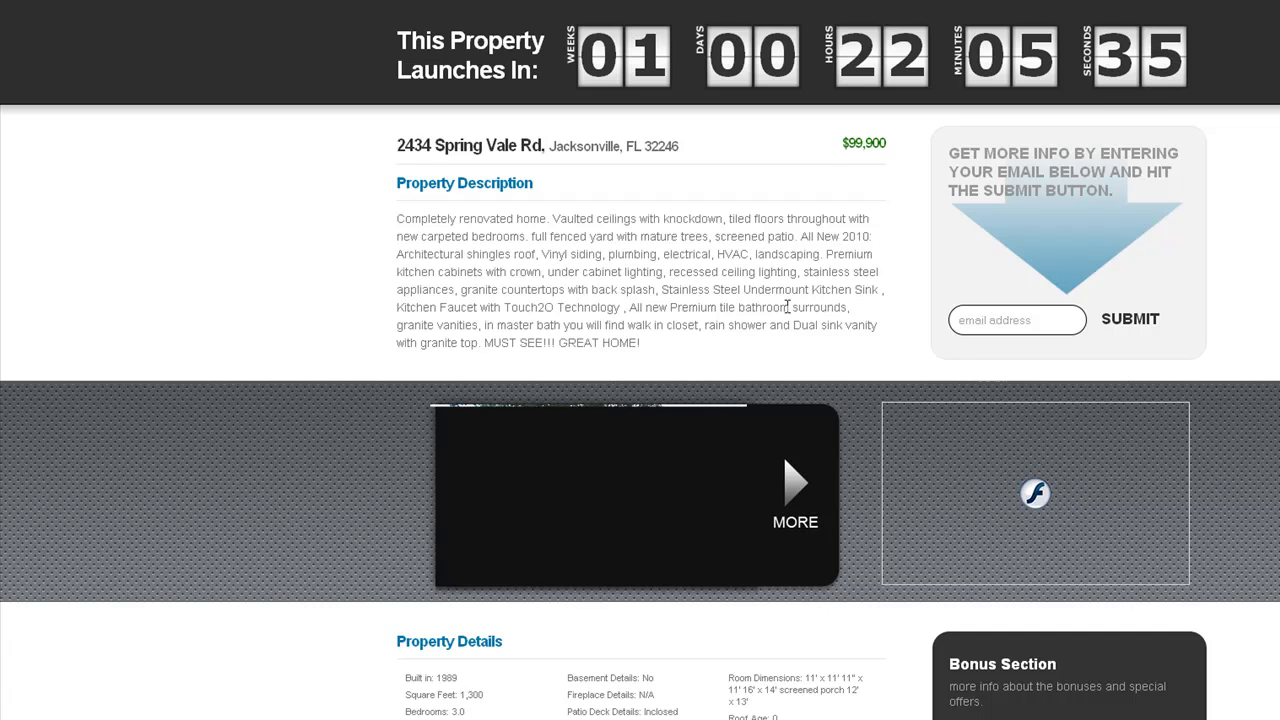
{"action": "scroll", "scroll_direction": "down", "scroll_amount": 3}
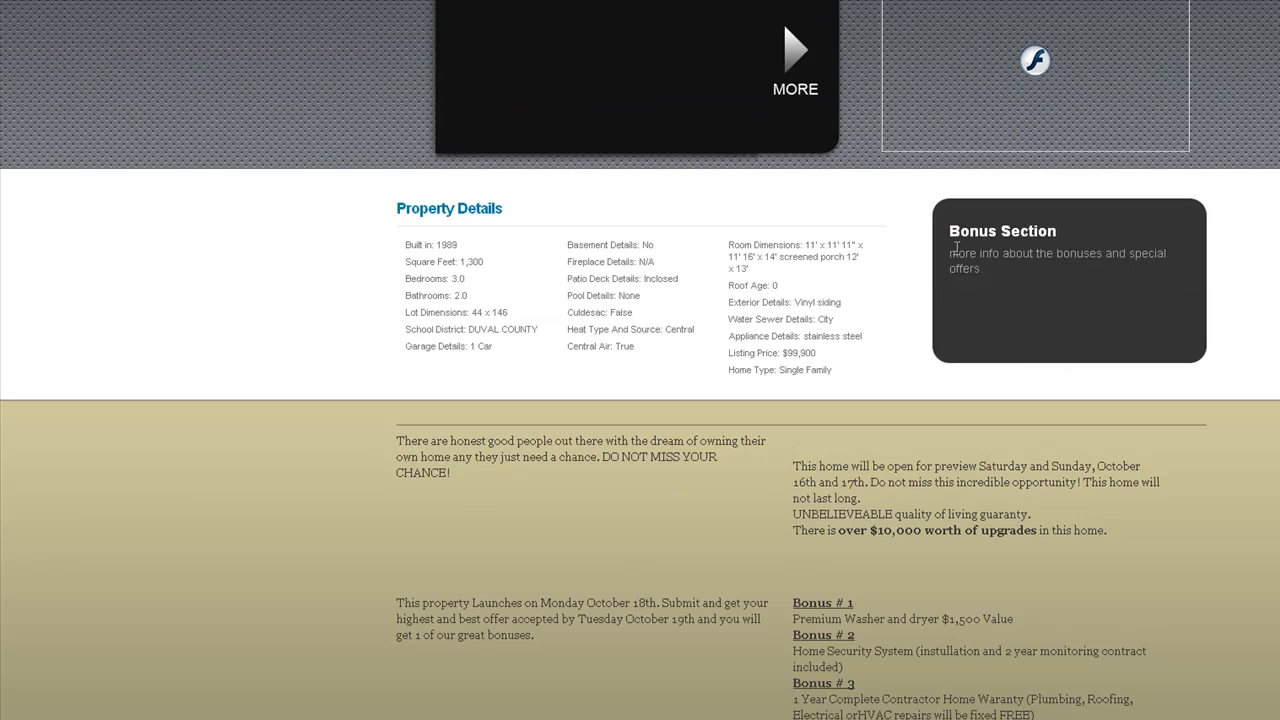
{"action": "mouse_move", "coordinate": [1047, 258]}
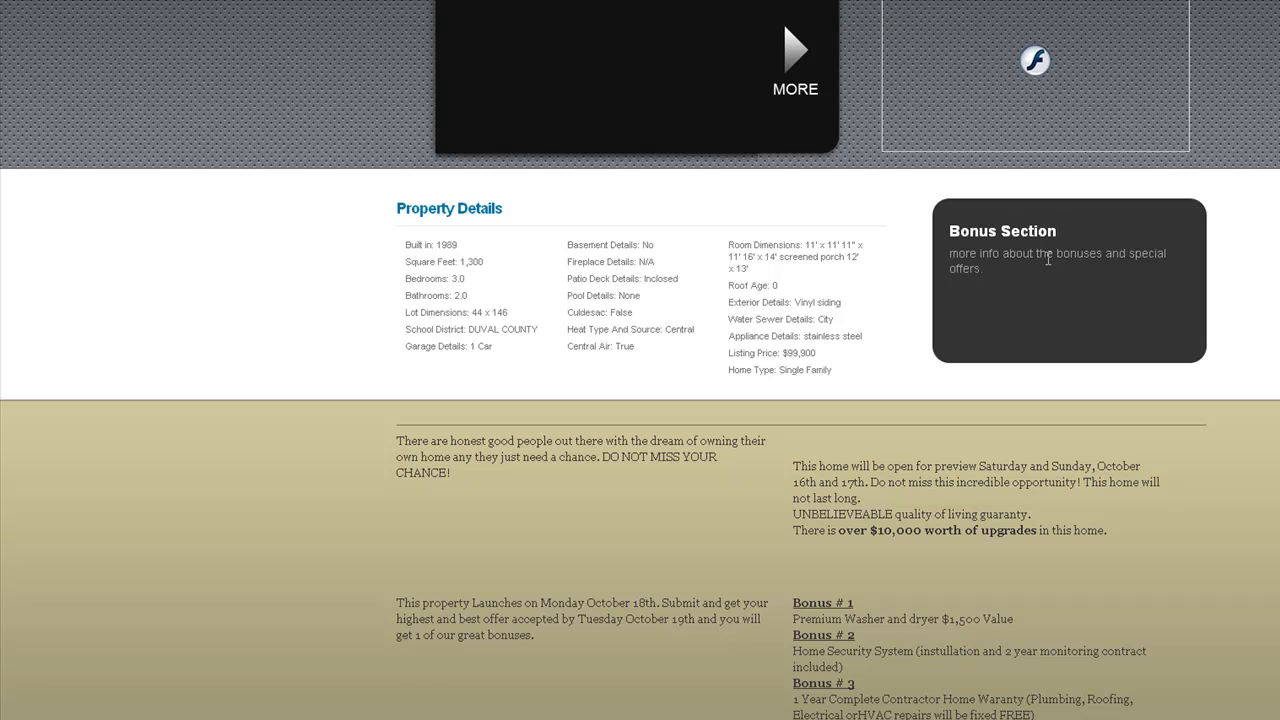
{"action": "mouse_move", "coordinate": [1128, 253]}
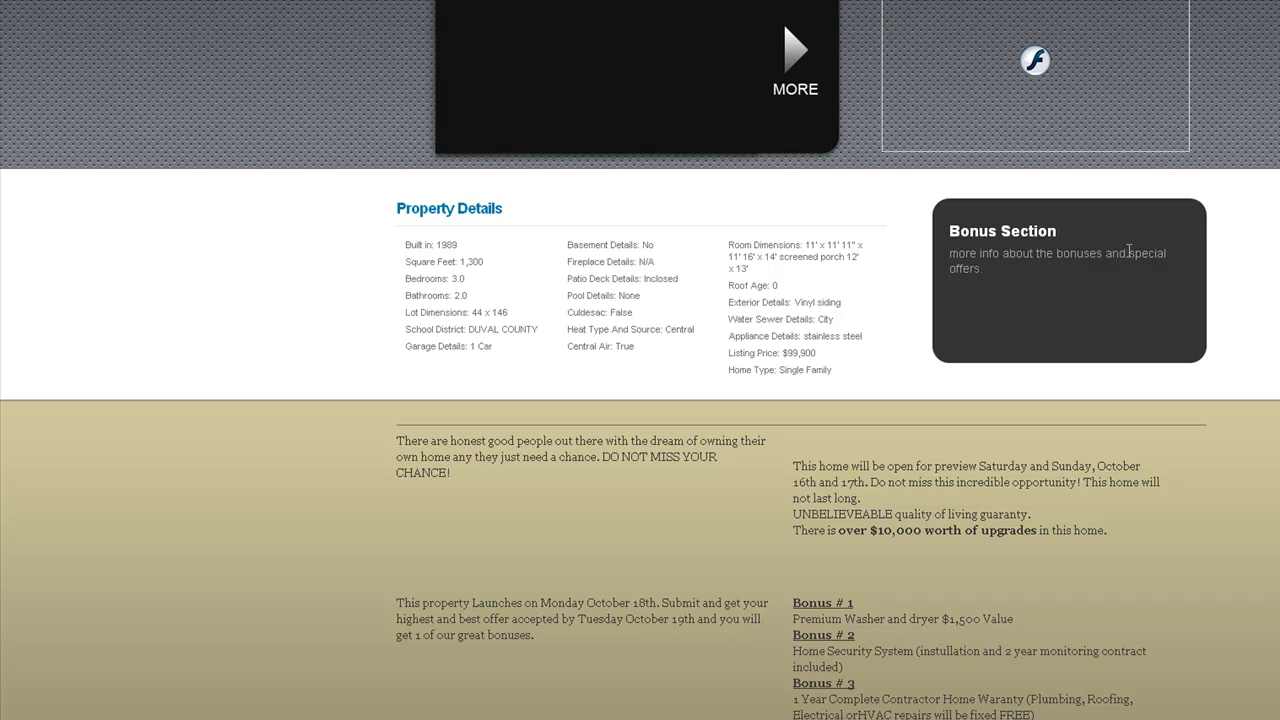
{"action": "mouse_move", "coordinate": [1006, 299]}
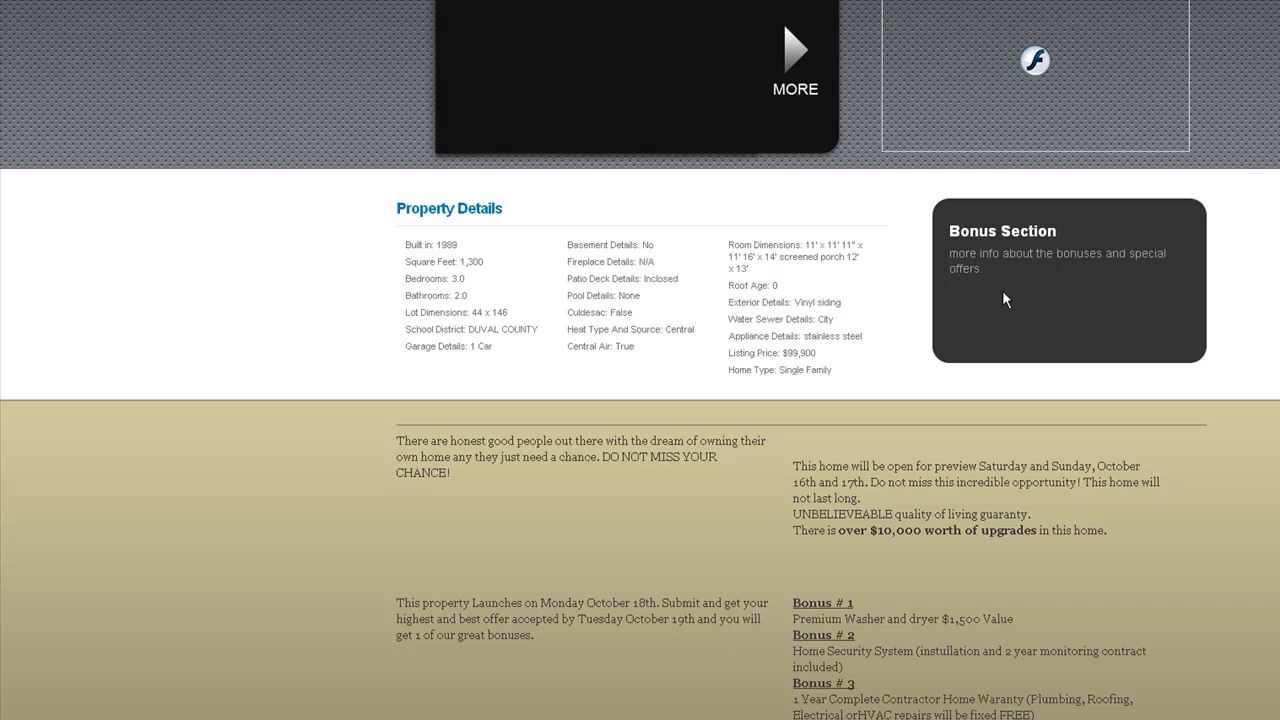
{"action": "scroll", "scroll_direction": "down", "scroll_amount": 3}
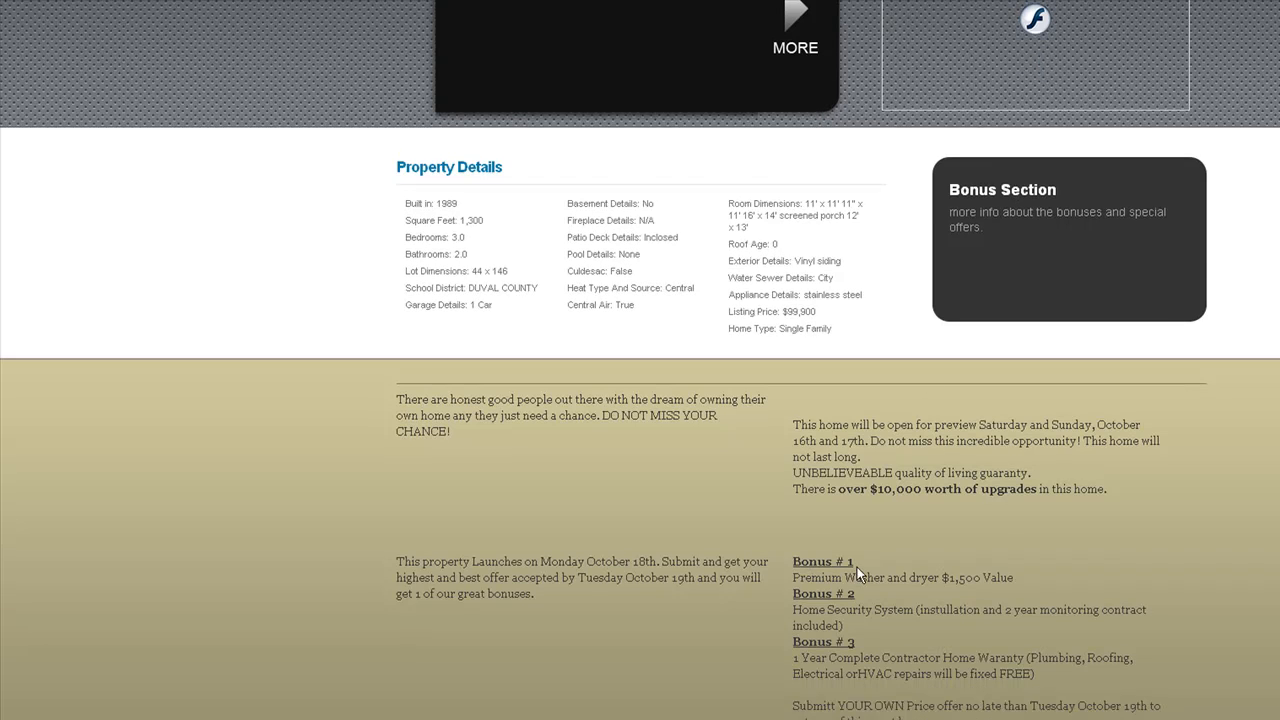